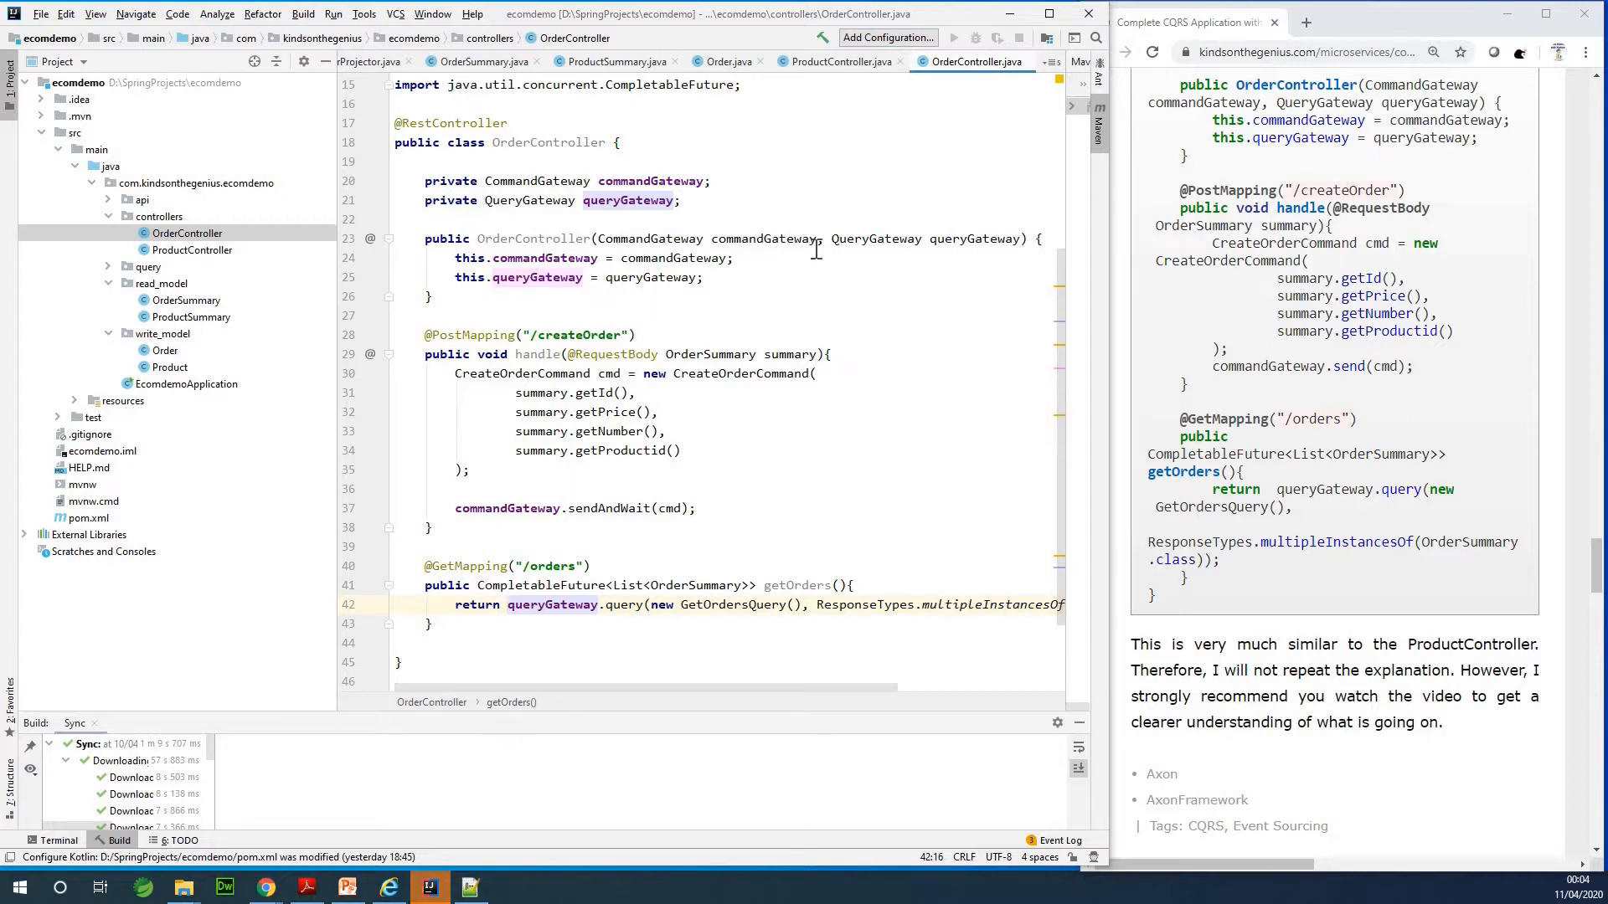
mouse_move(990, 313)
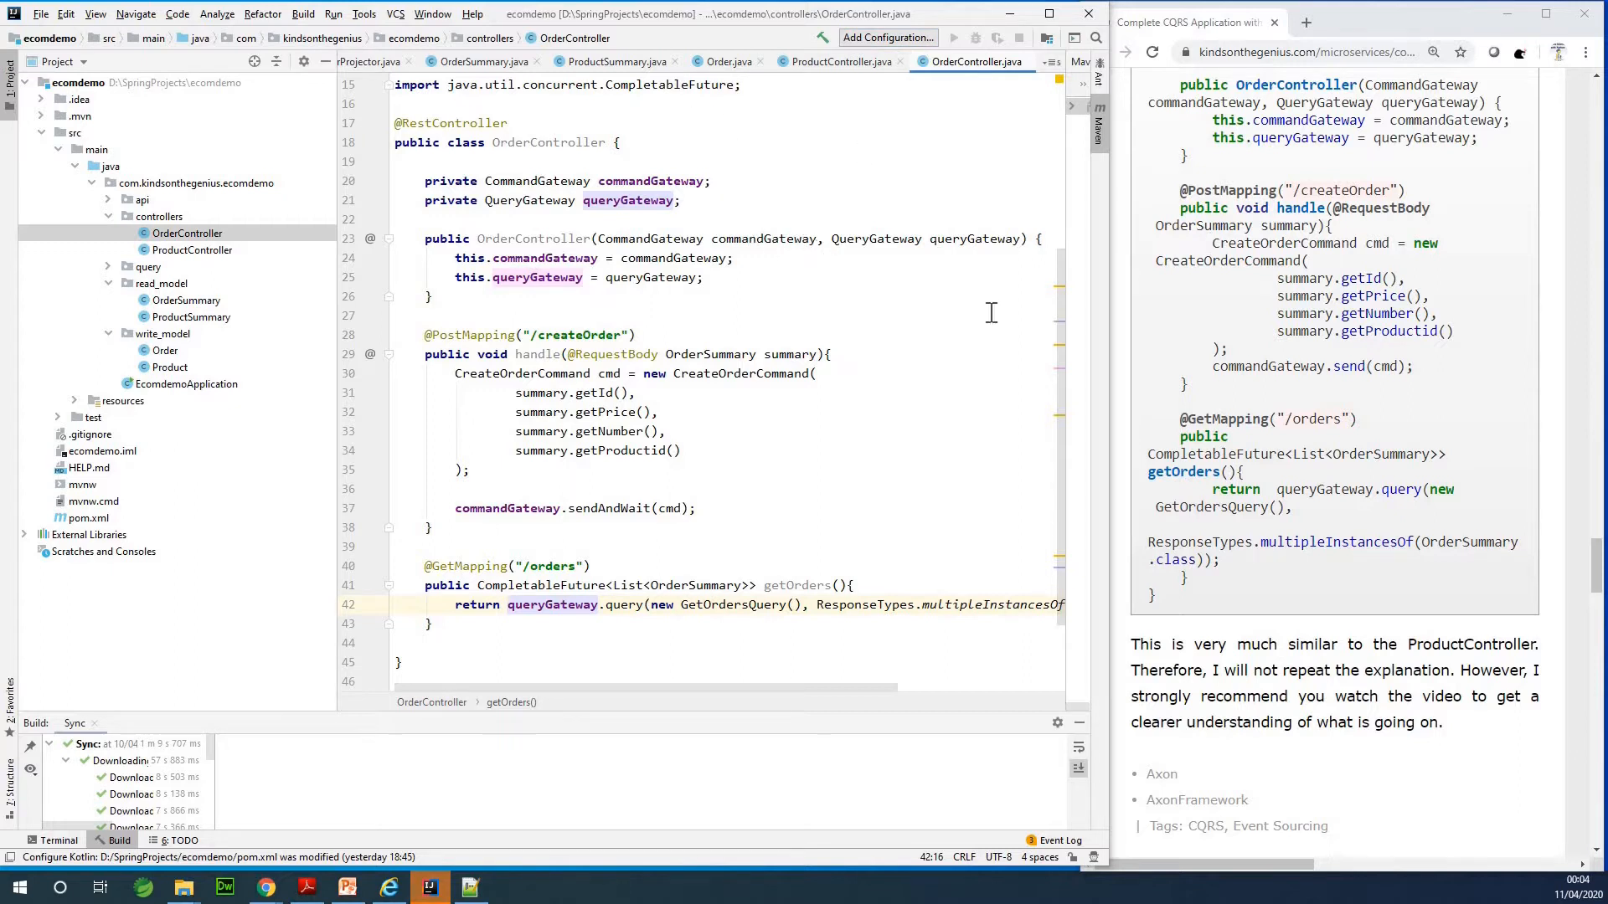
mouse_move(963, 227)
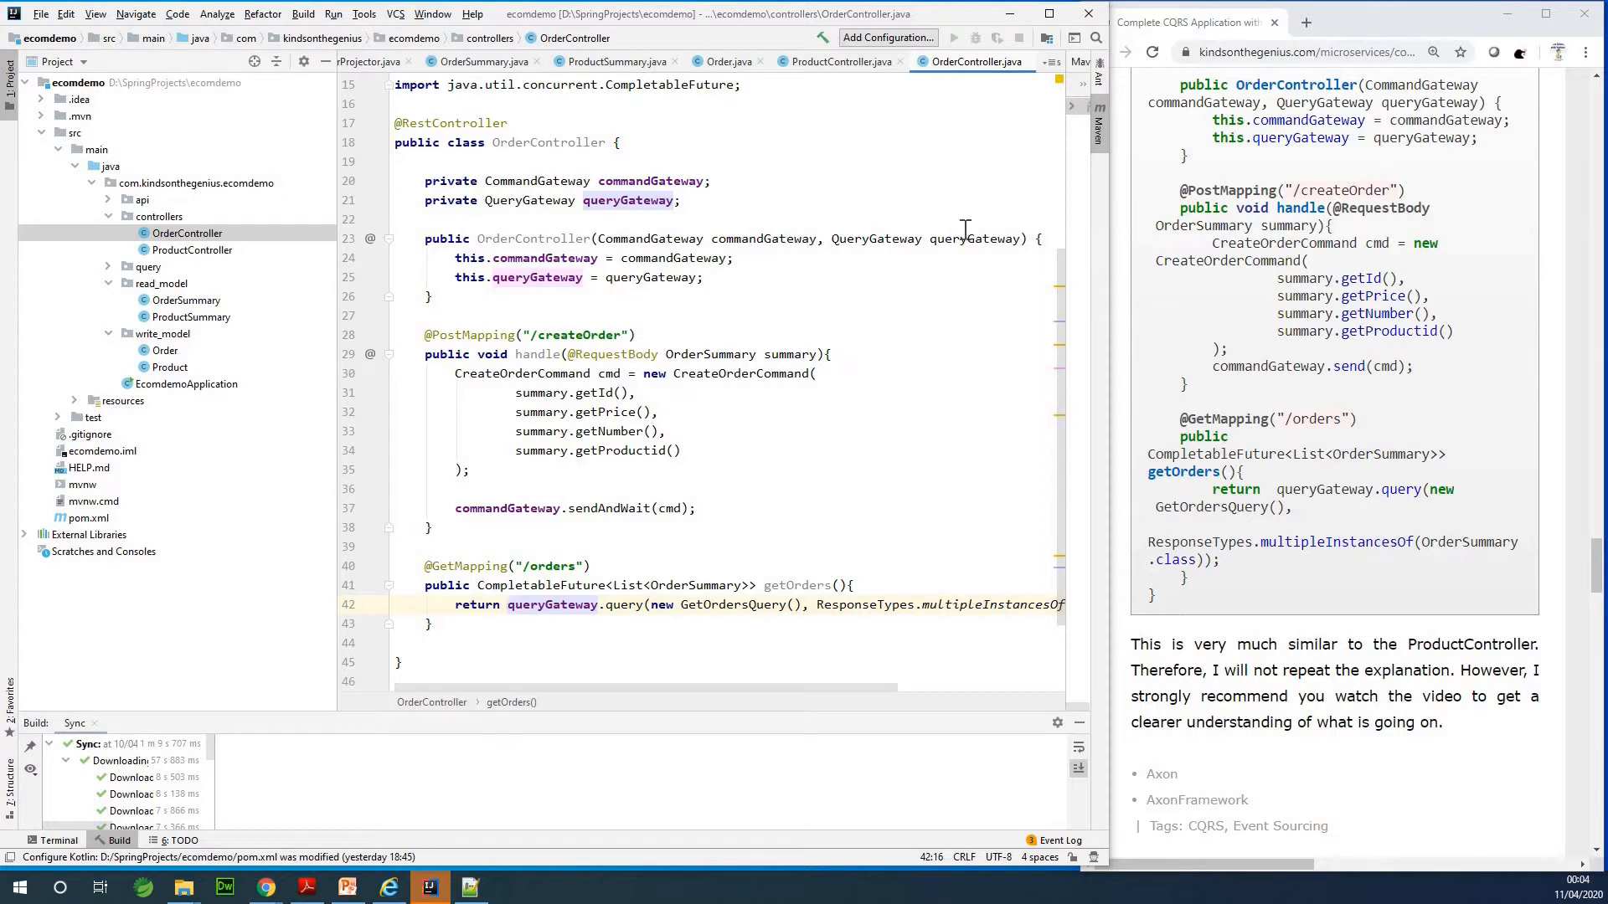
mouse_move(1003, 182)
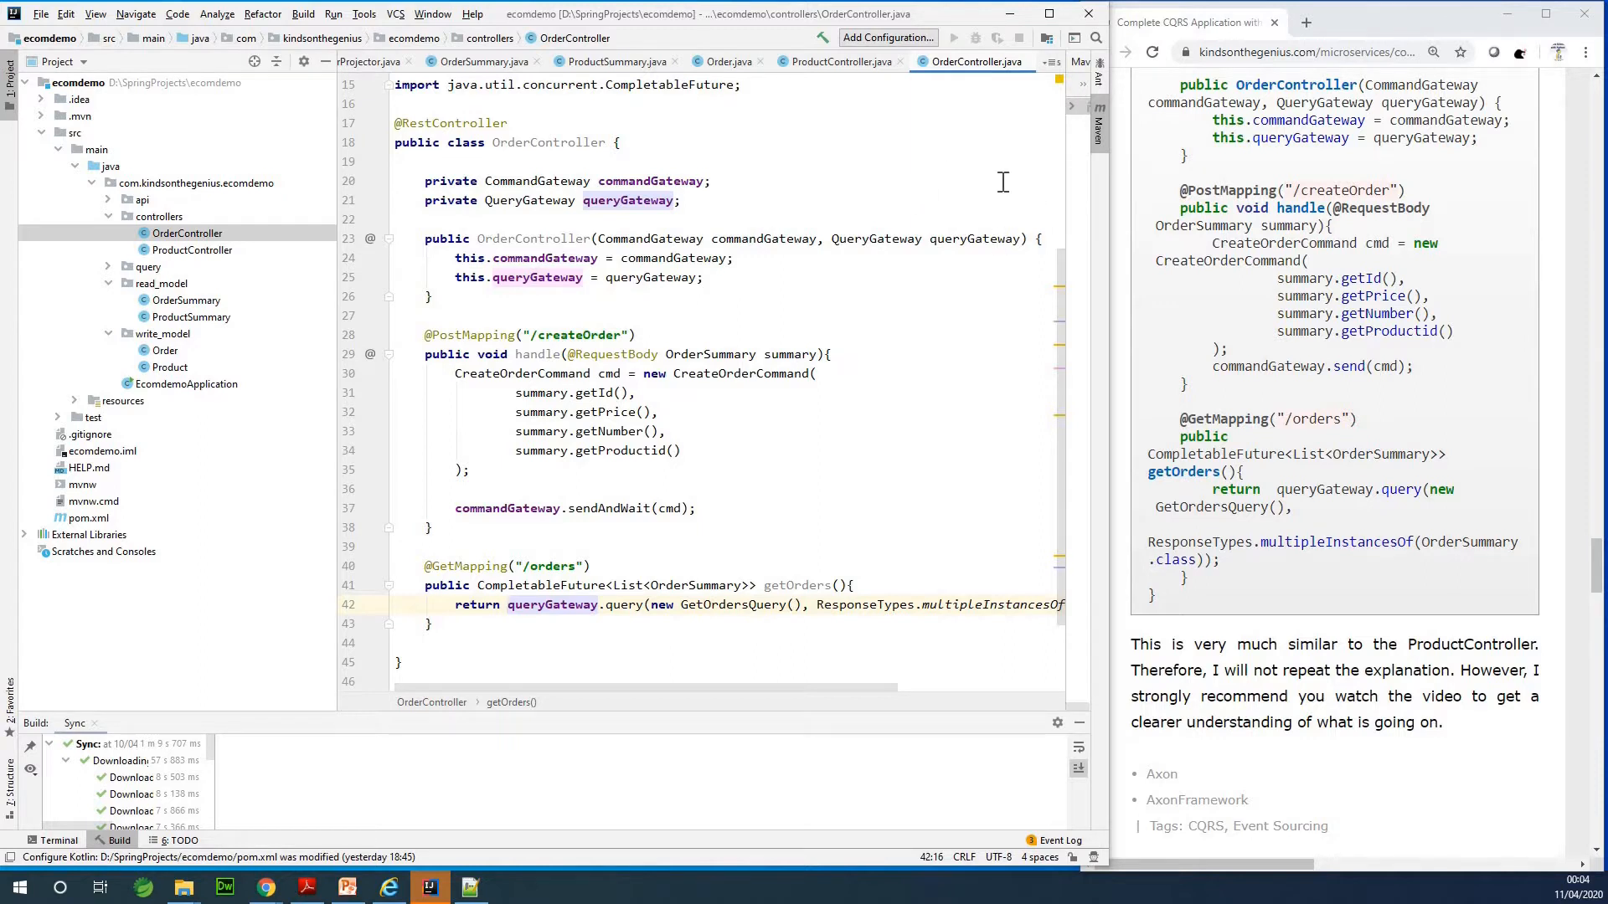
mouse_move(119, 225)
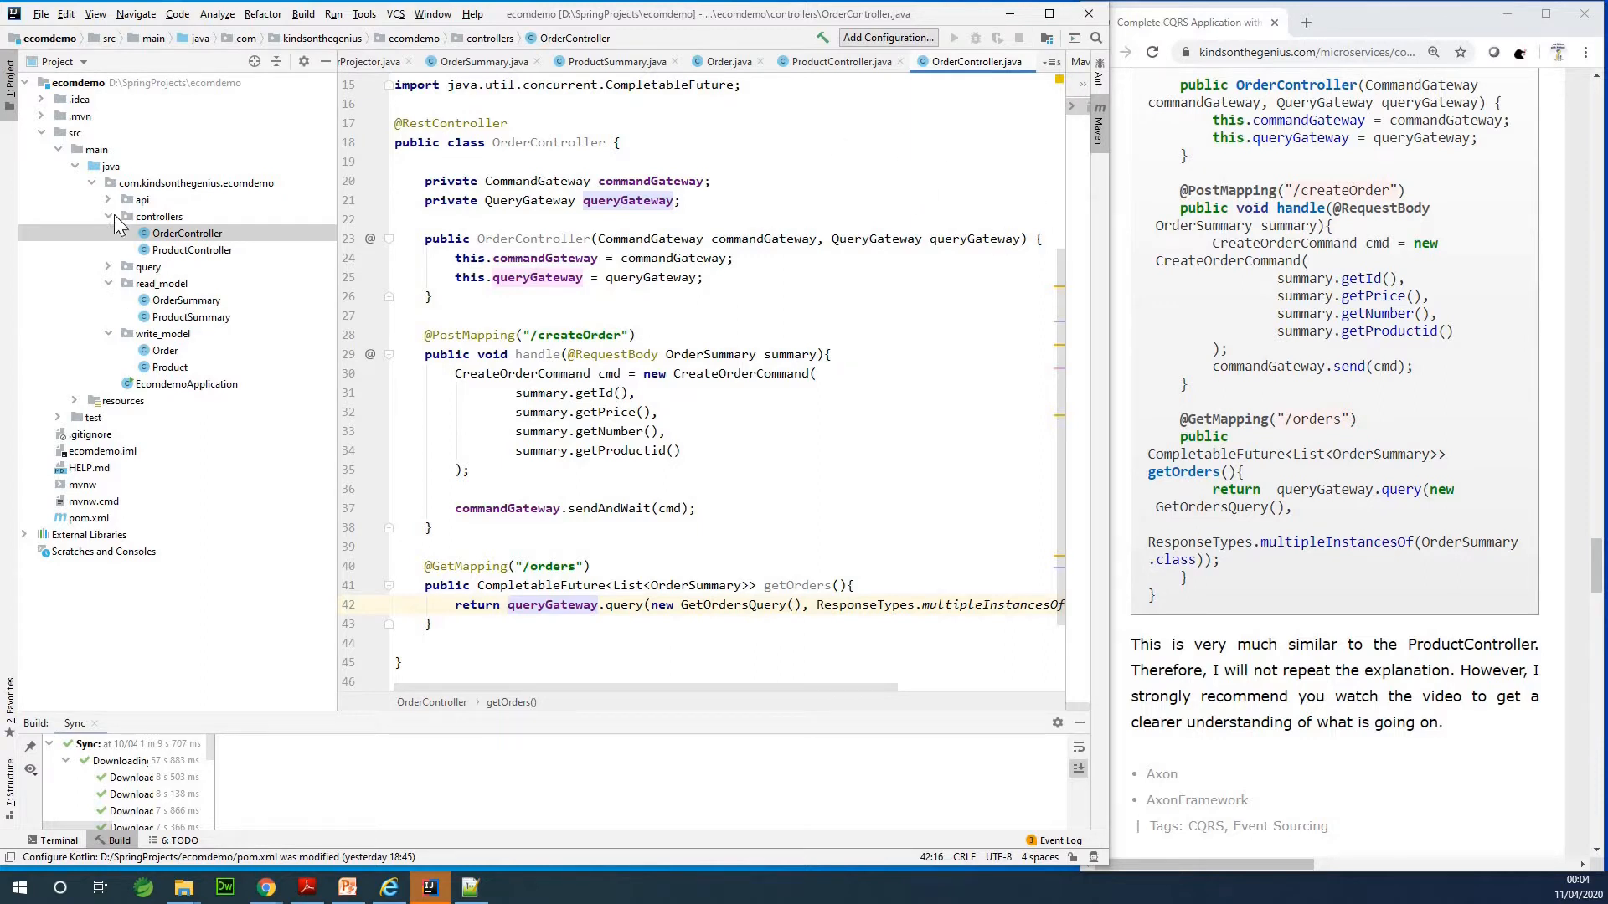
Collapse the controllers and read_model packages in the project tree
left_click(158, 216)
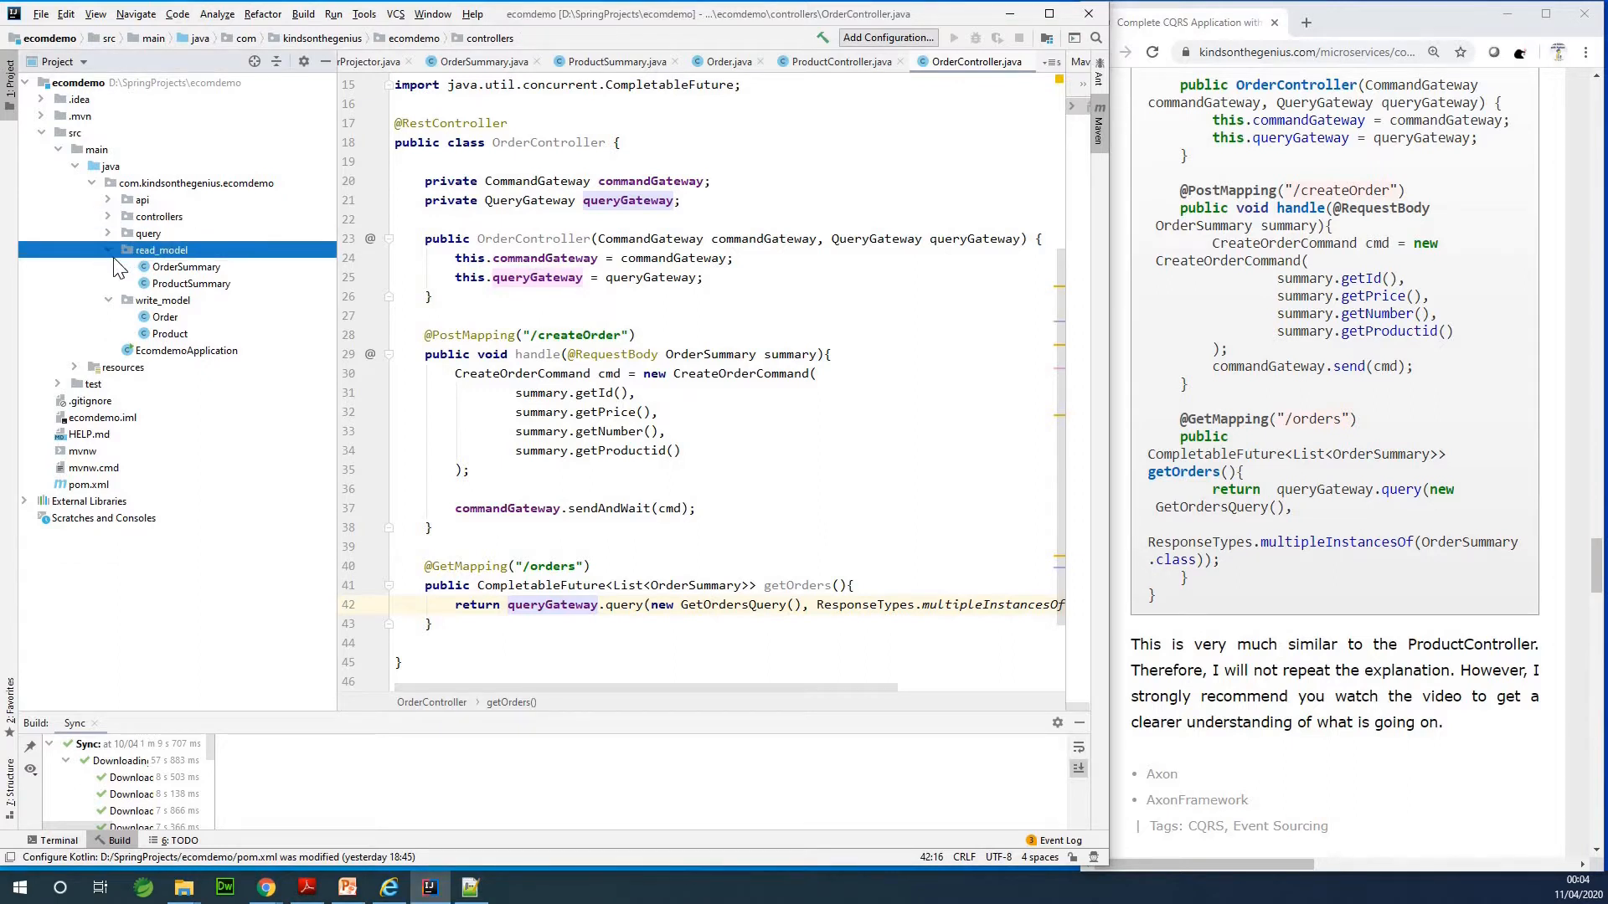
left_click(107, 249)
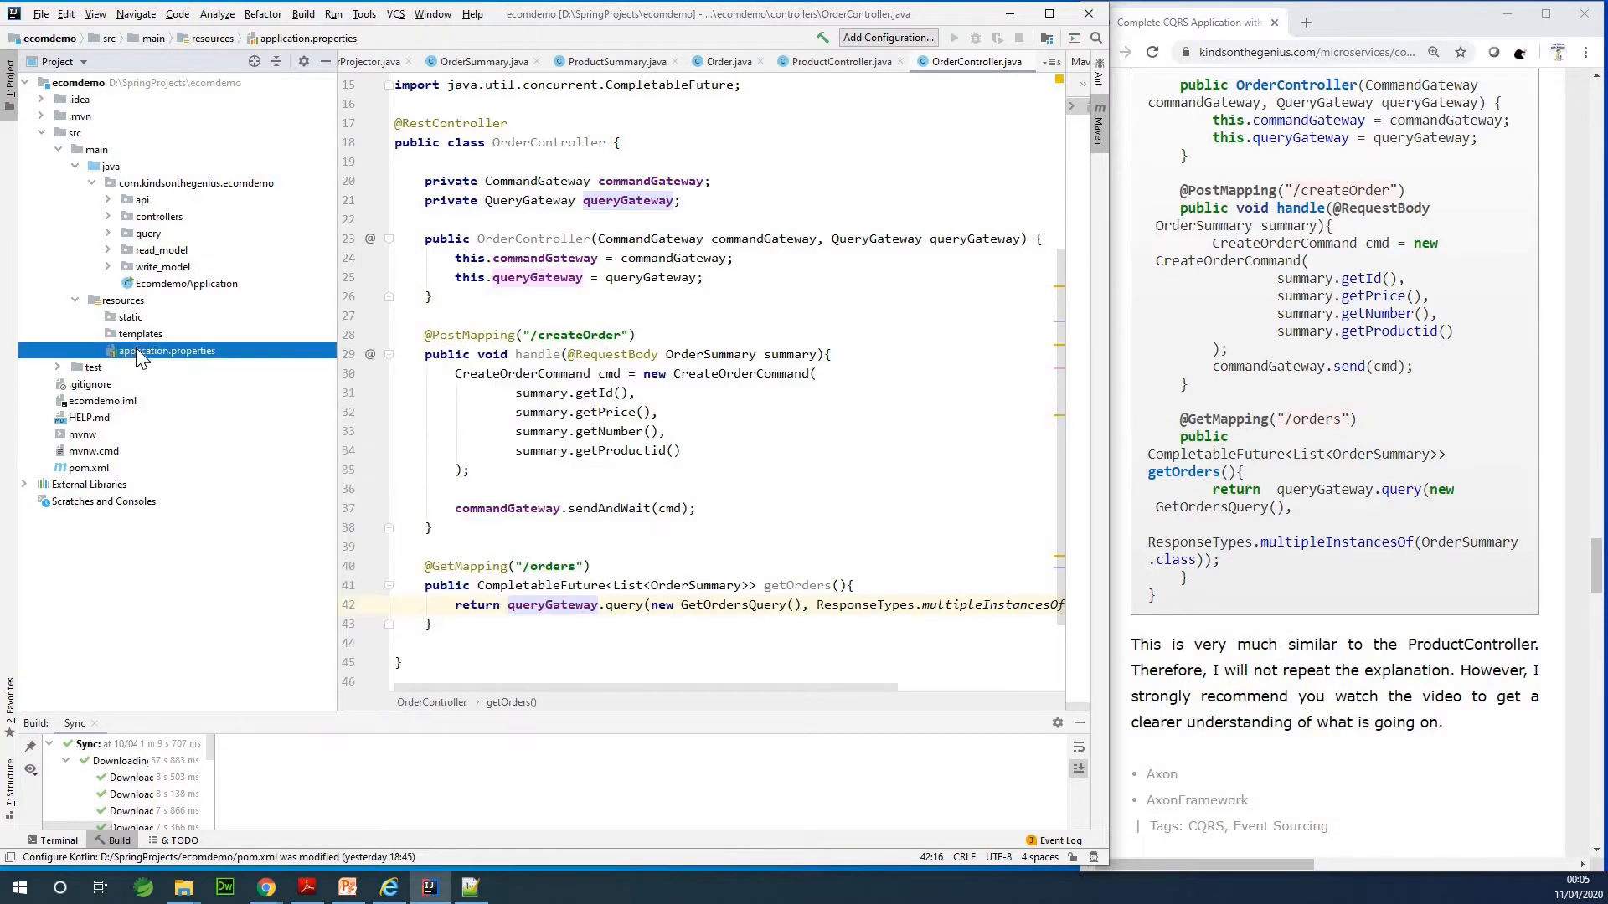
Open application.properties and add spring.h2.console.enabled=true and spring.datasource.platform=h2
double_click(164, 351)
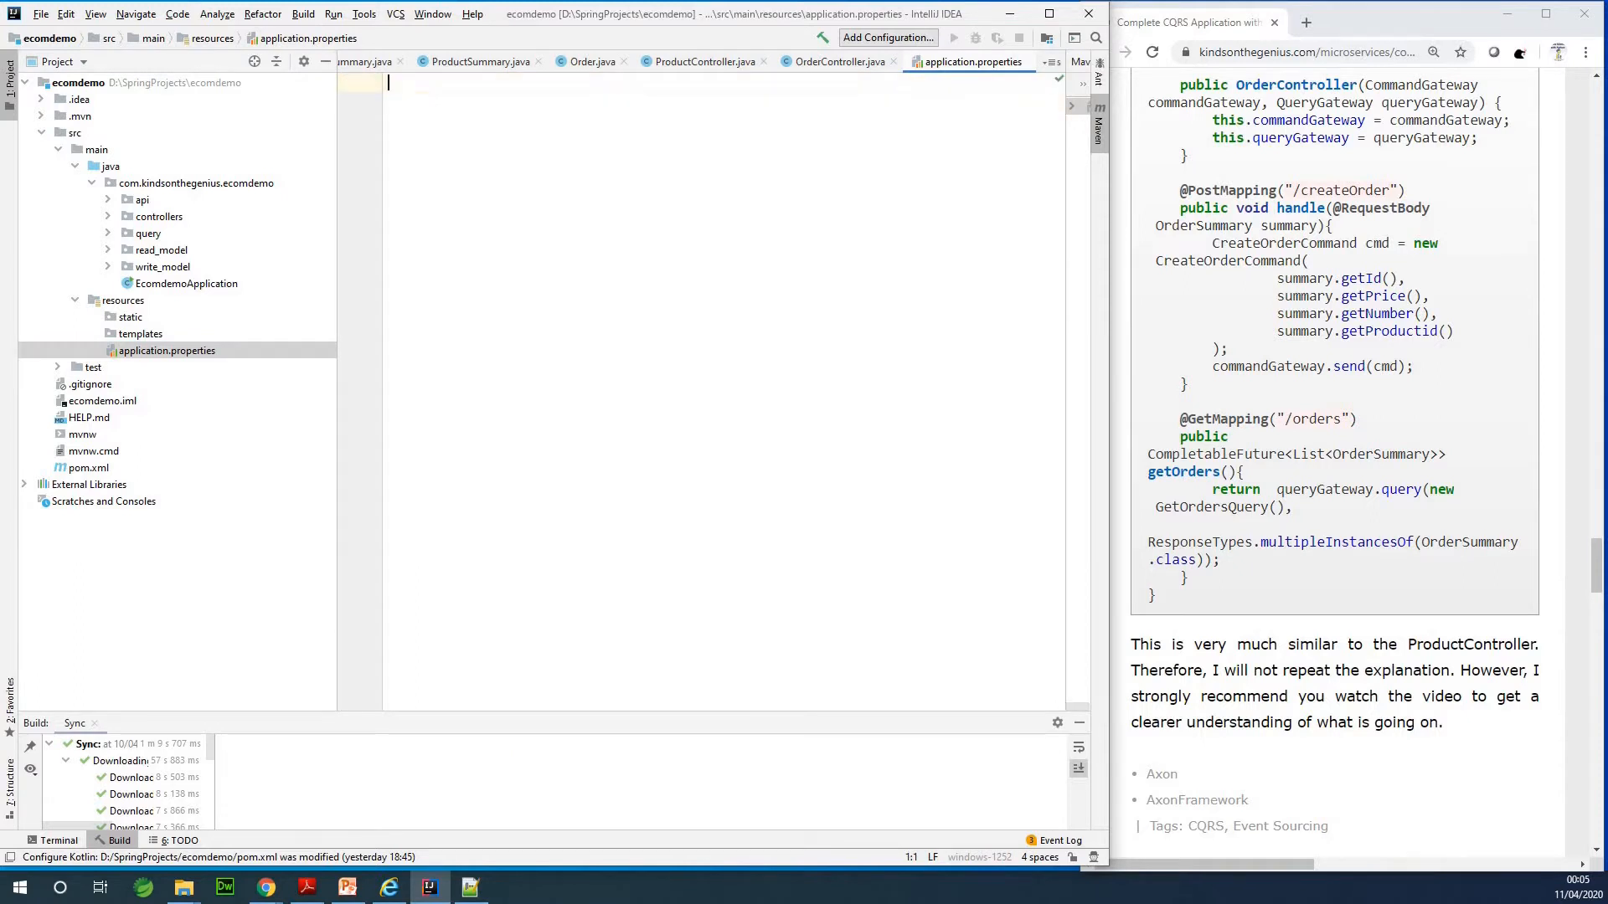
type("spring.")
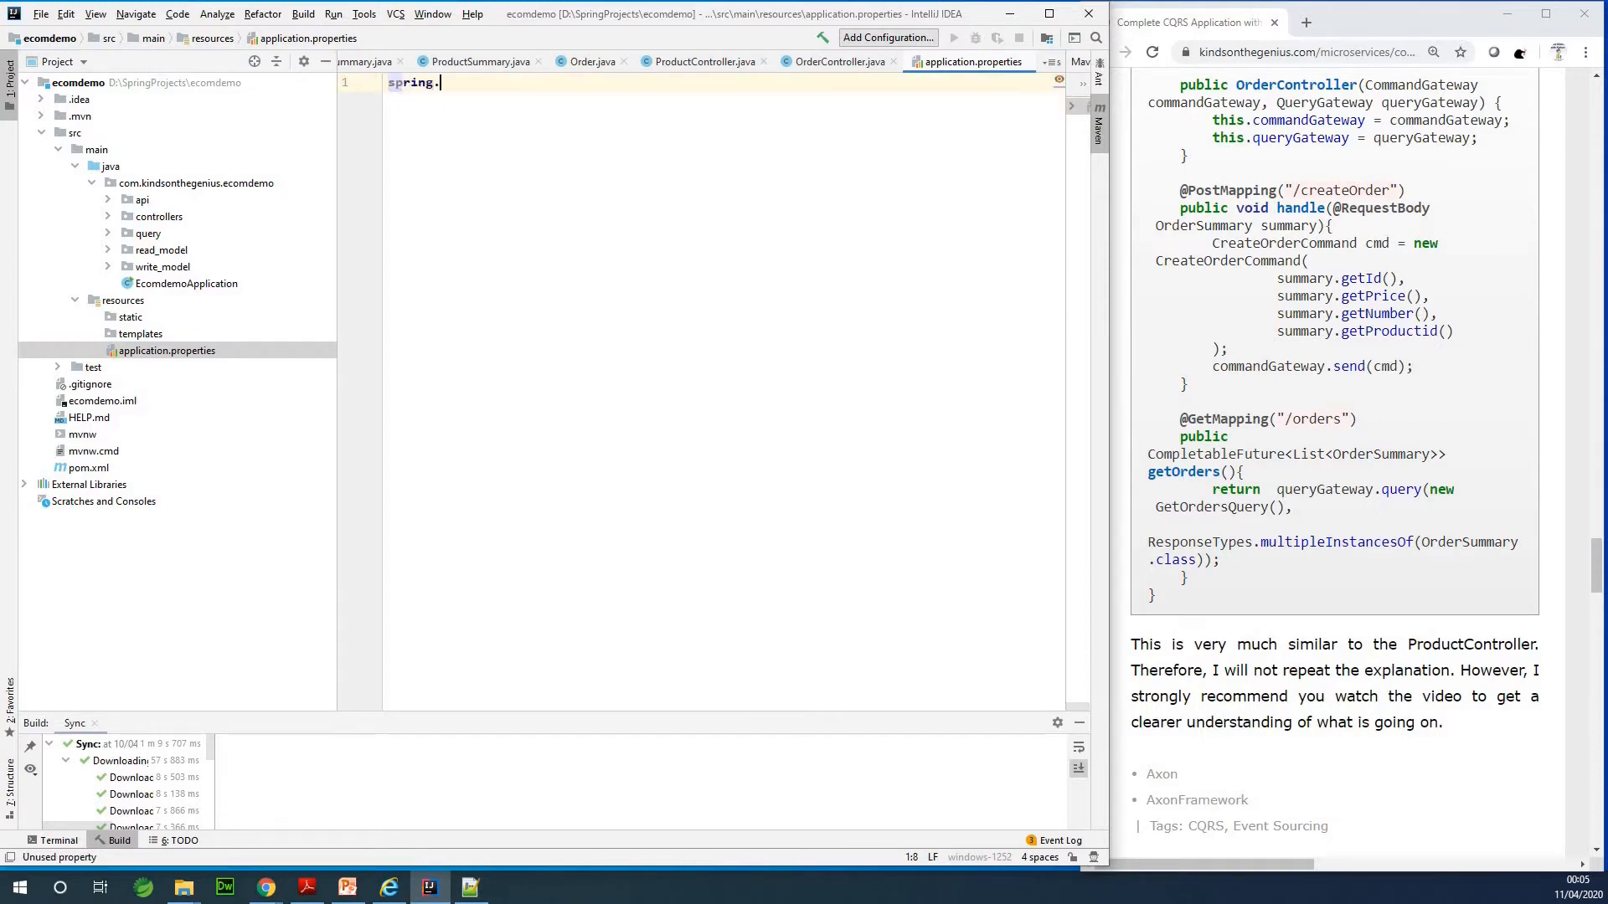
type("h2.console.enabled=")
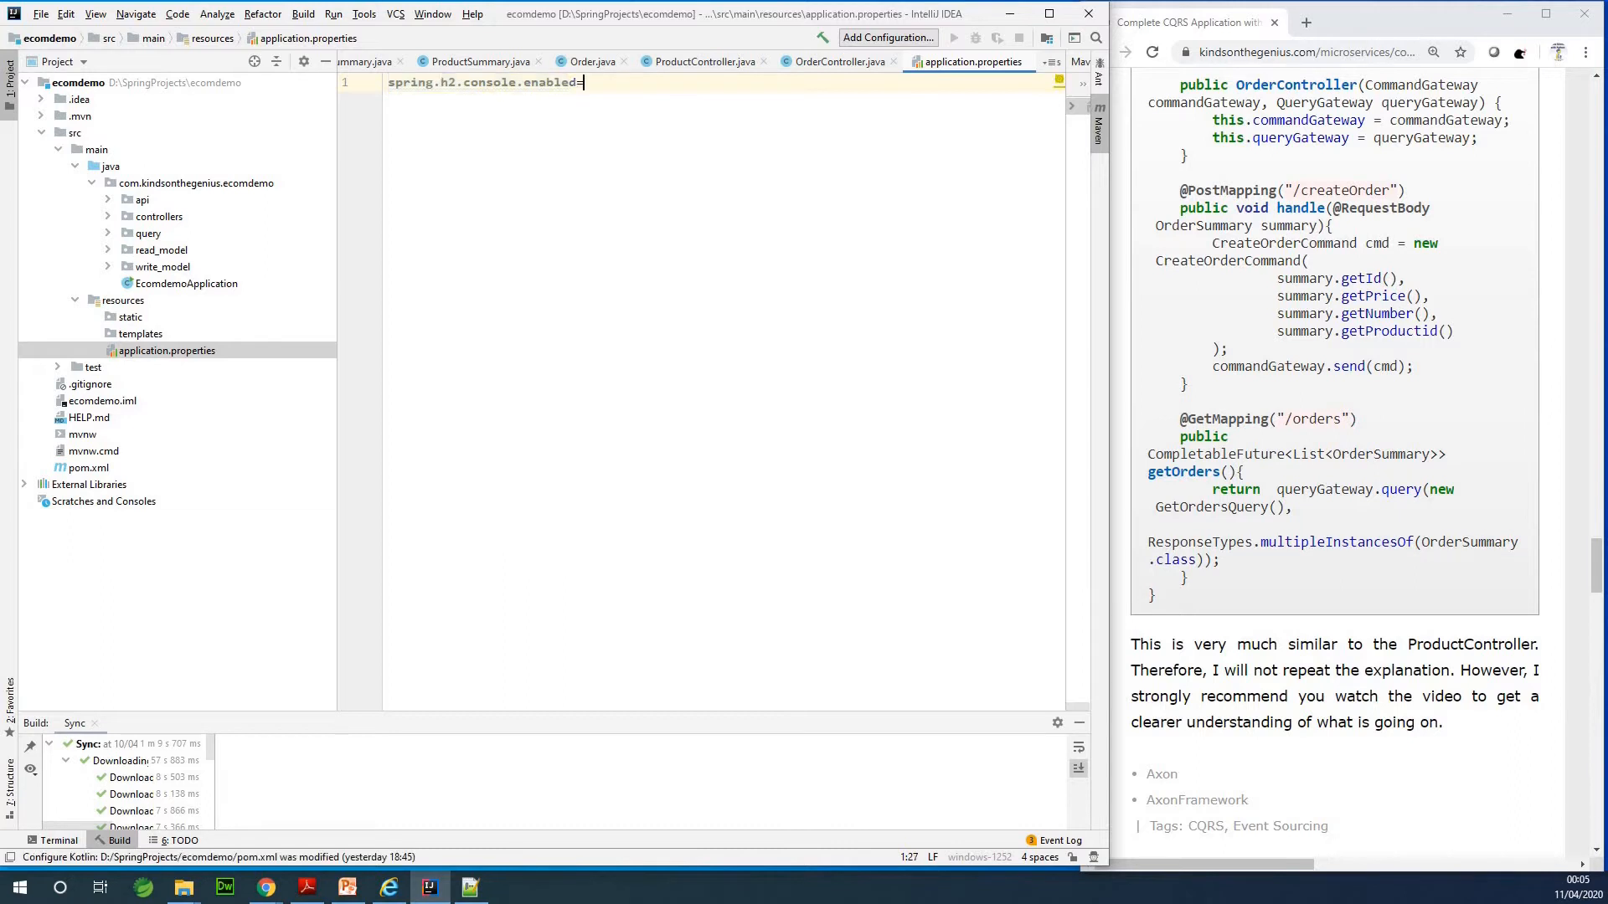
type("true")
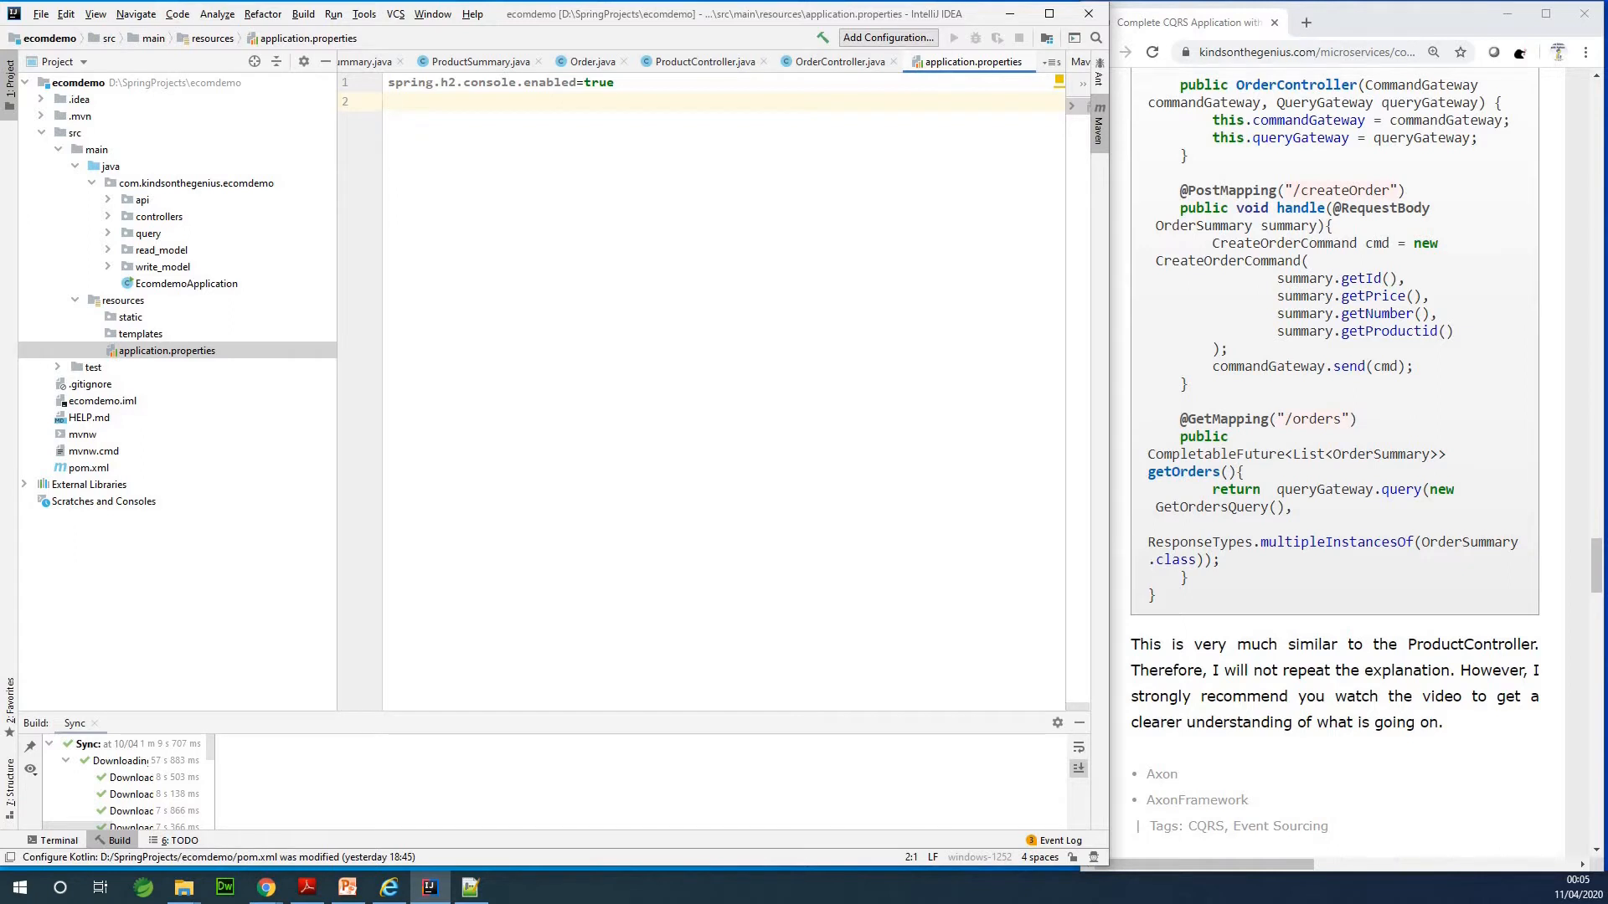
type("spring.datasource.")
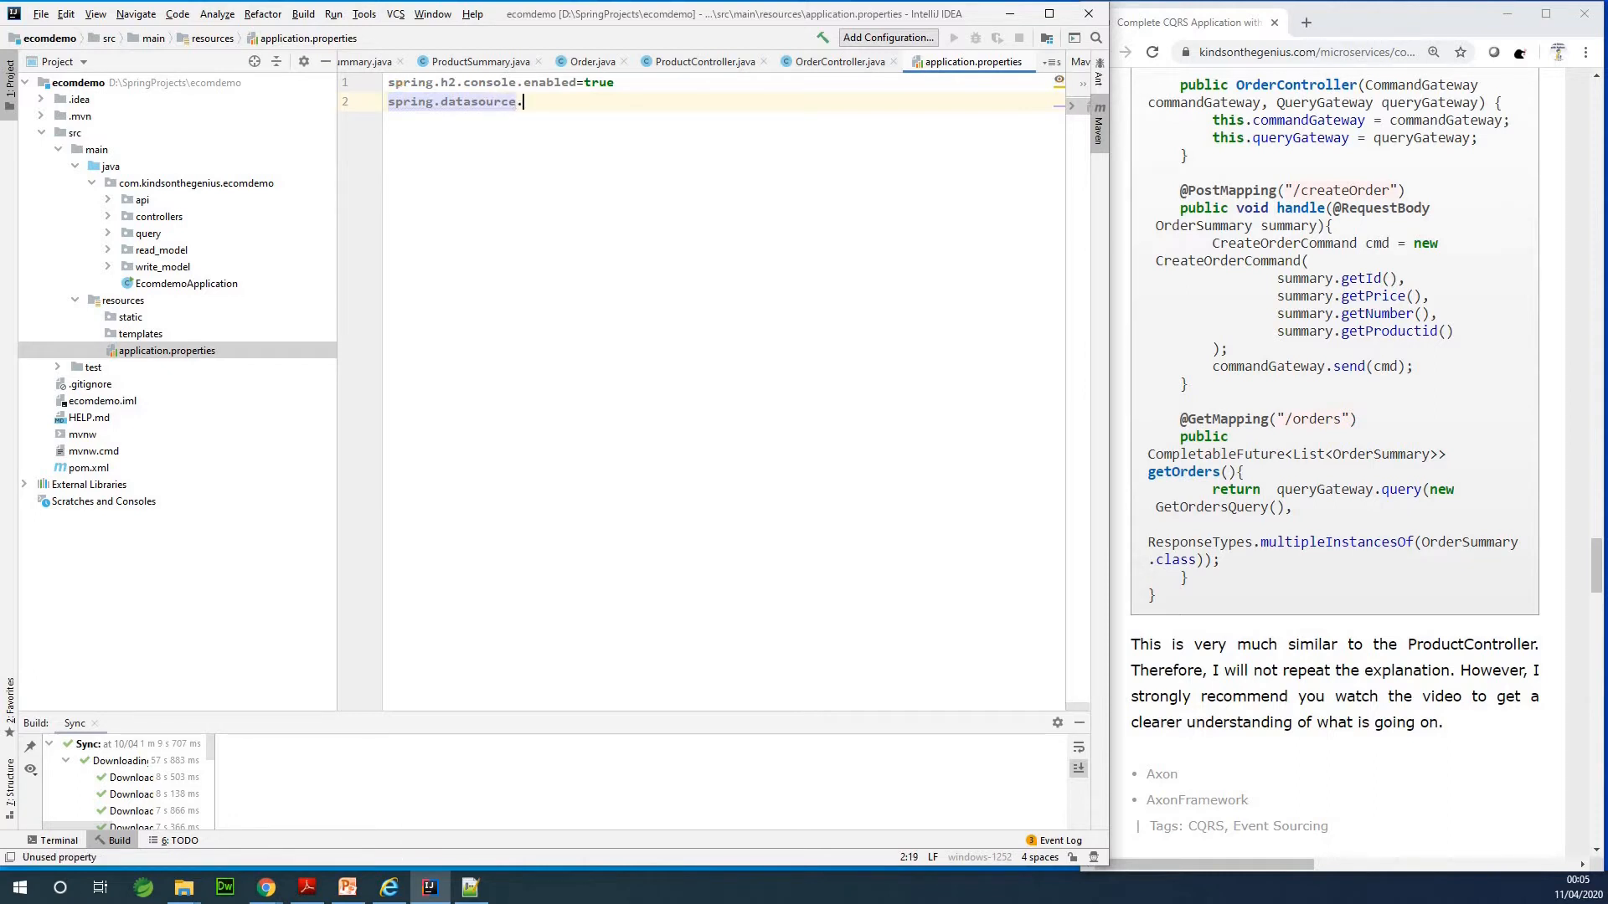
type("platform=h")
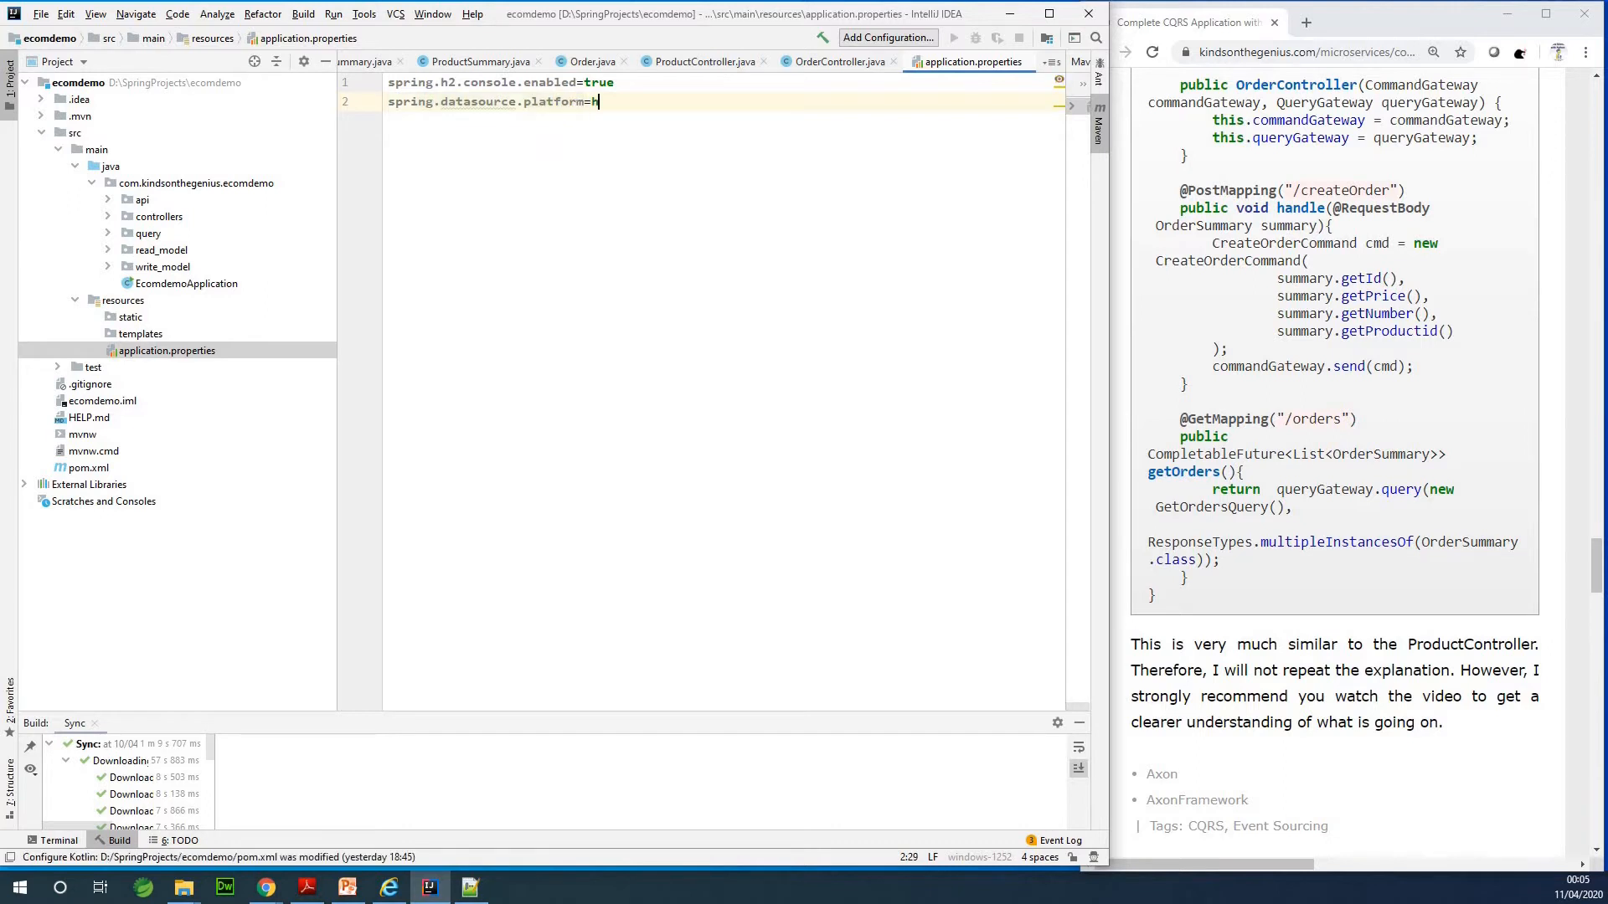
type("2")
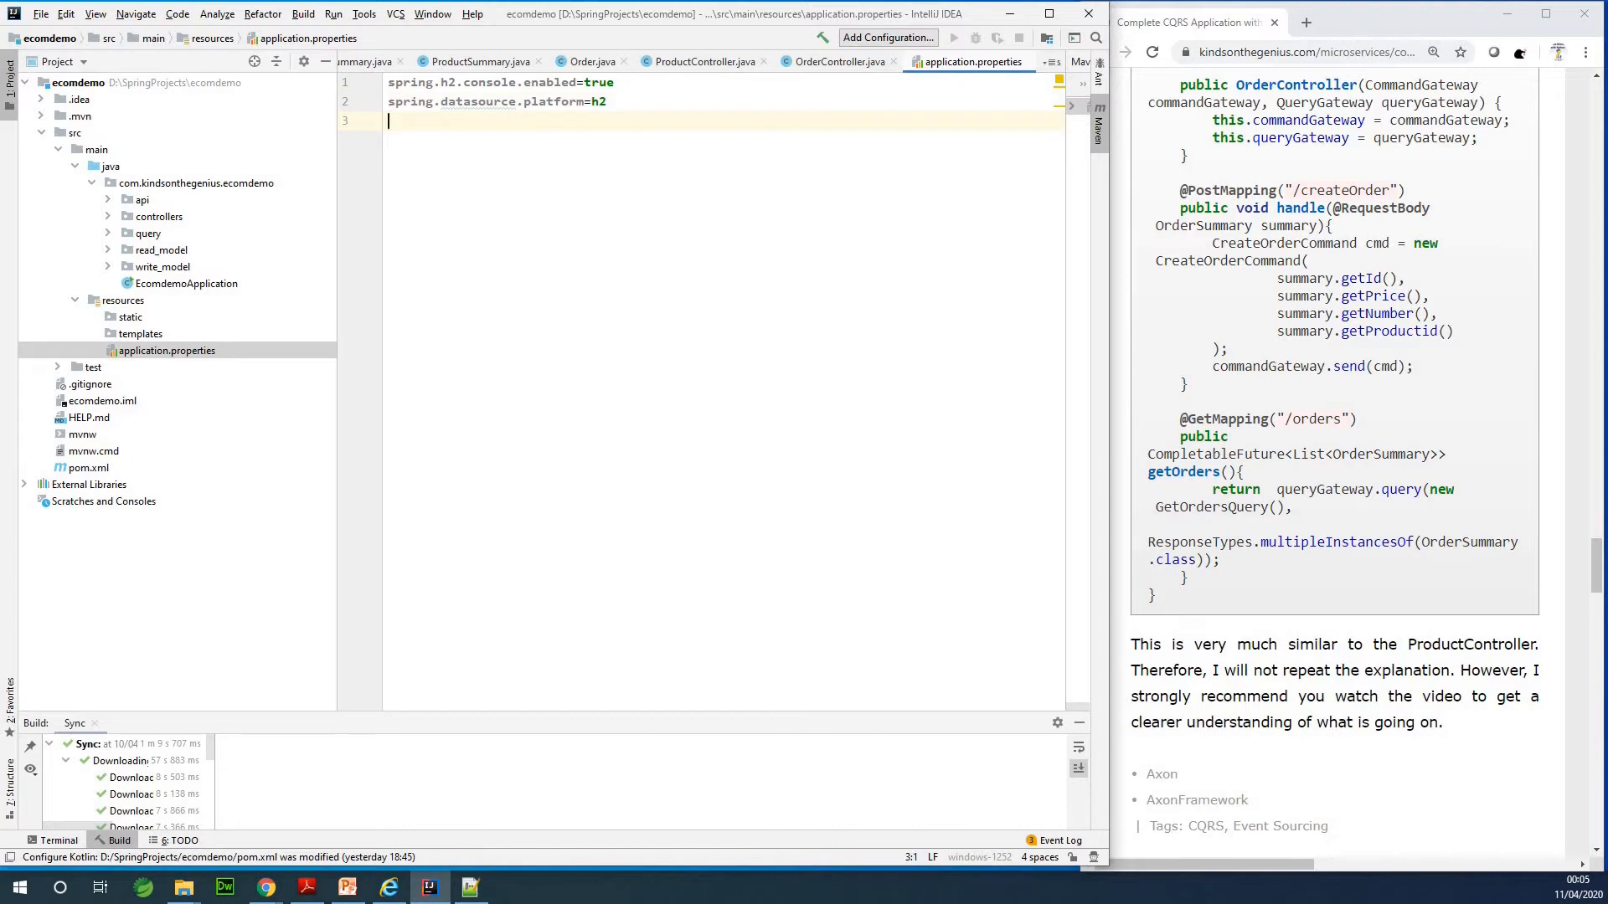
Add spring.datasource.url=jdbc:h2:mem:ecomdemodb as line 3 of application.properties
type("s")
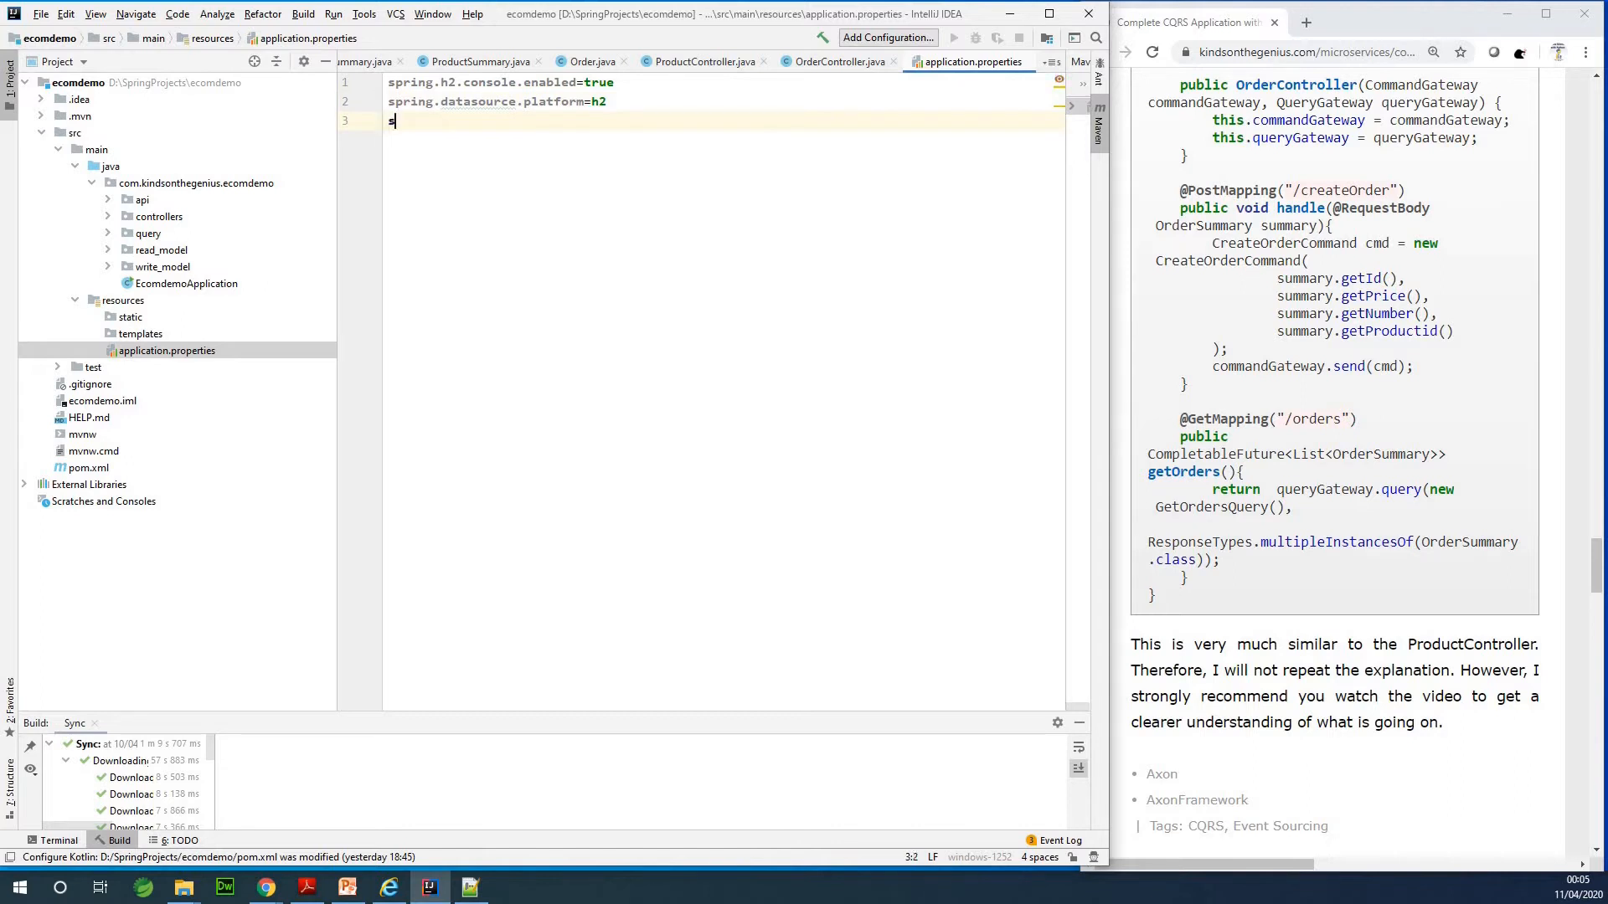
type("pring.")
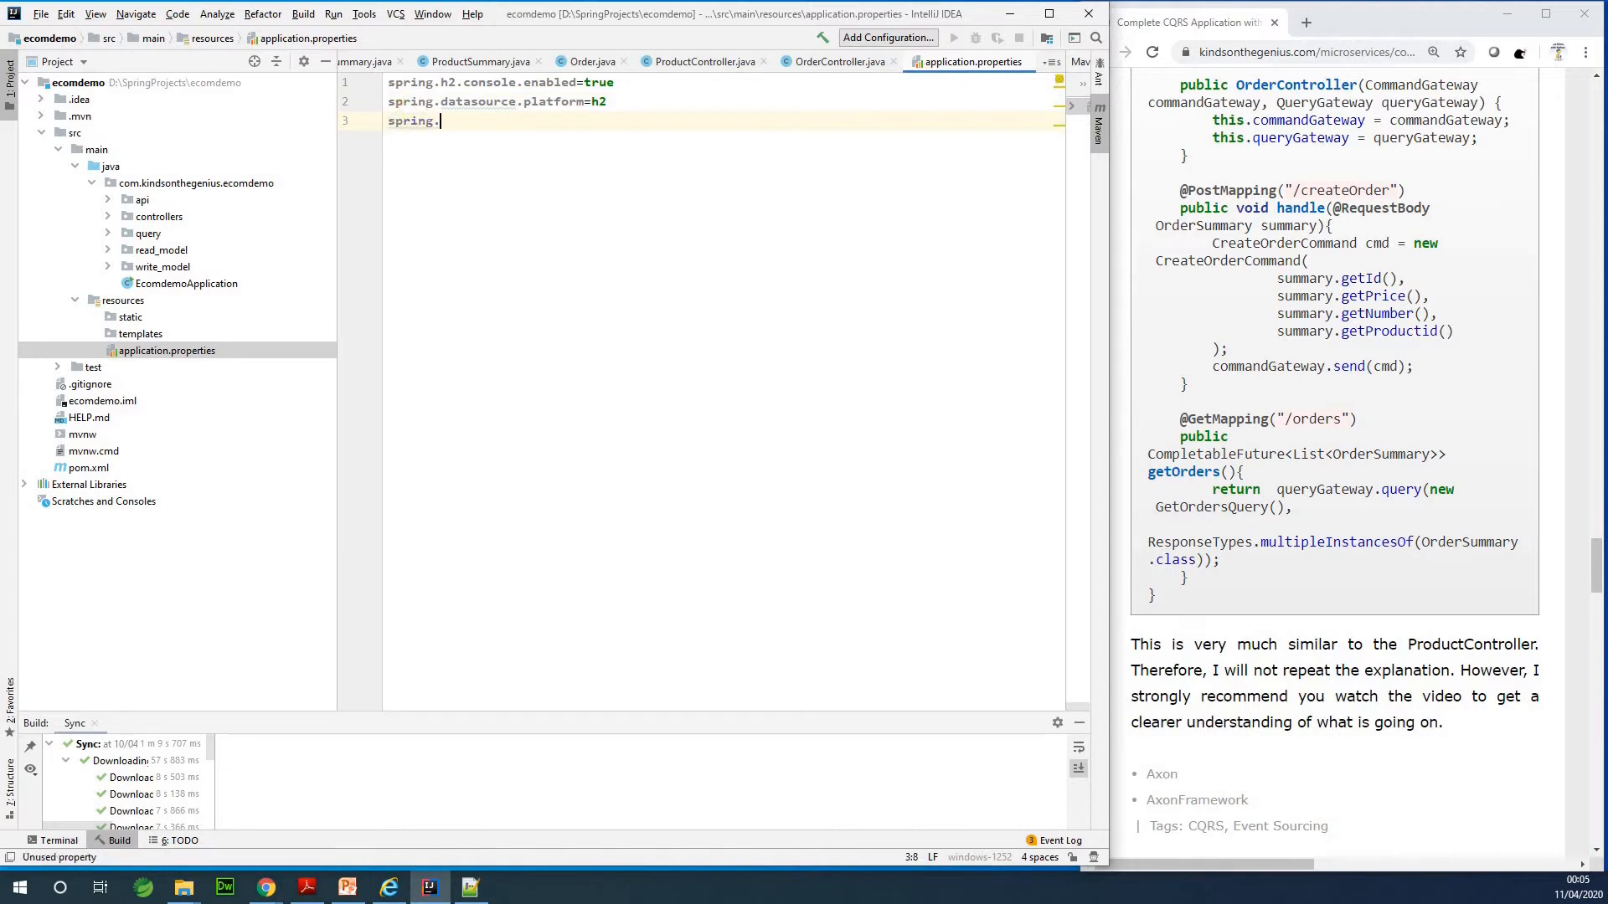
type("datasource.url")
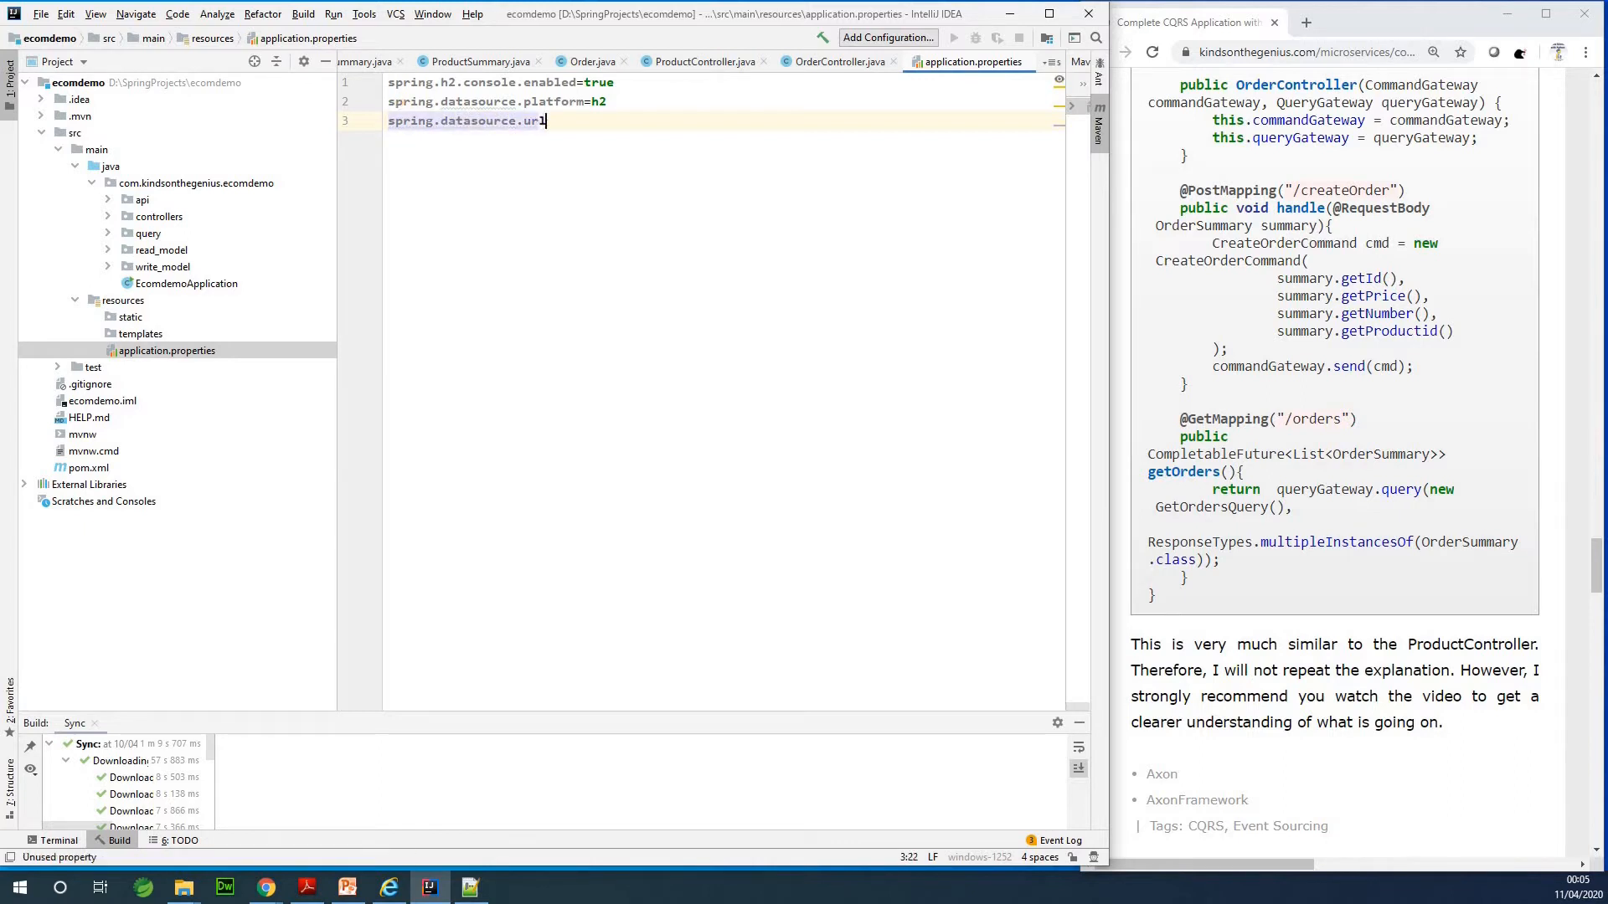
type("=j")
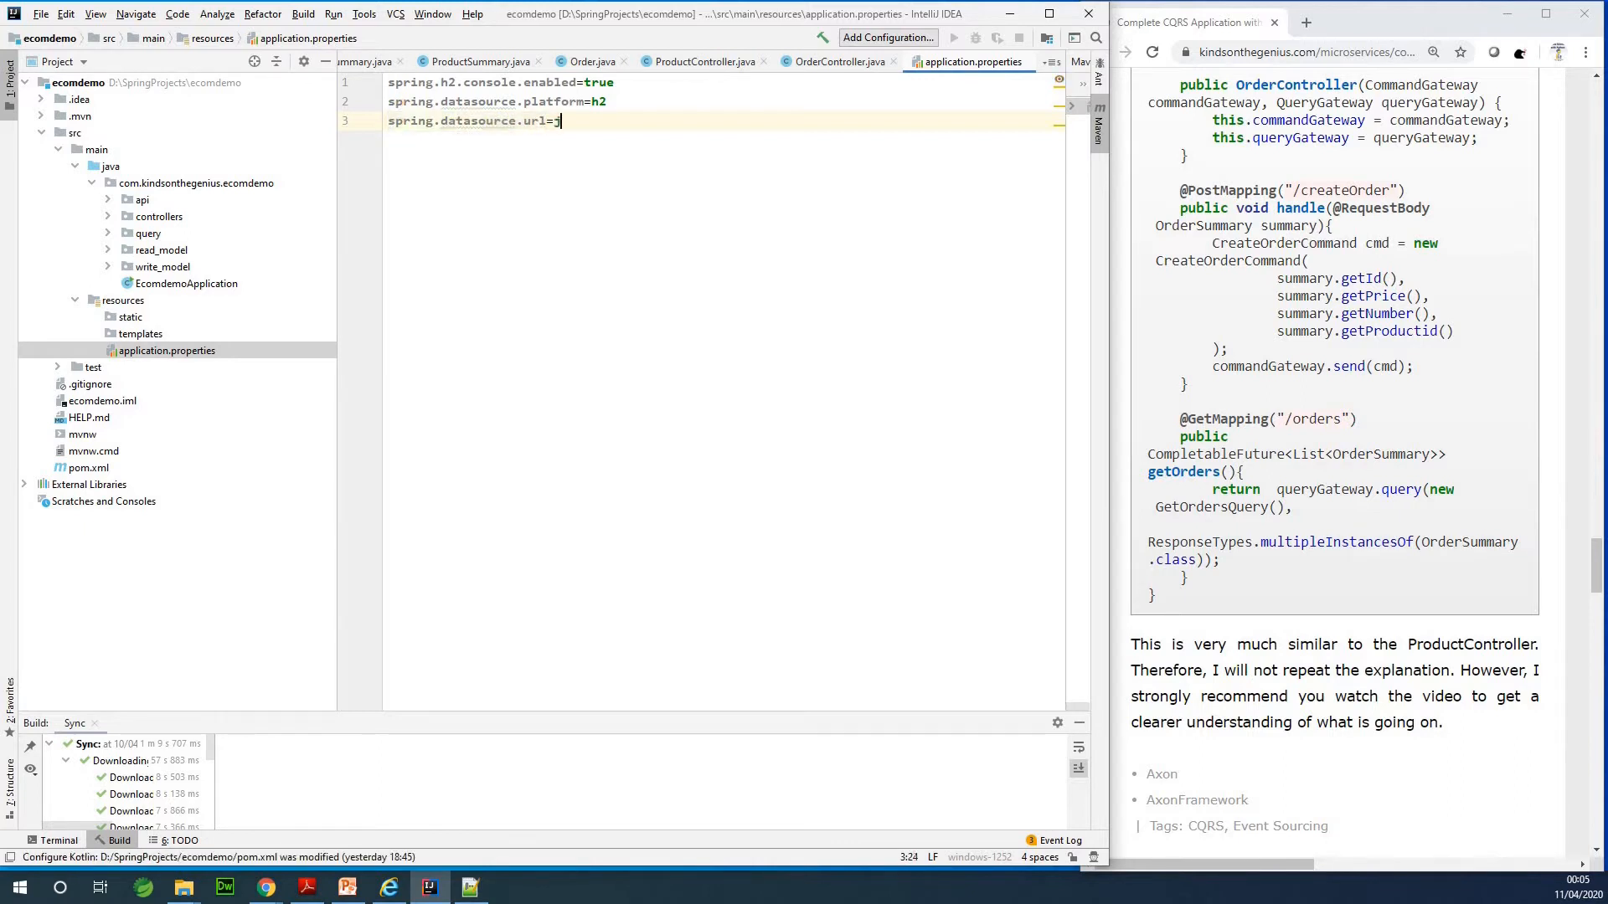
type("dbc:h")
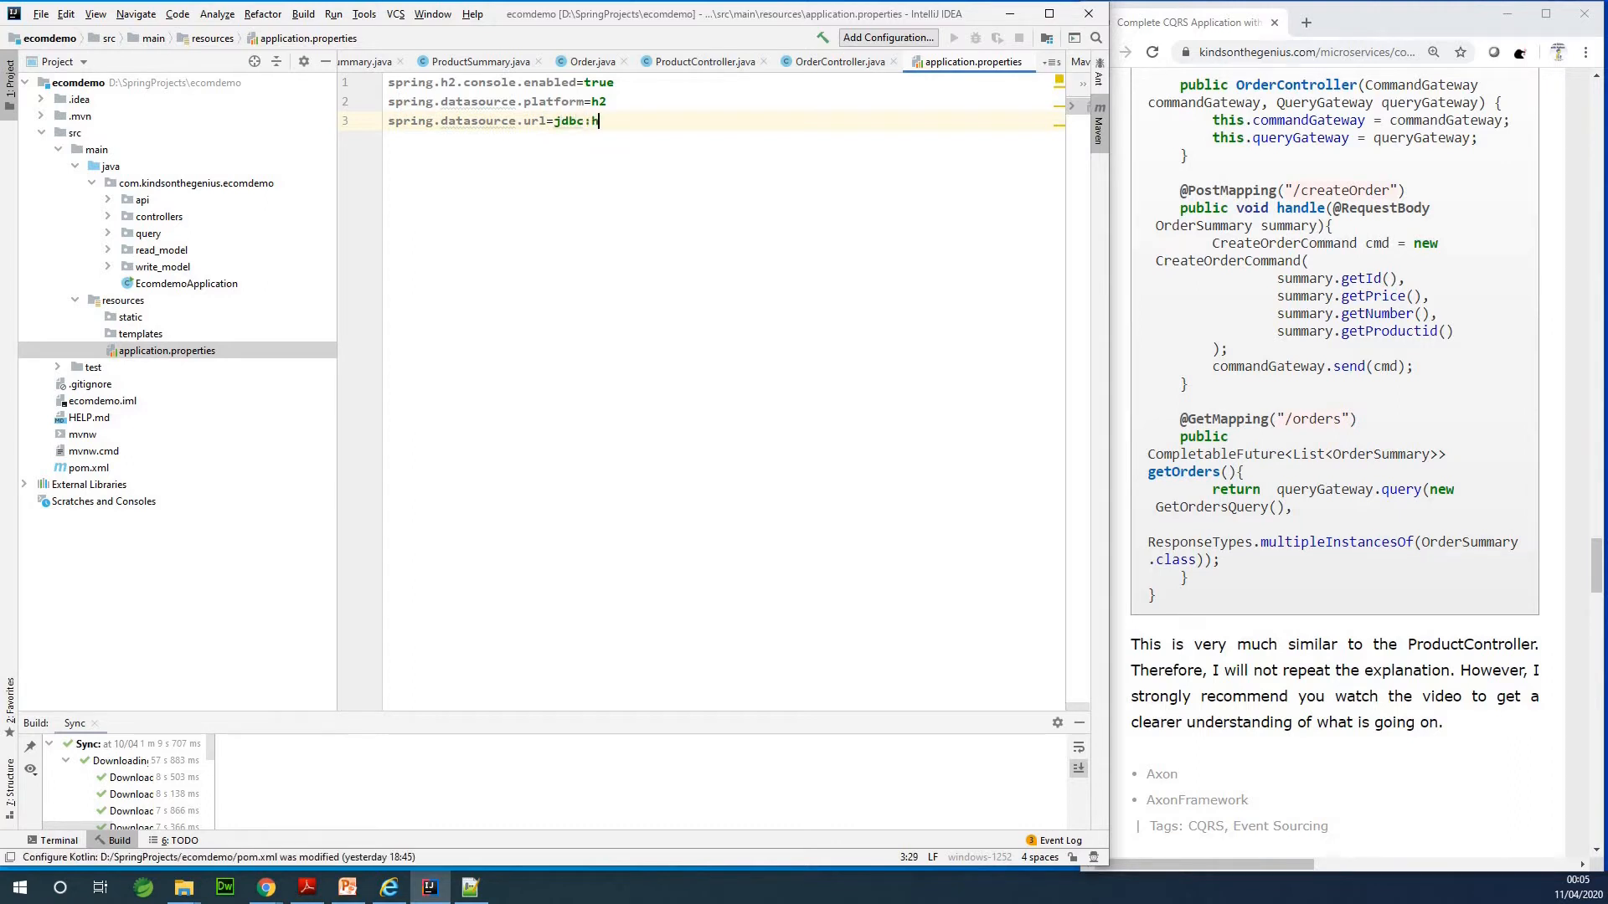
key("BackSpace")
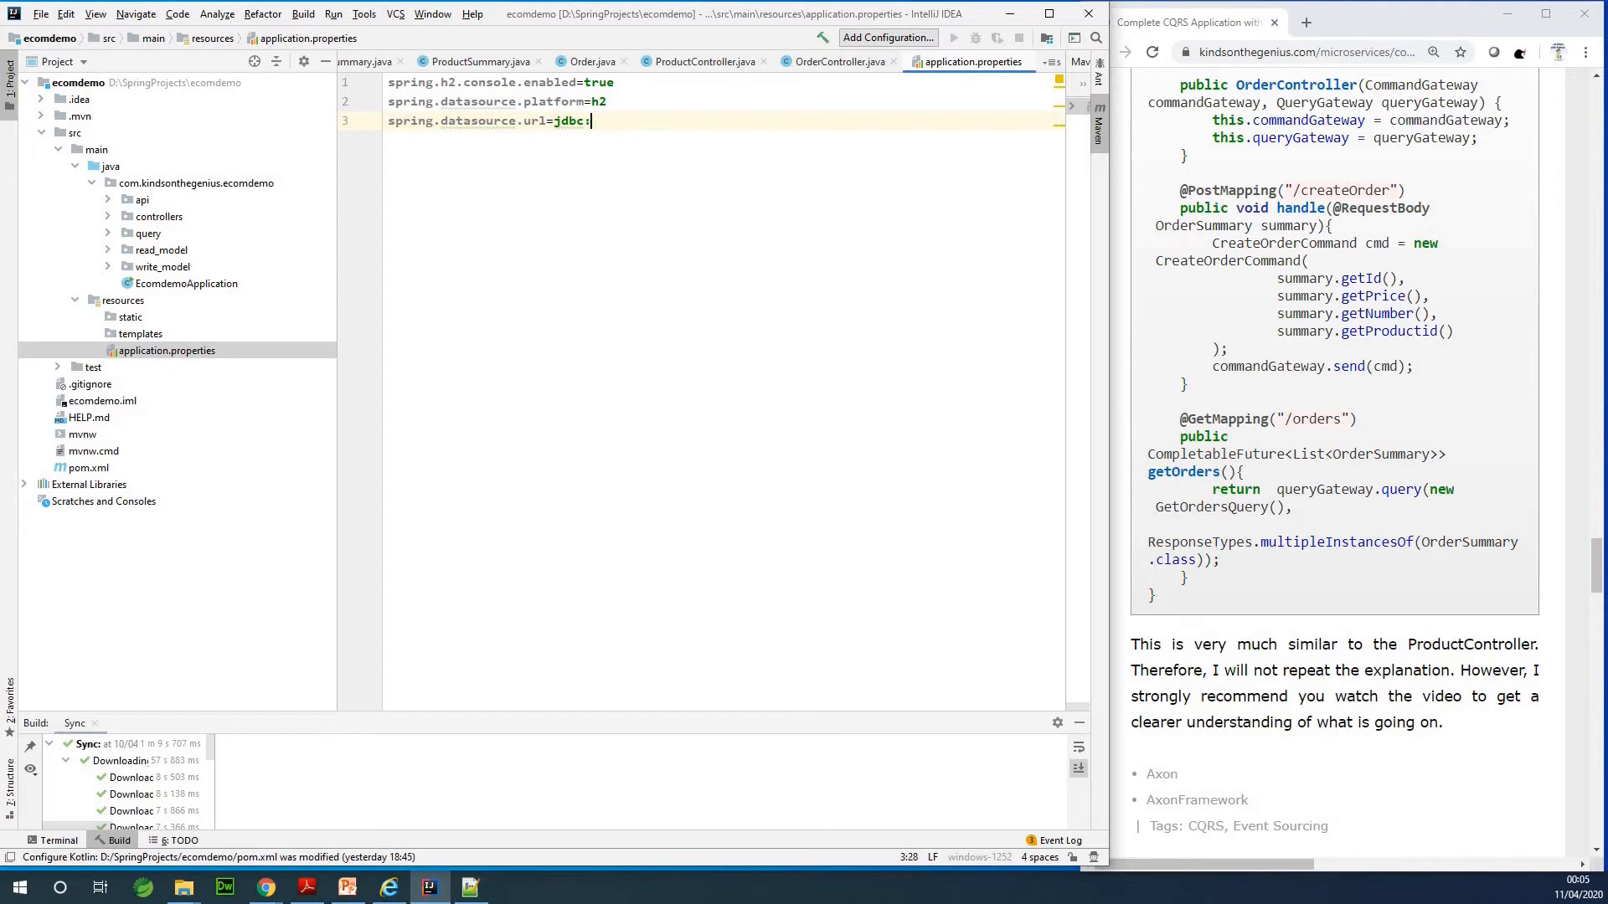
type("h2")
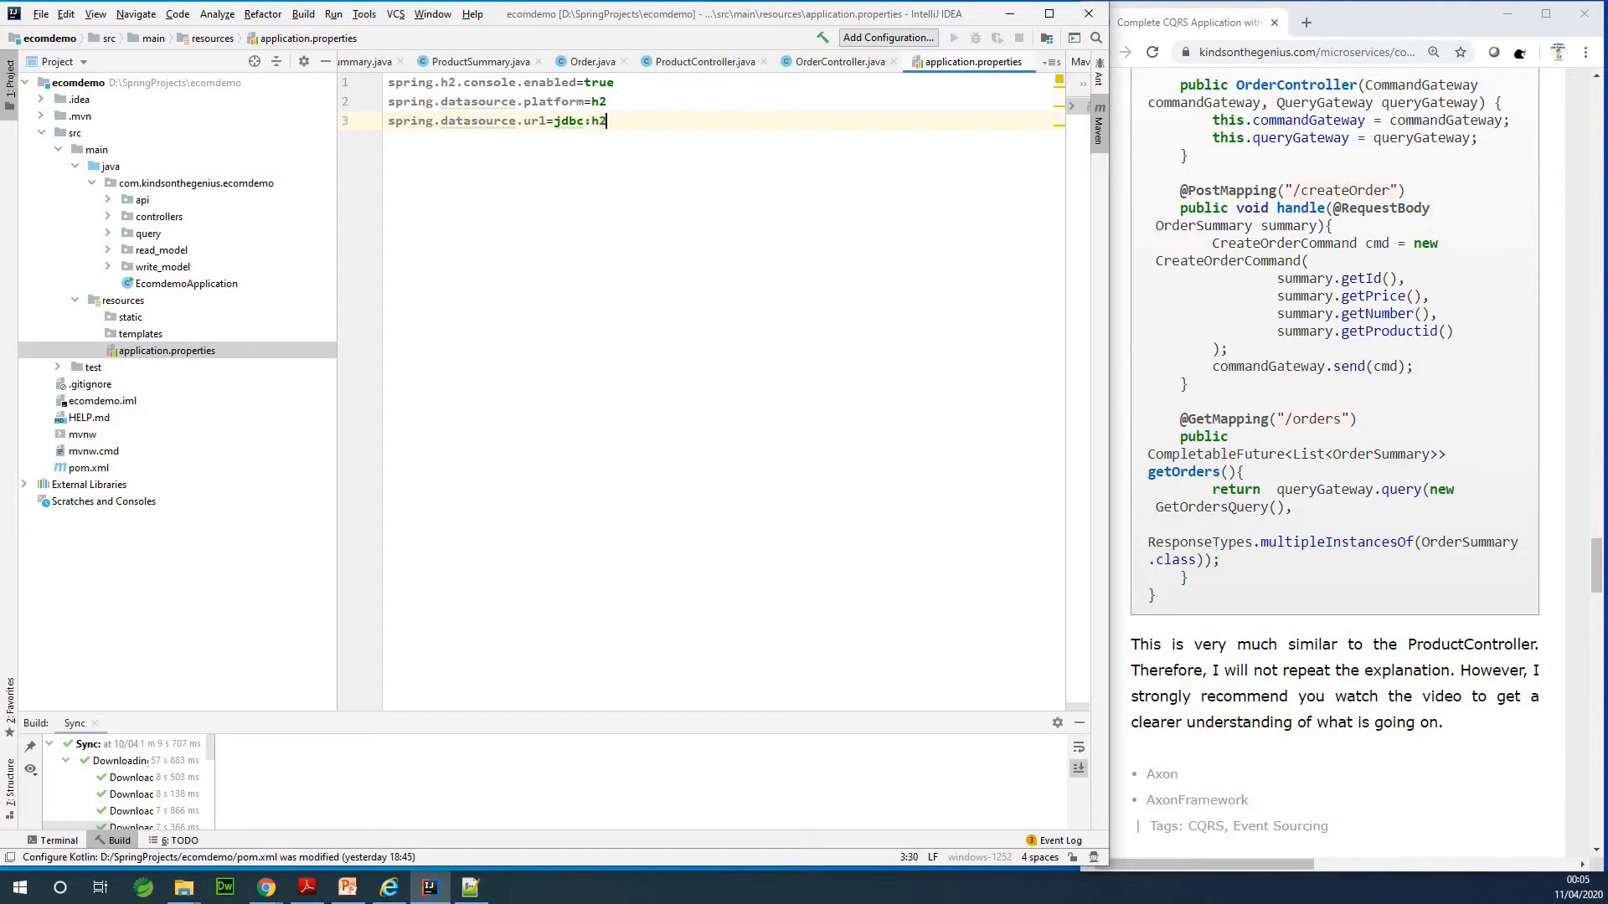
type(":mem:")
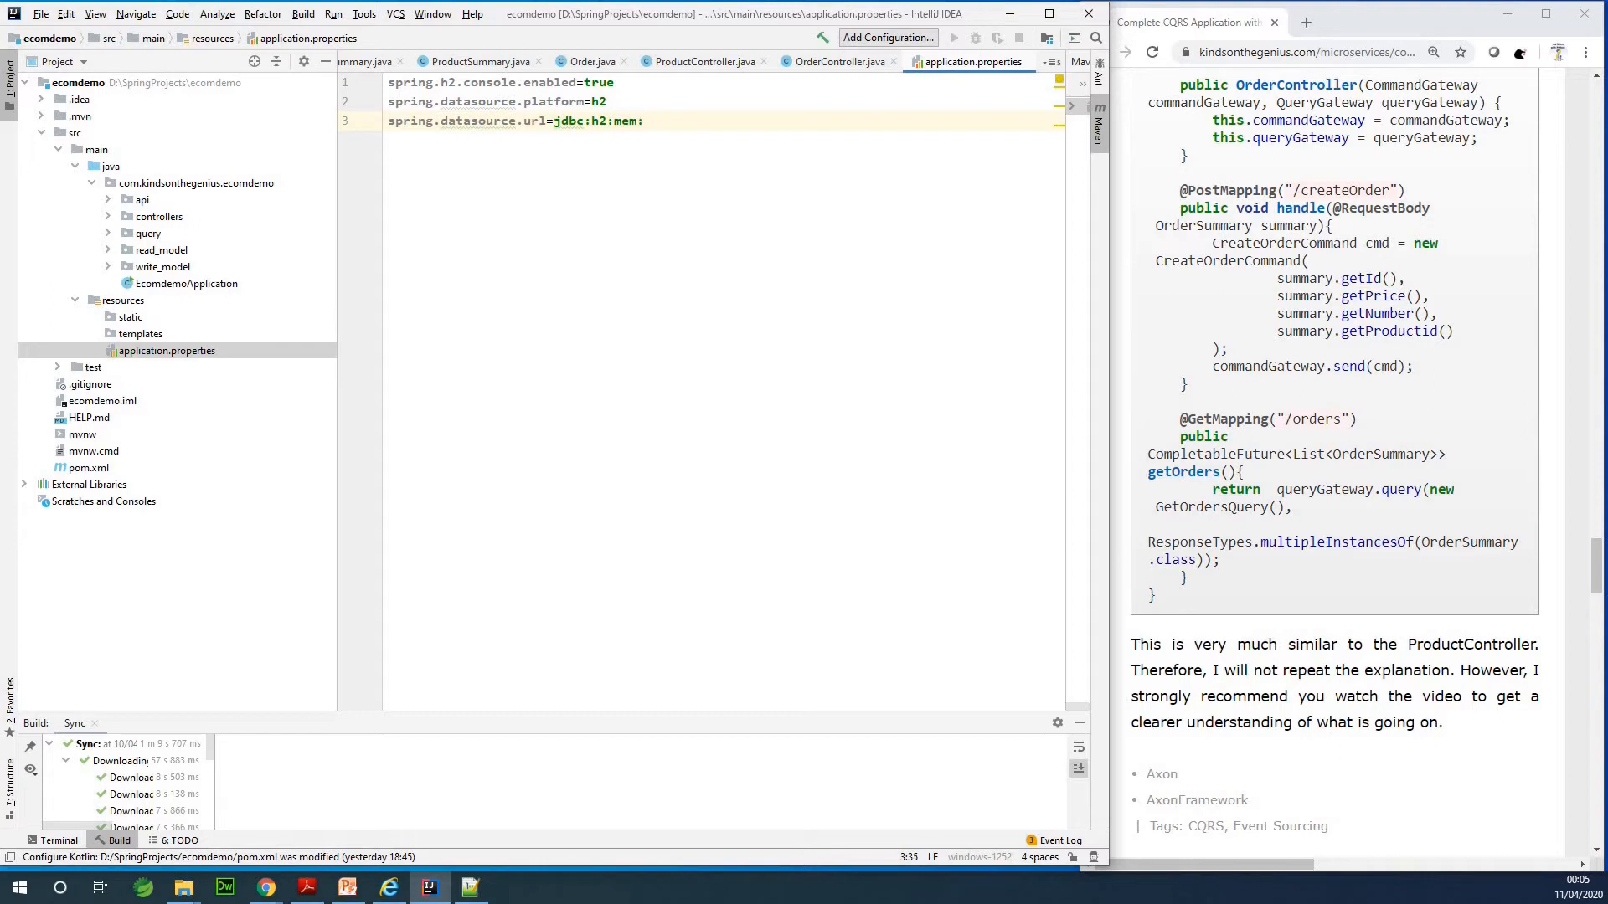
type("e")
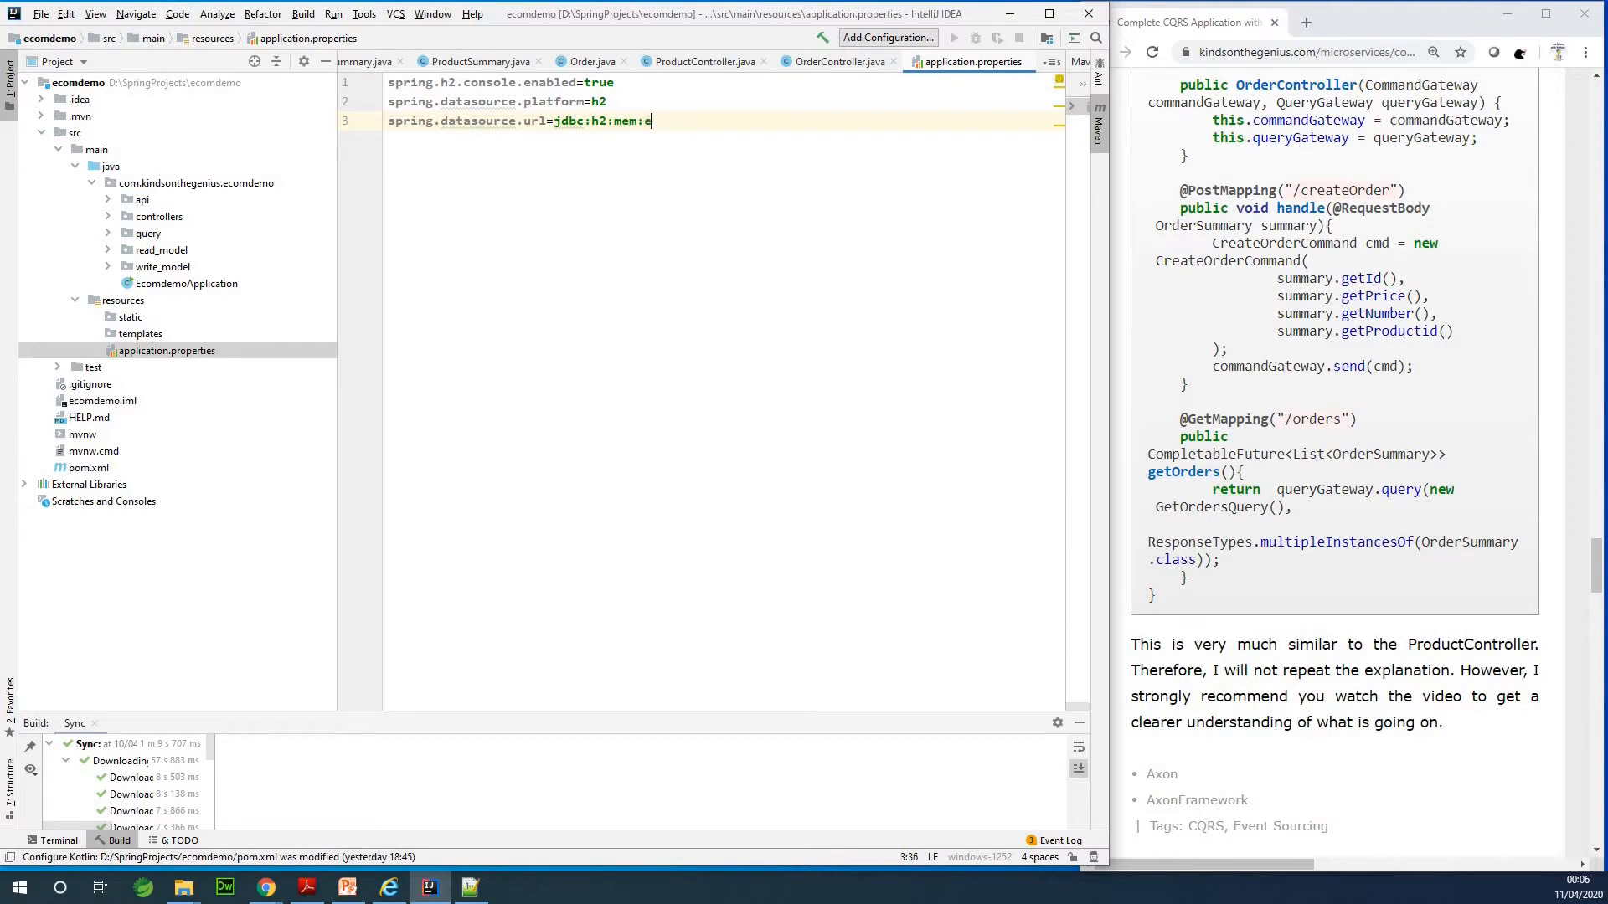
type("comdemo")
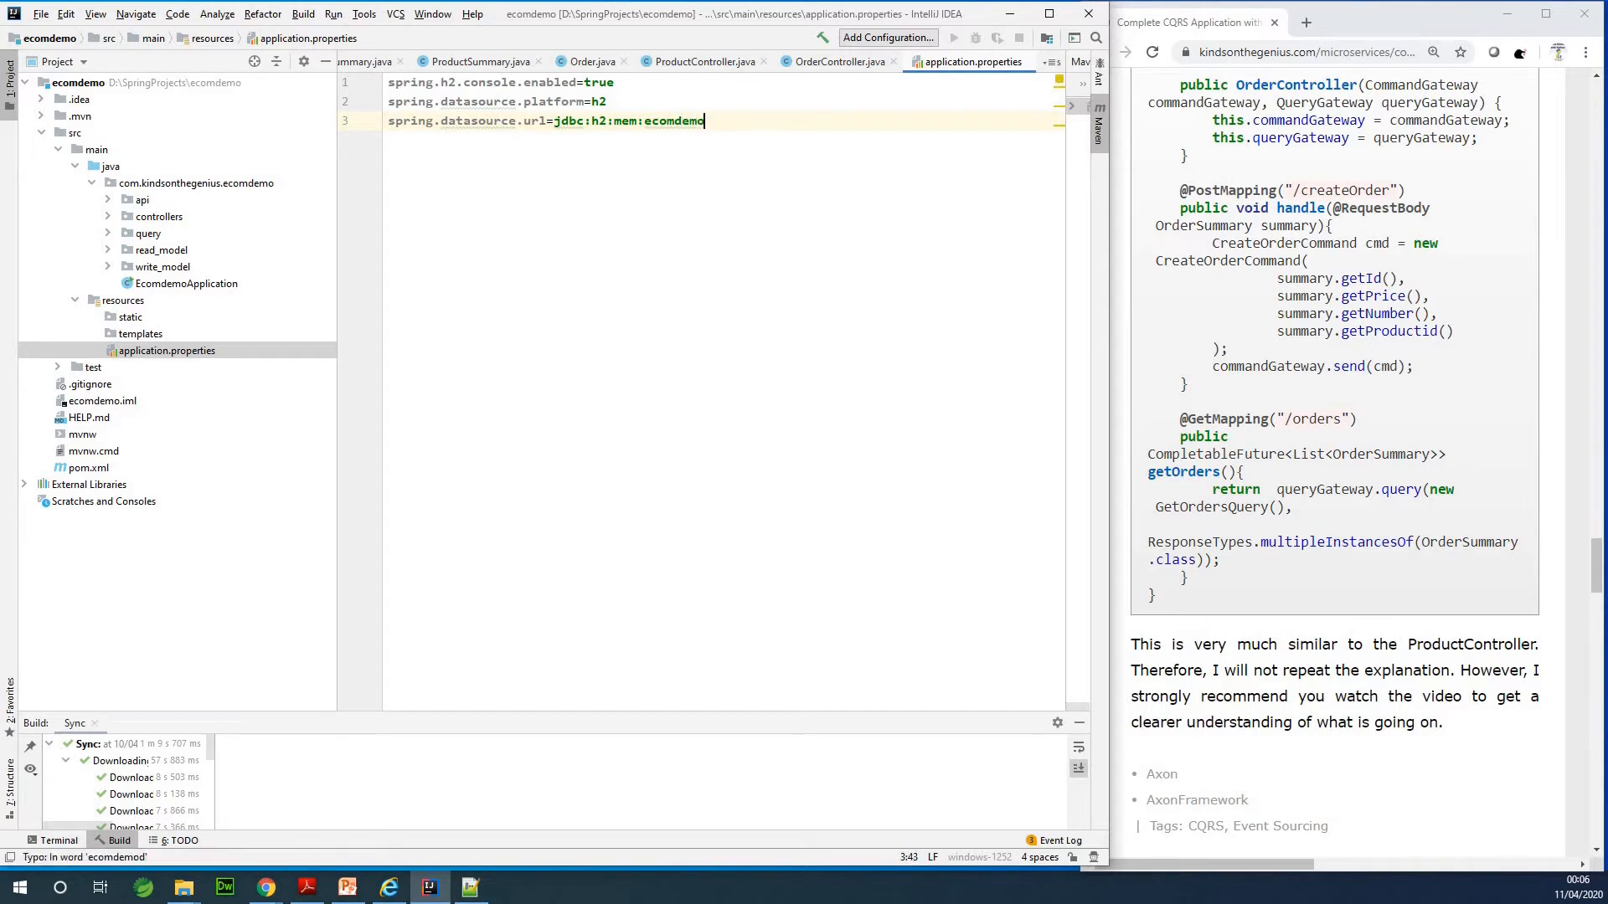
type("db")
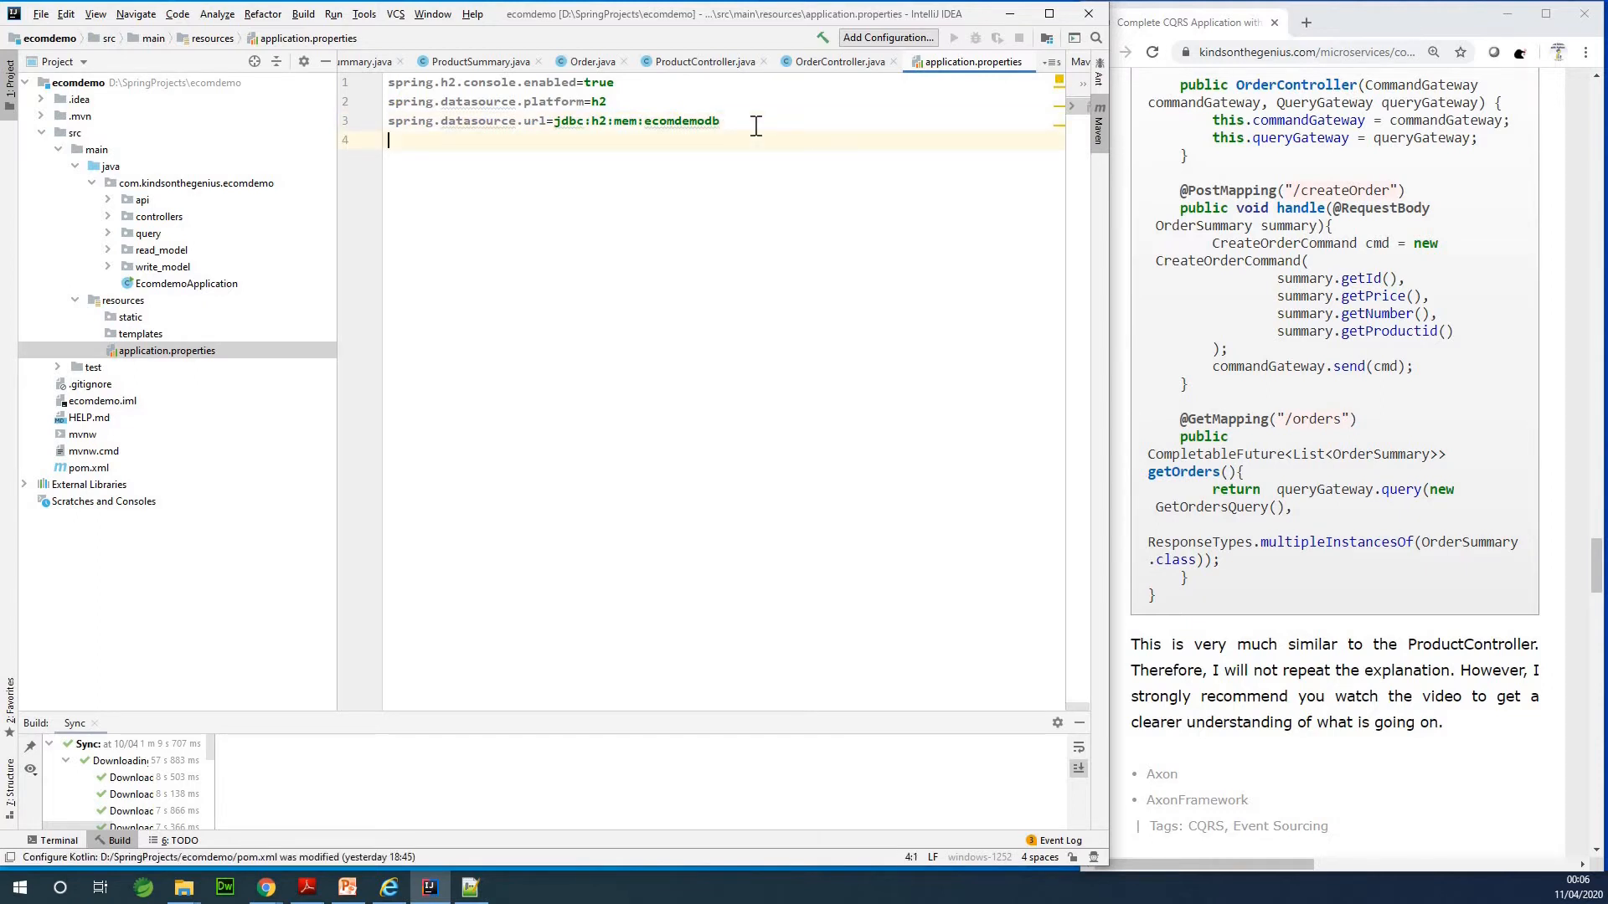
Add spring.jpa.hibernate.ddl-auto=update as line 4 of application.properties
type("sprin")
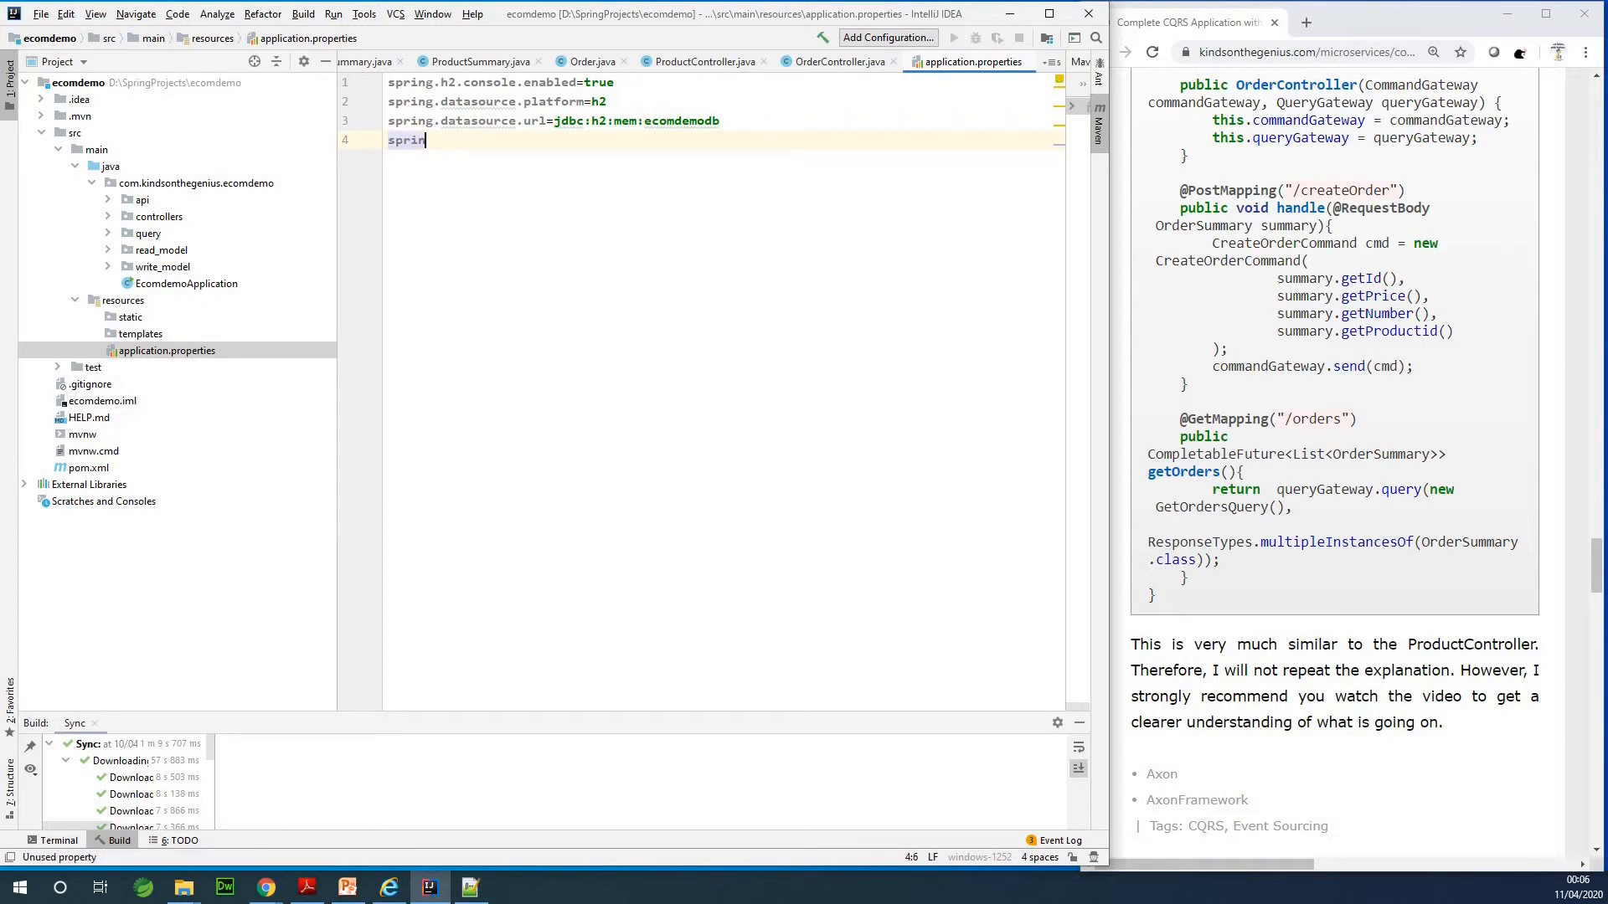
type("g.data")
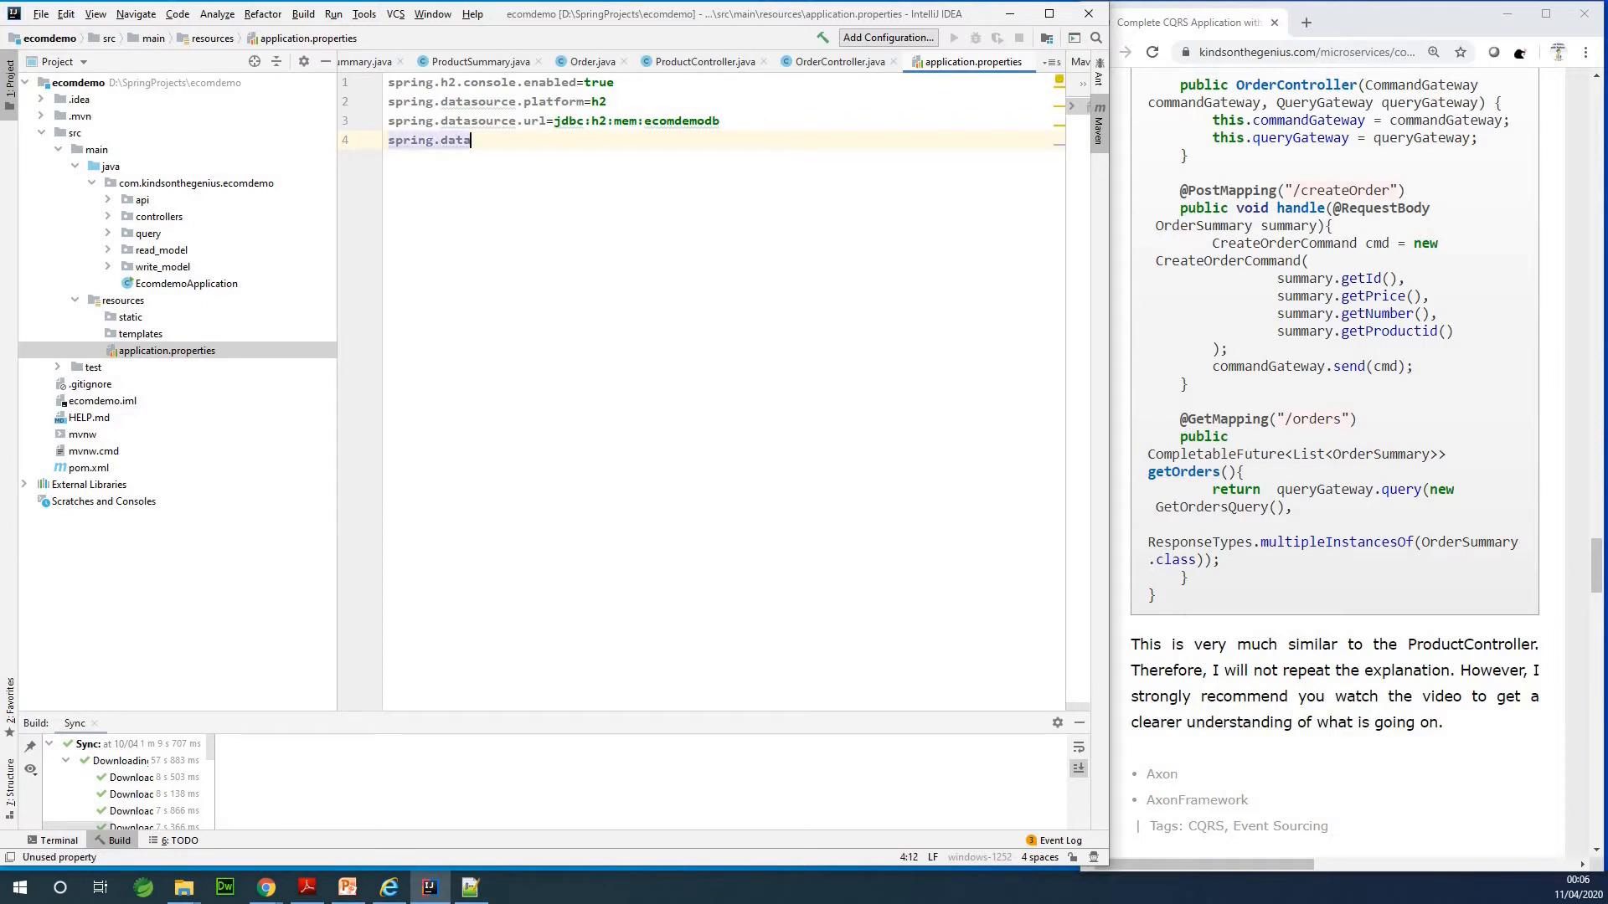
type("jpa")
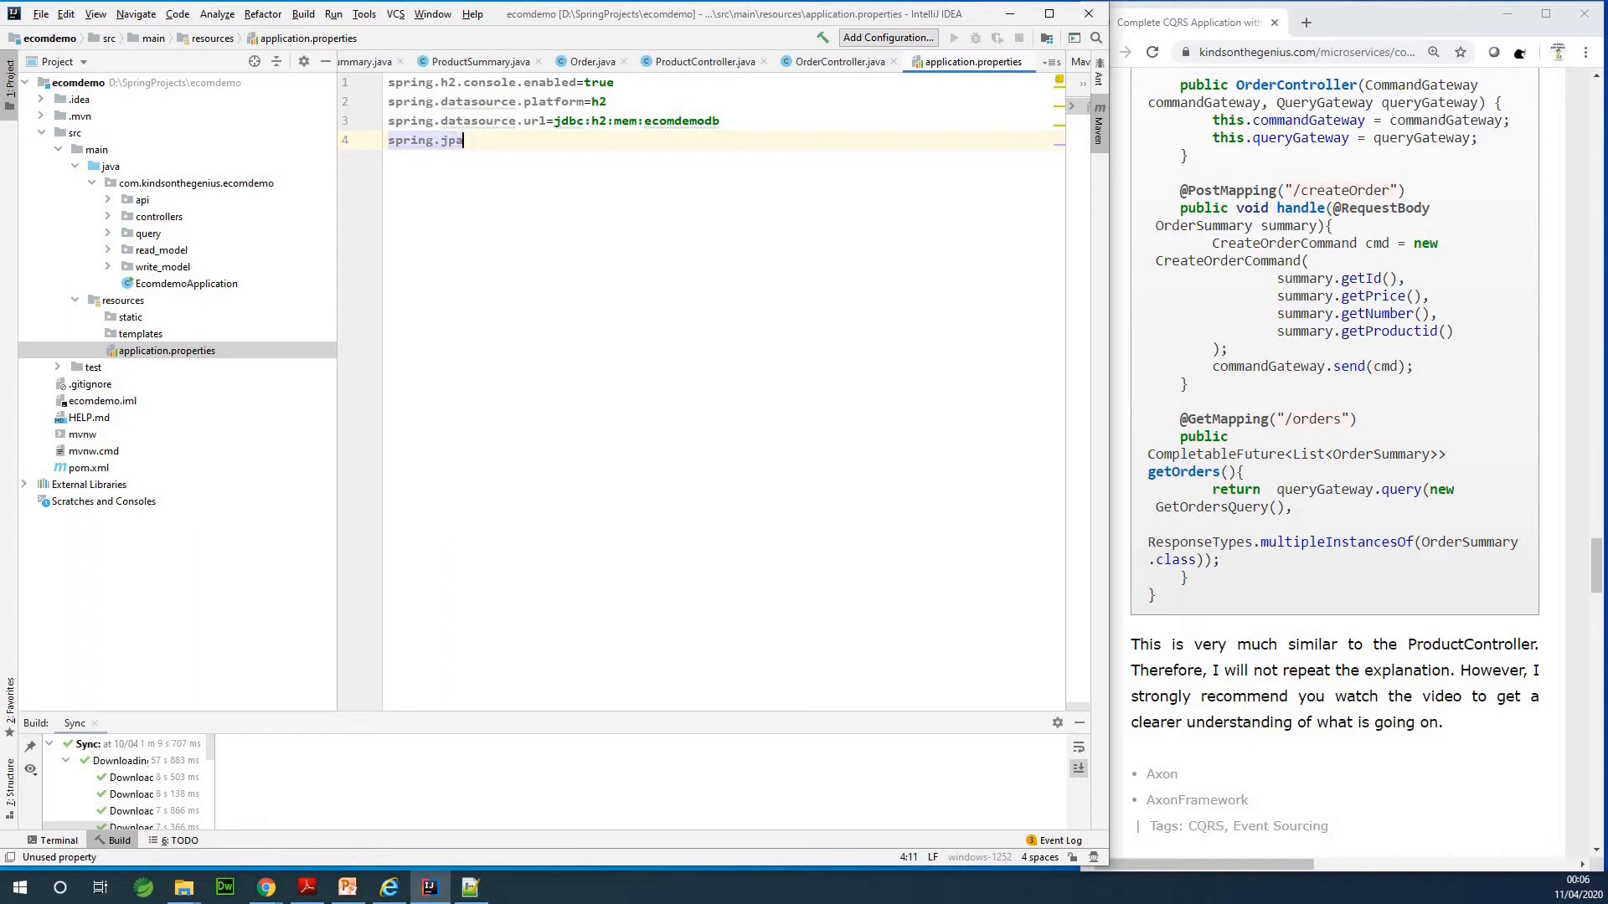
type(".hibernate.ddl.")
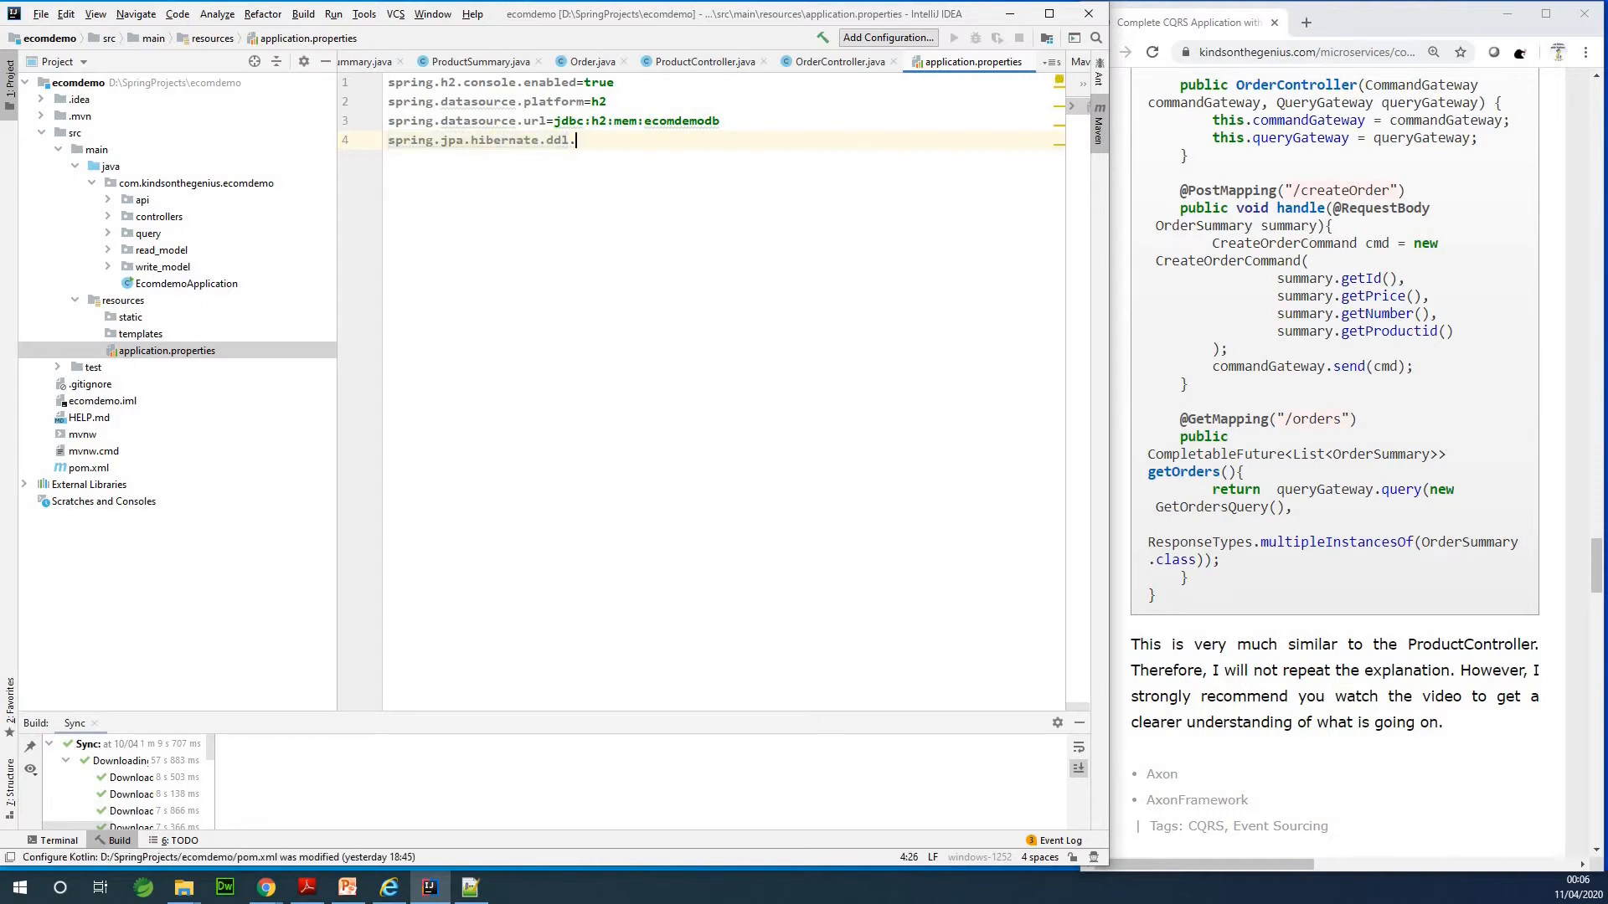
key("Backspace")
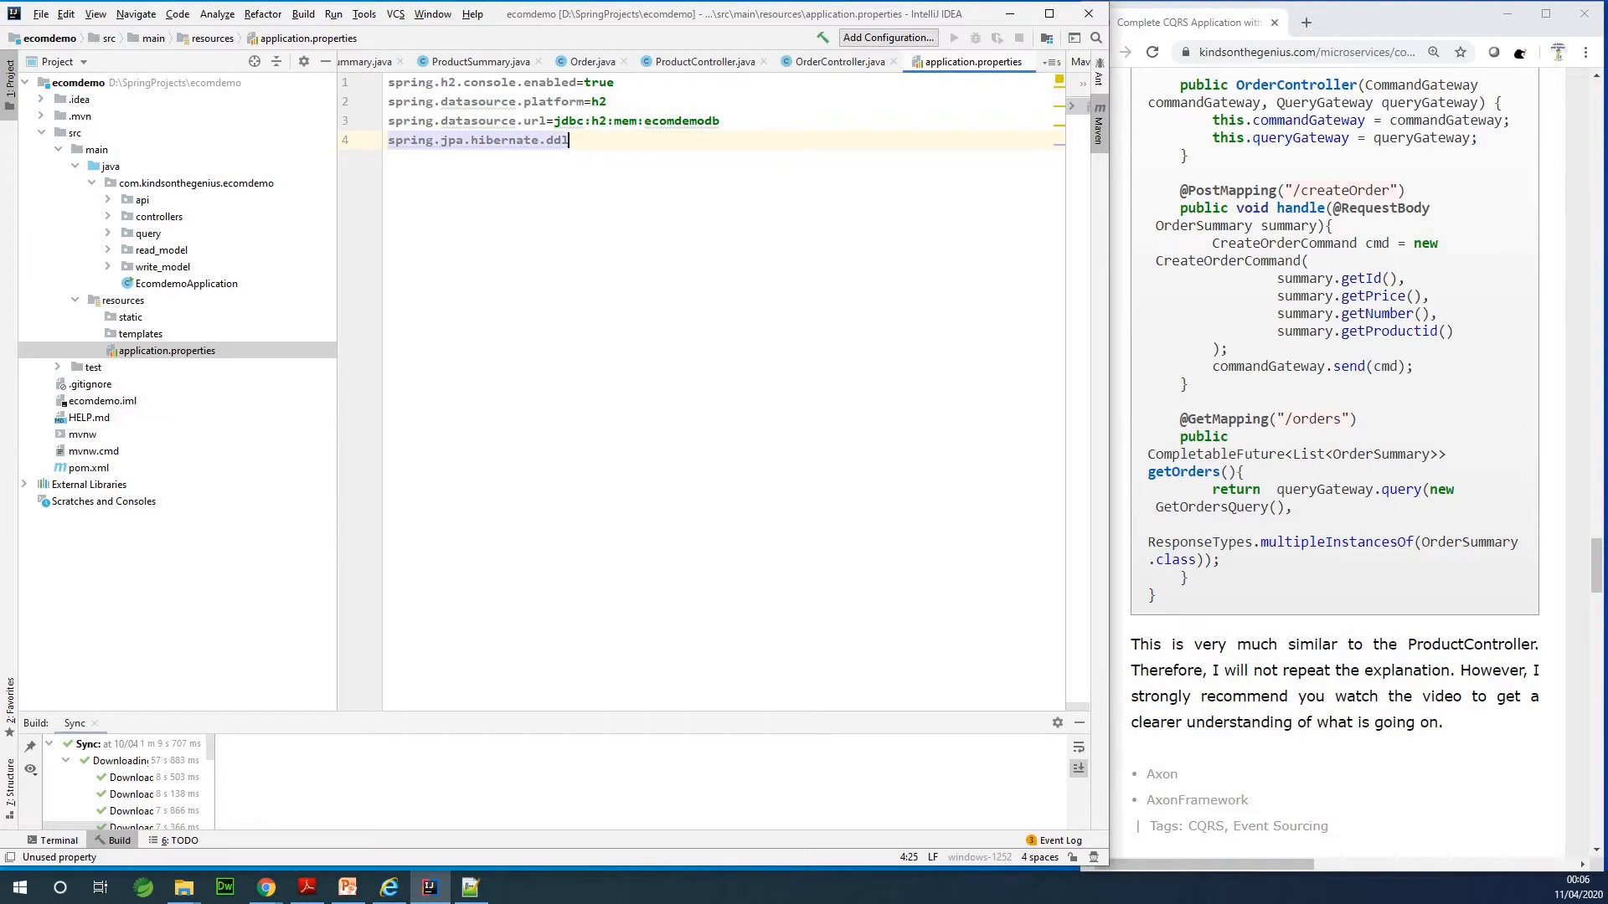
type("-au")
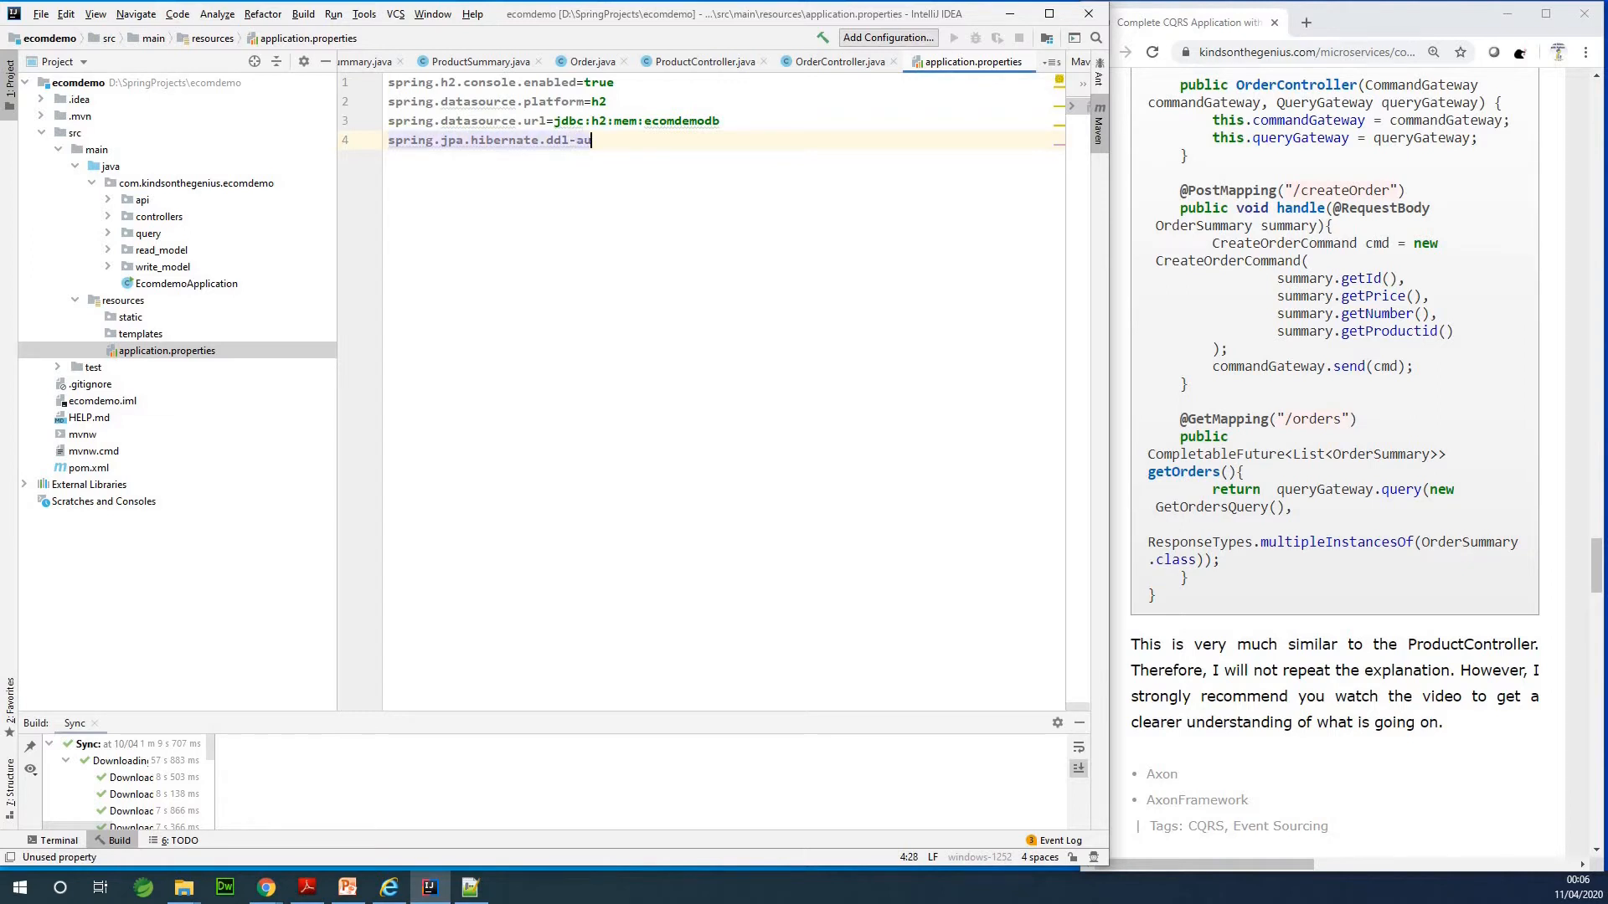
type("to=au")
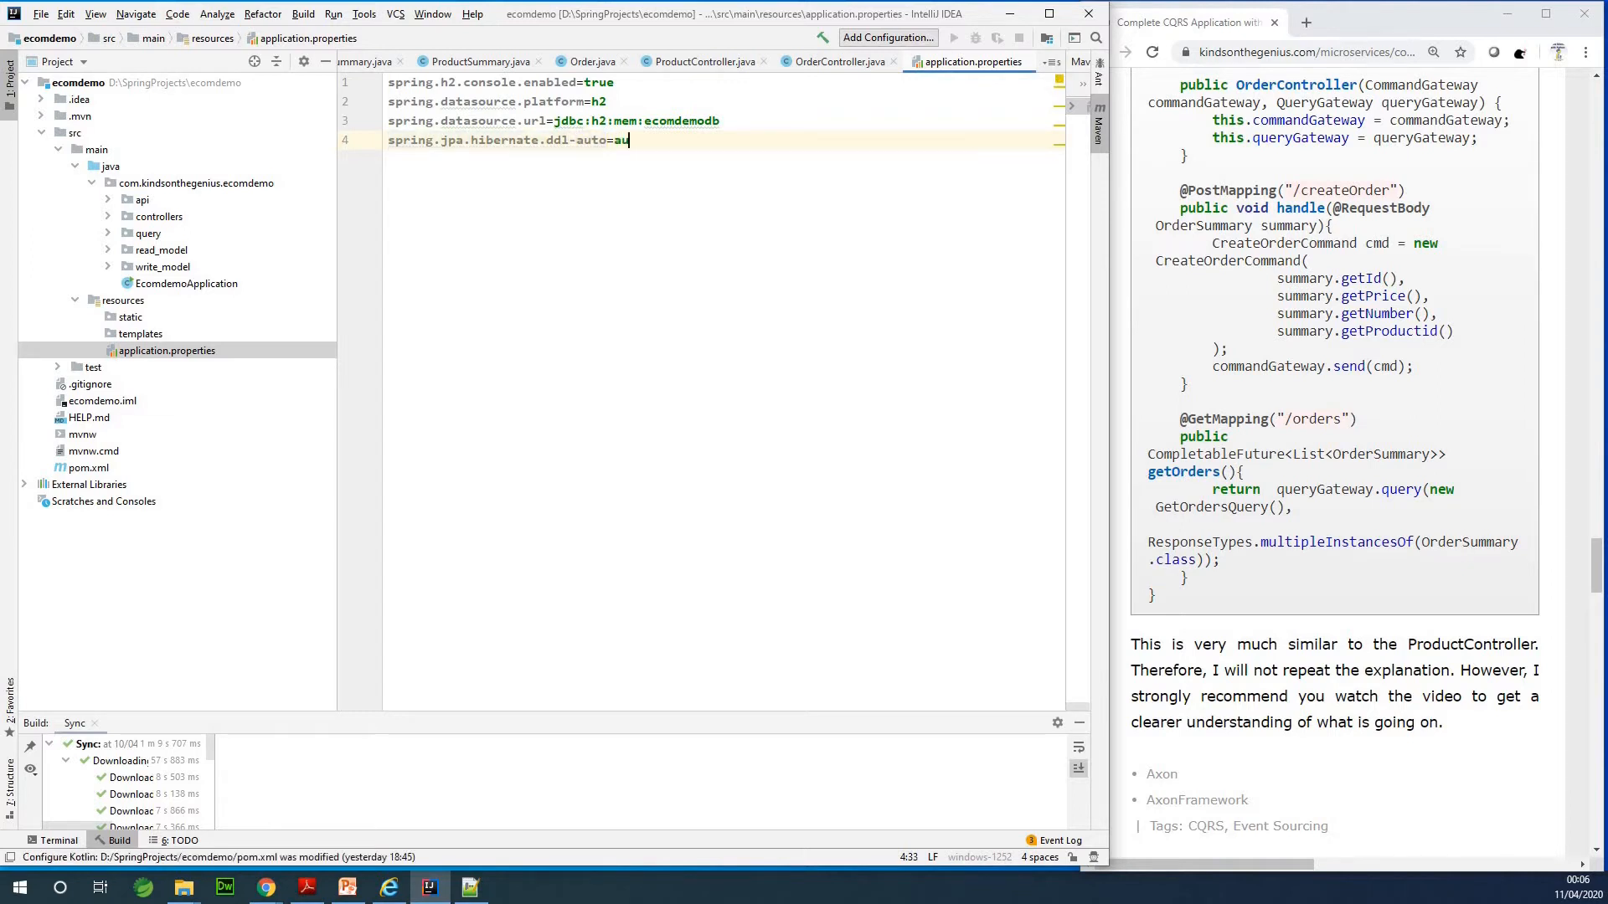
type("pdate")
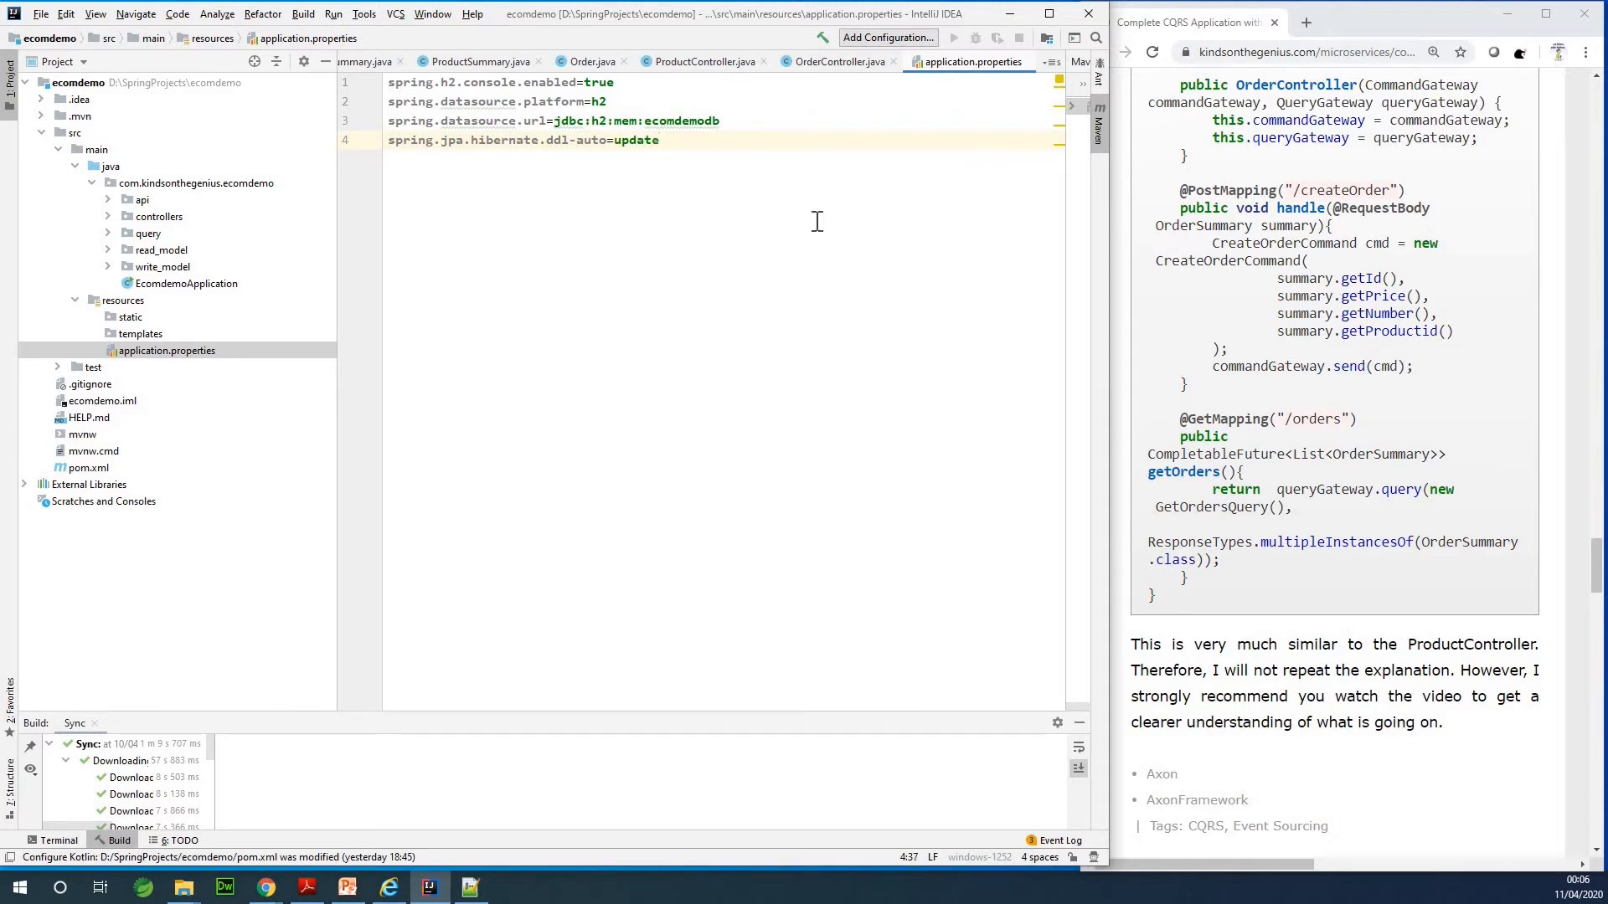
Add server.port=8087 after a blank line in application.properties
key("enter")
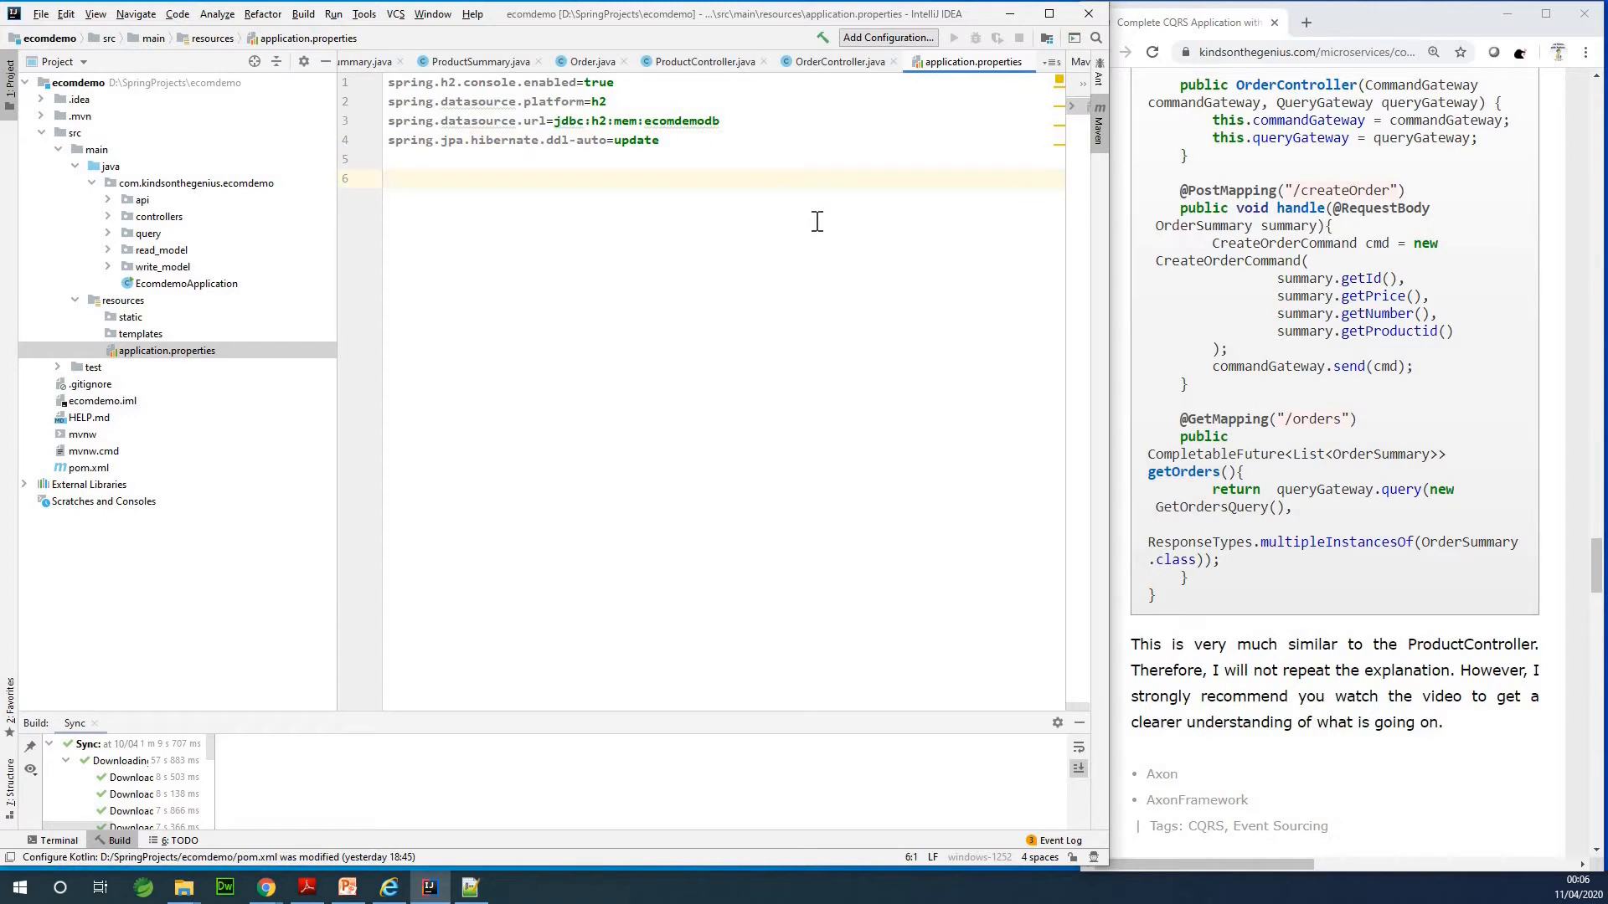
type("P")
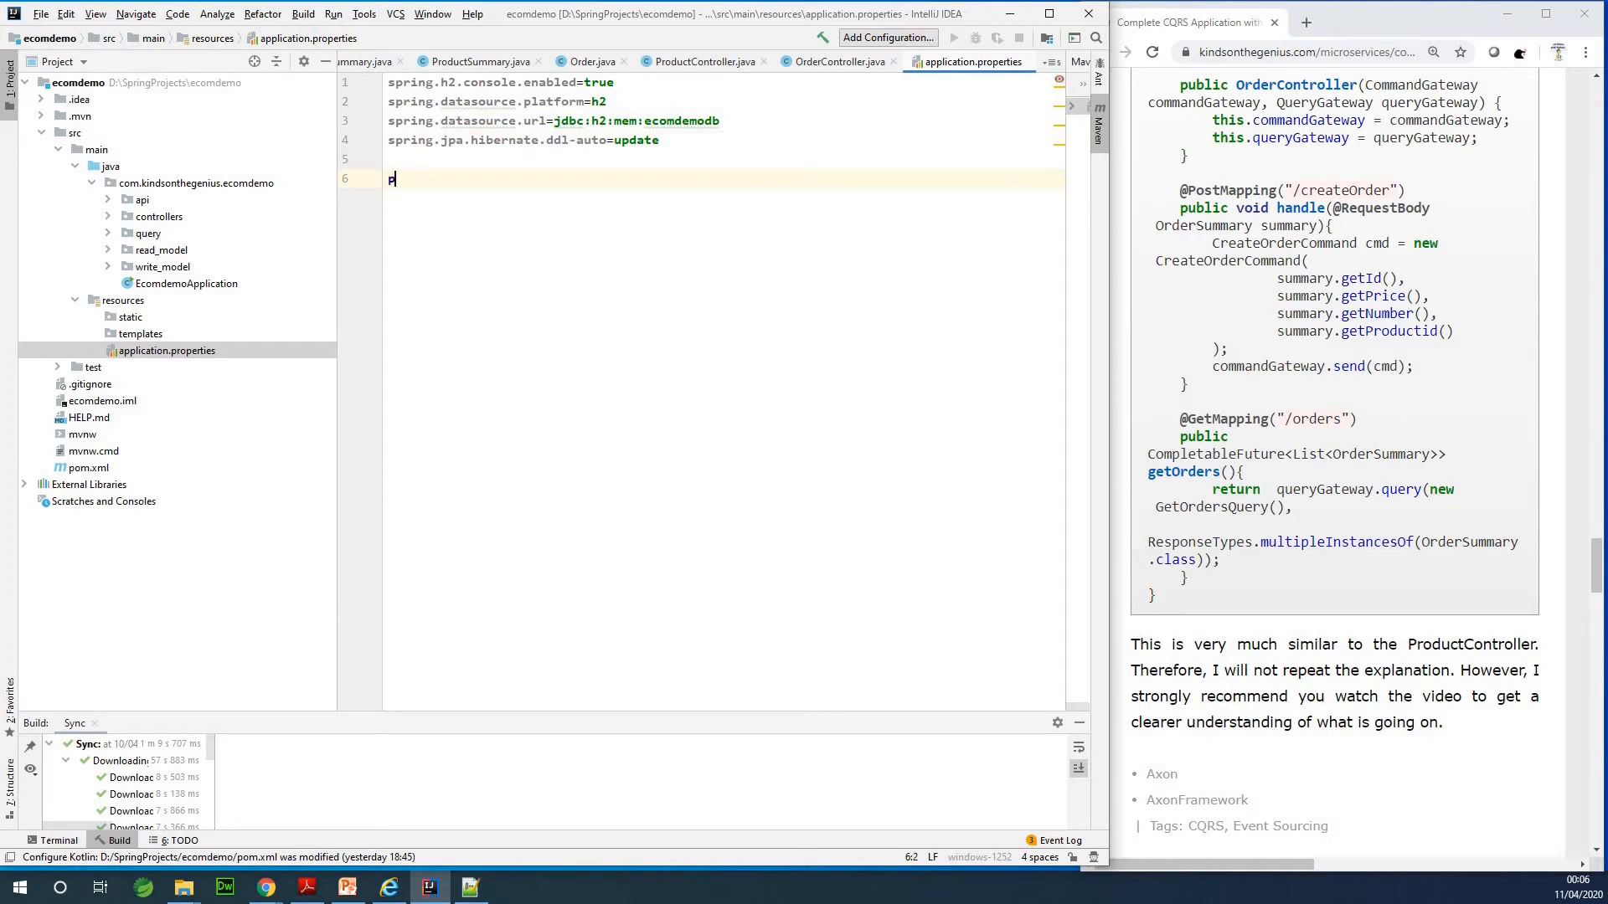
type("serv")
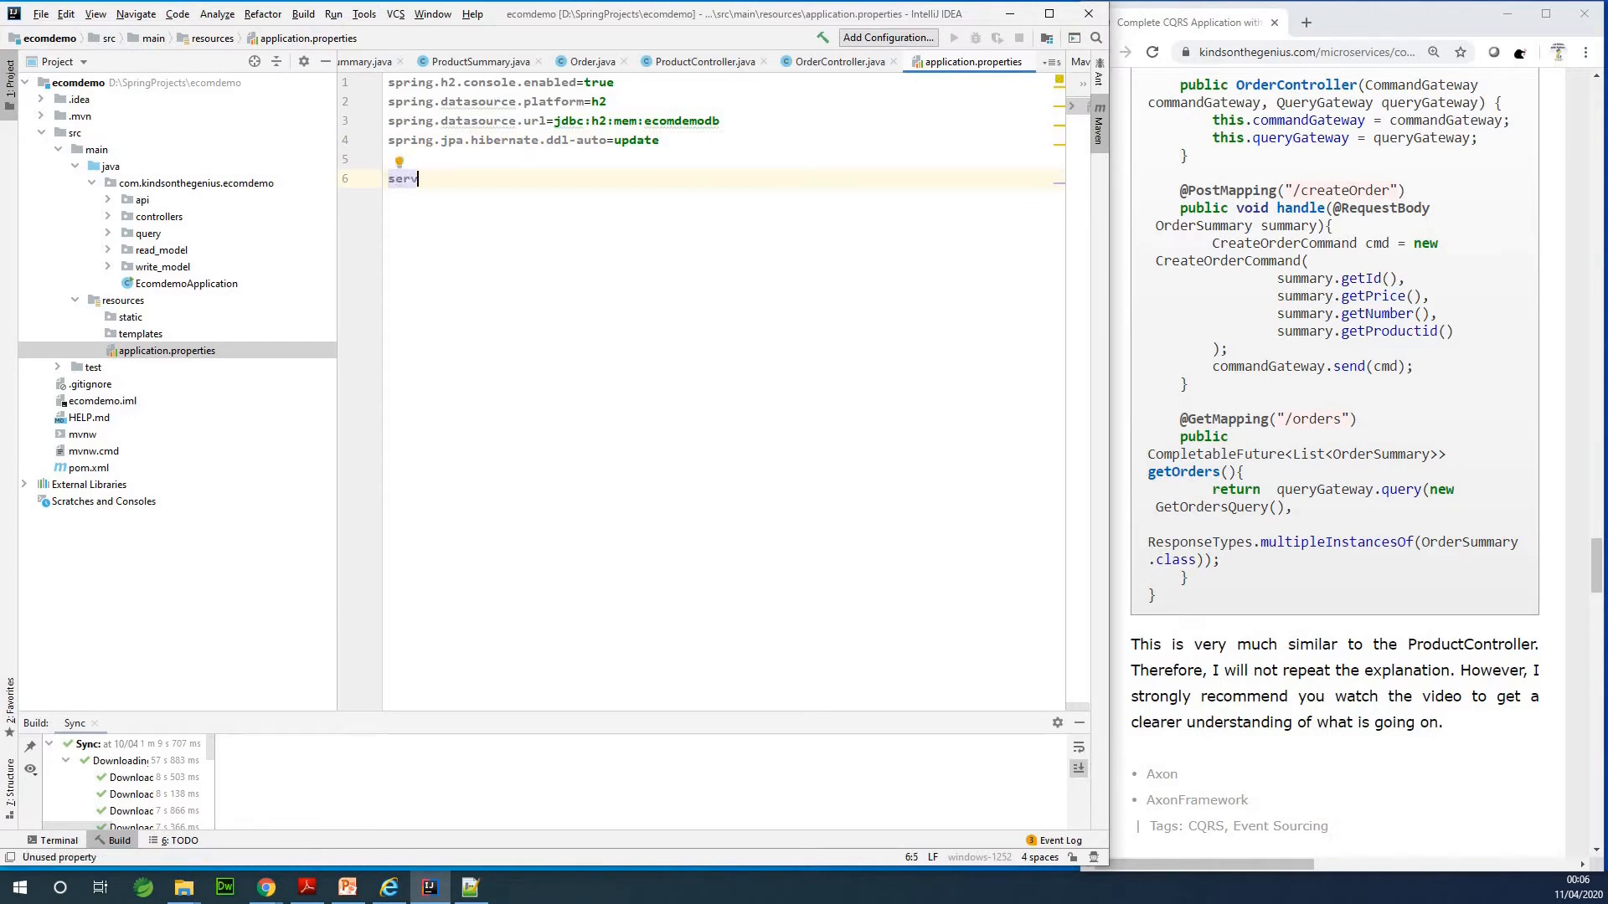
type("er.po")
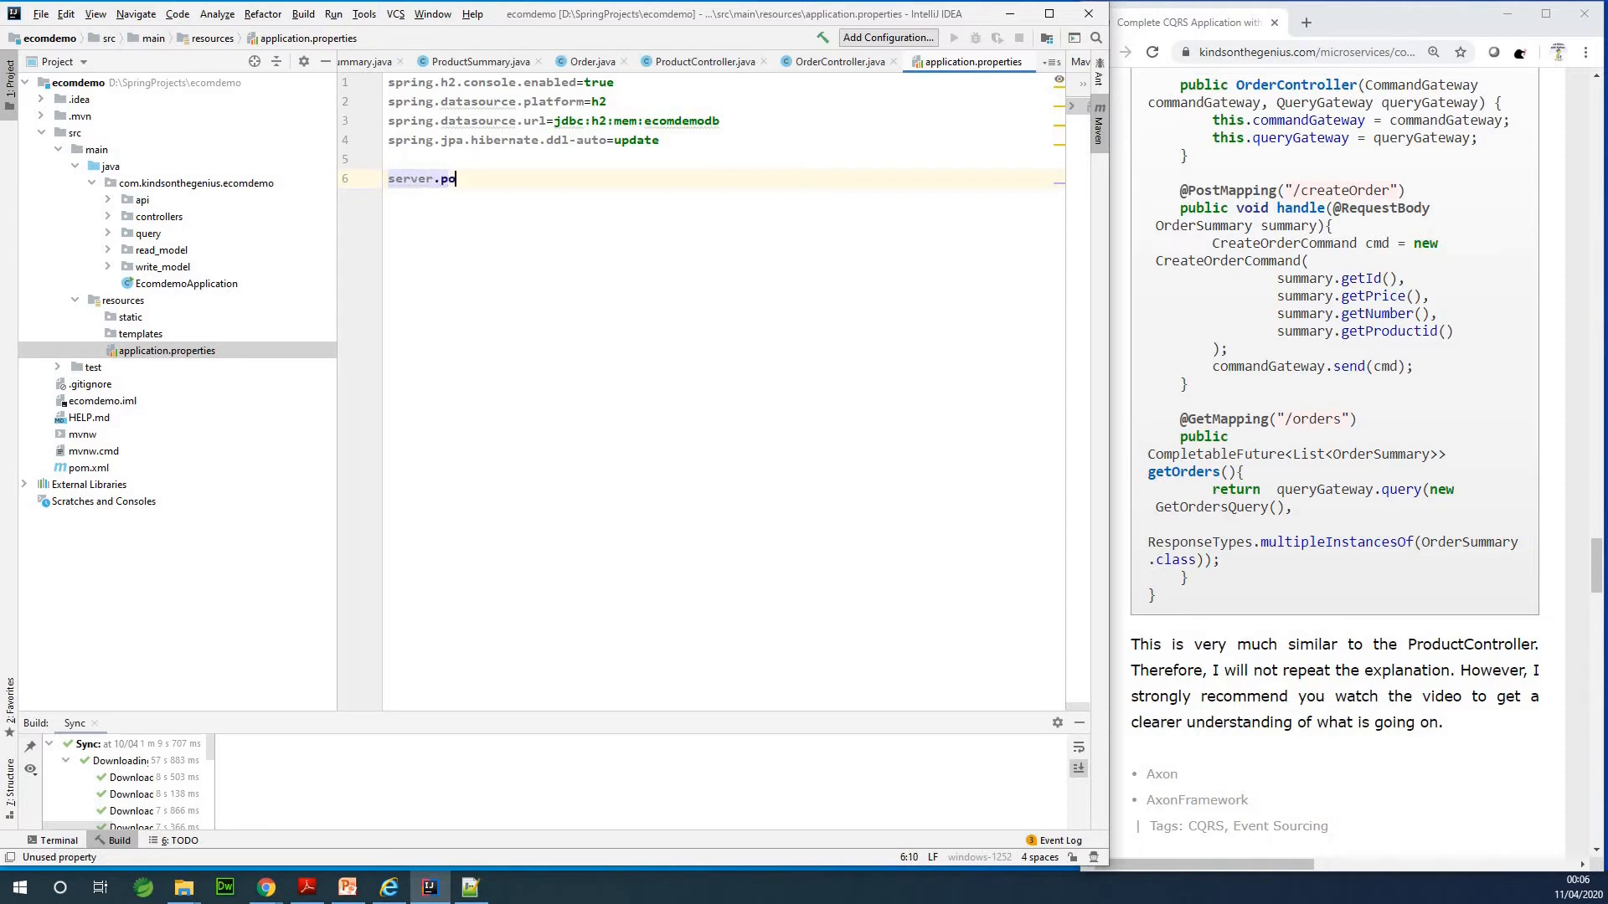
type("rt")
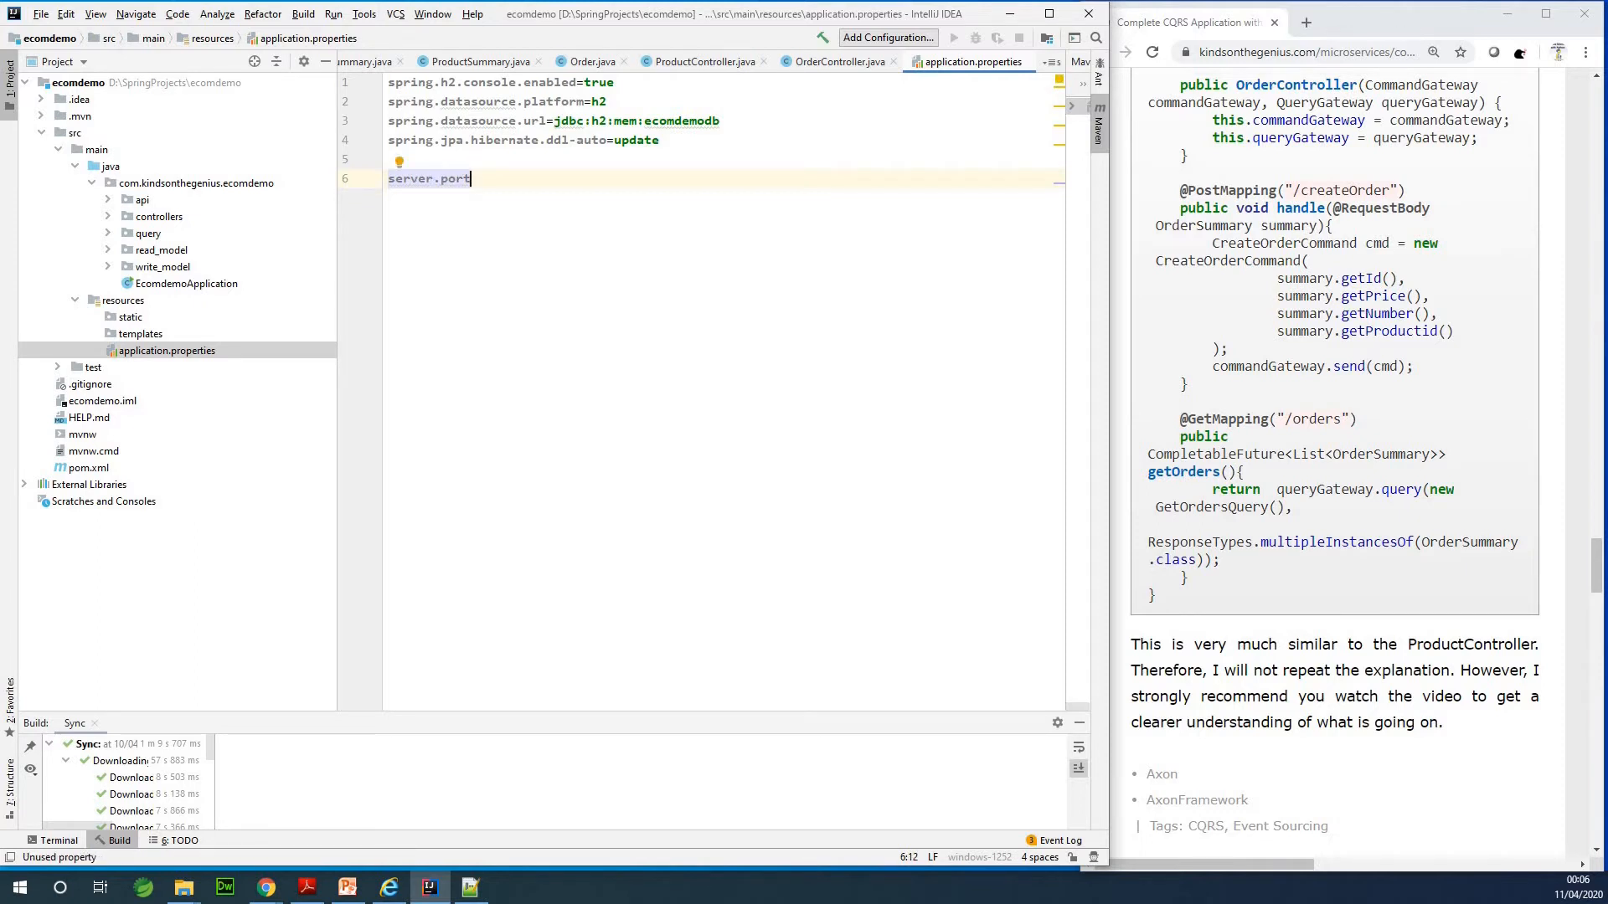
type("=")
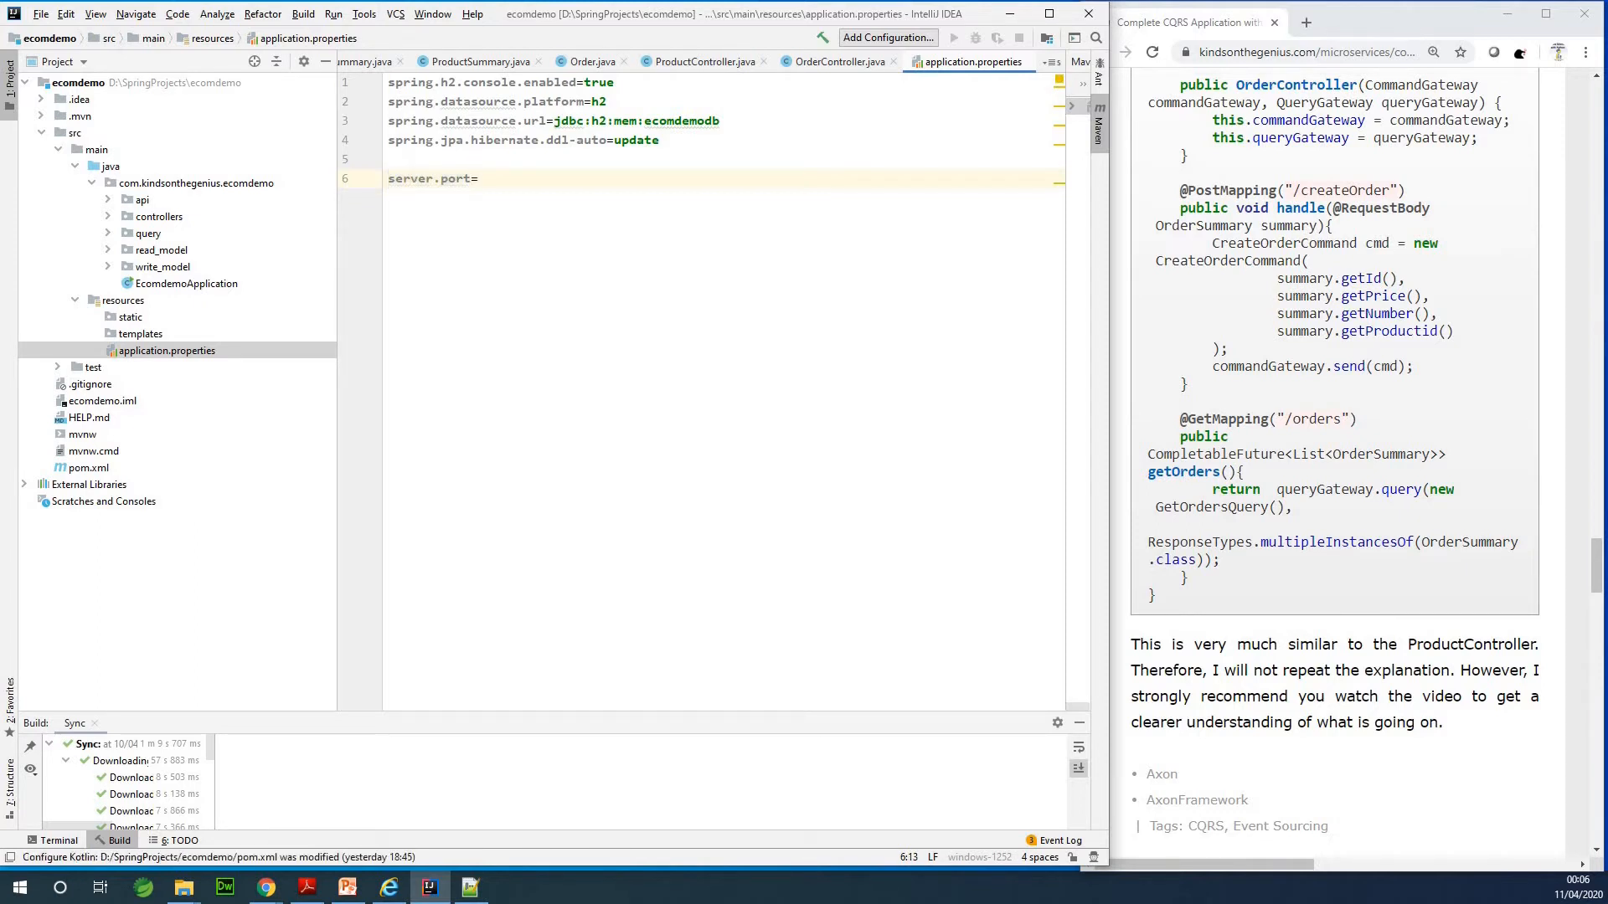
type("8087")
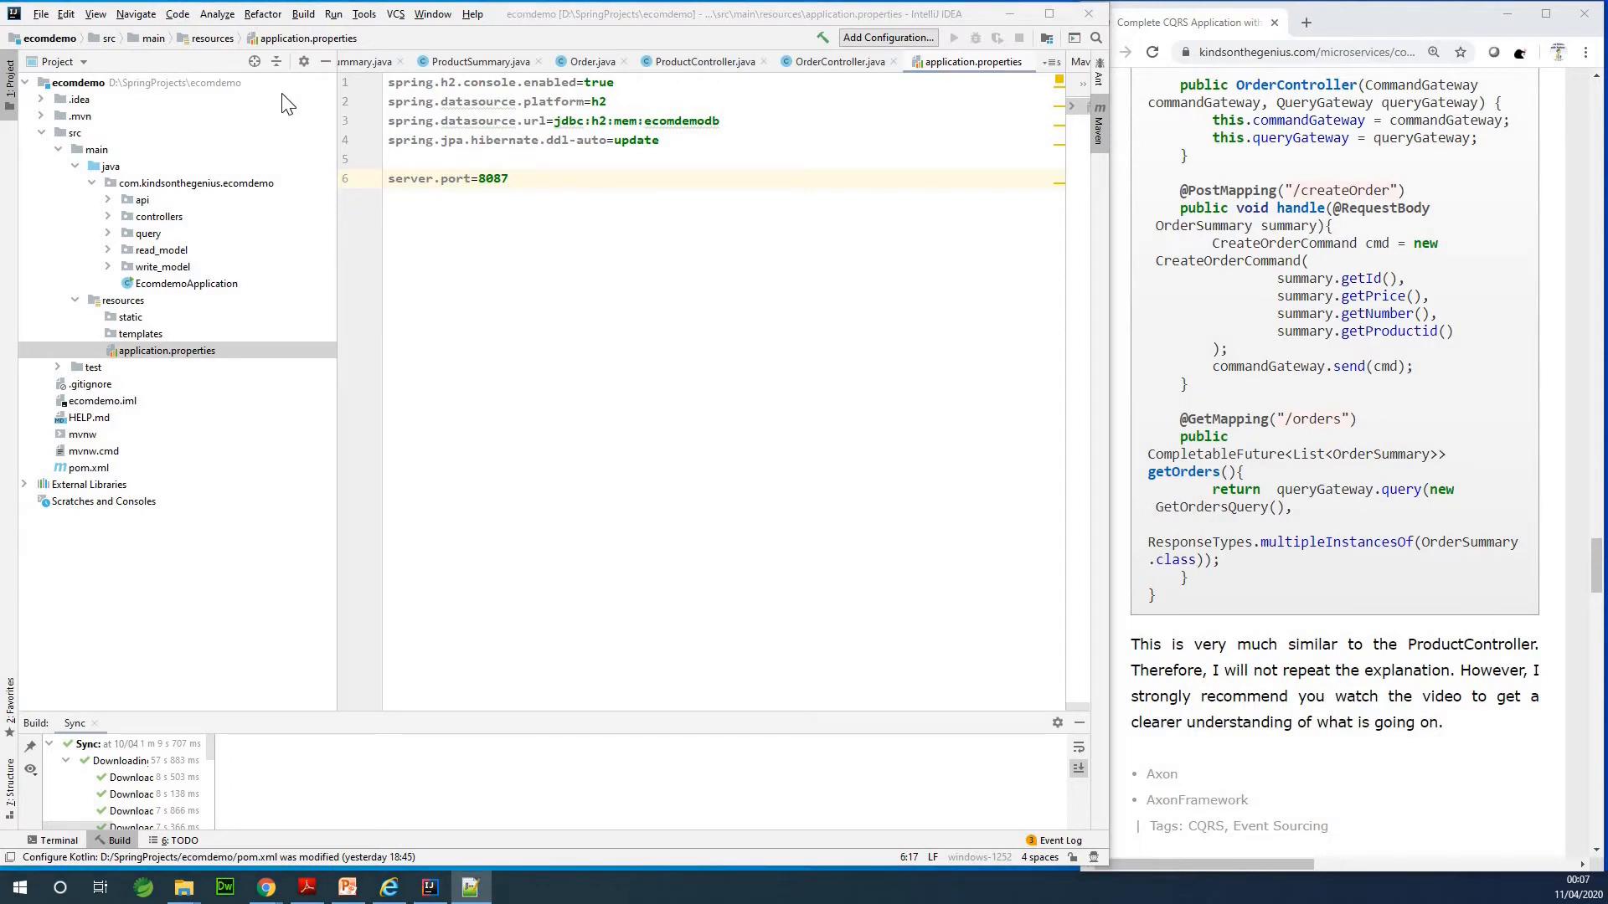
mouse_move(121, 313)
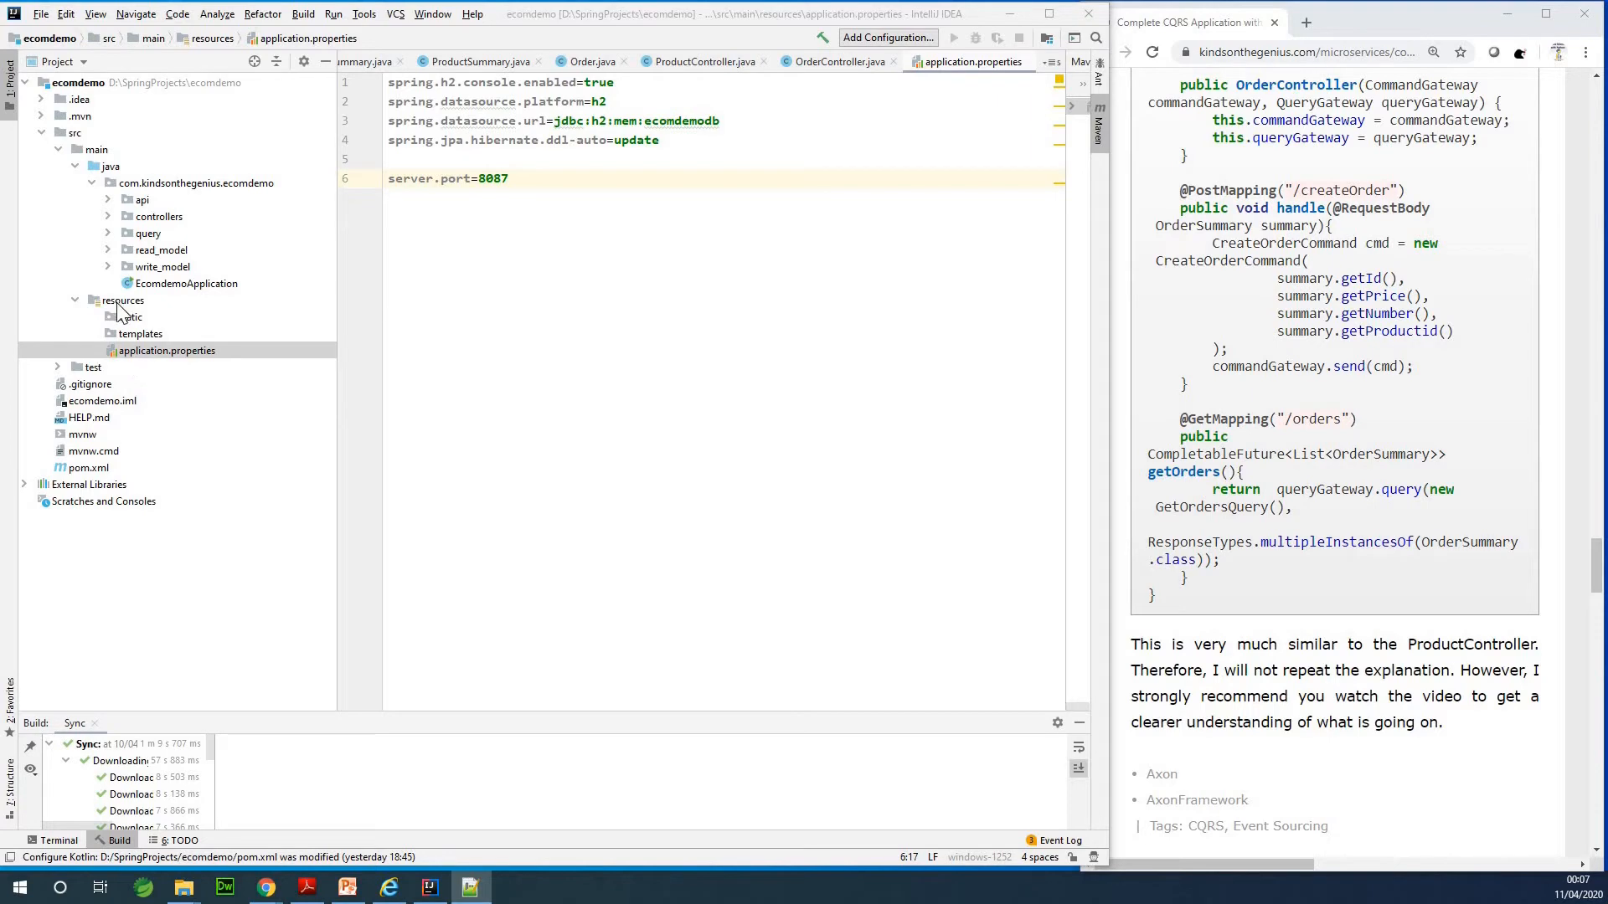
Create a new file named data.sql in the resources folder
right_click(122, 300)
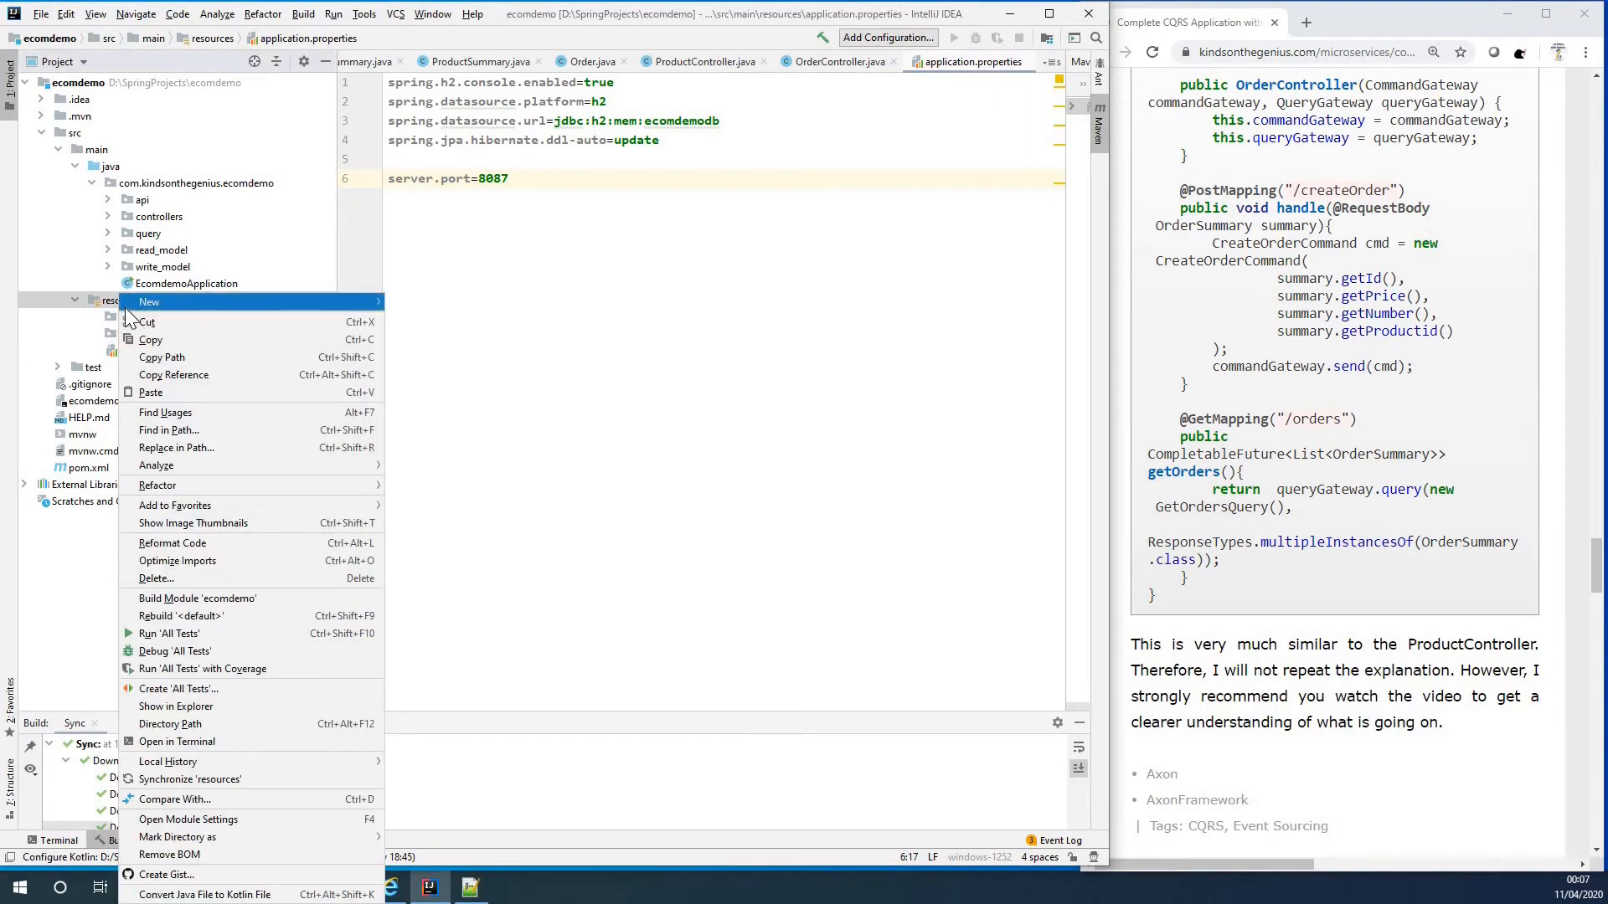
left_click(149, 301)
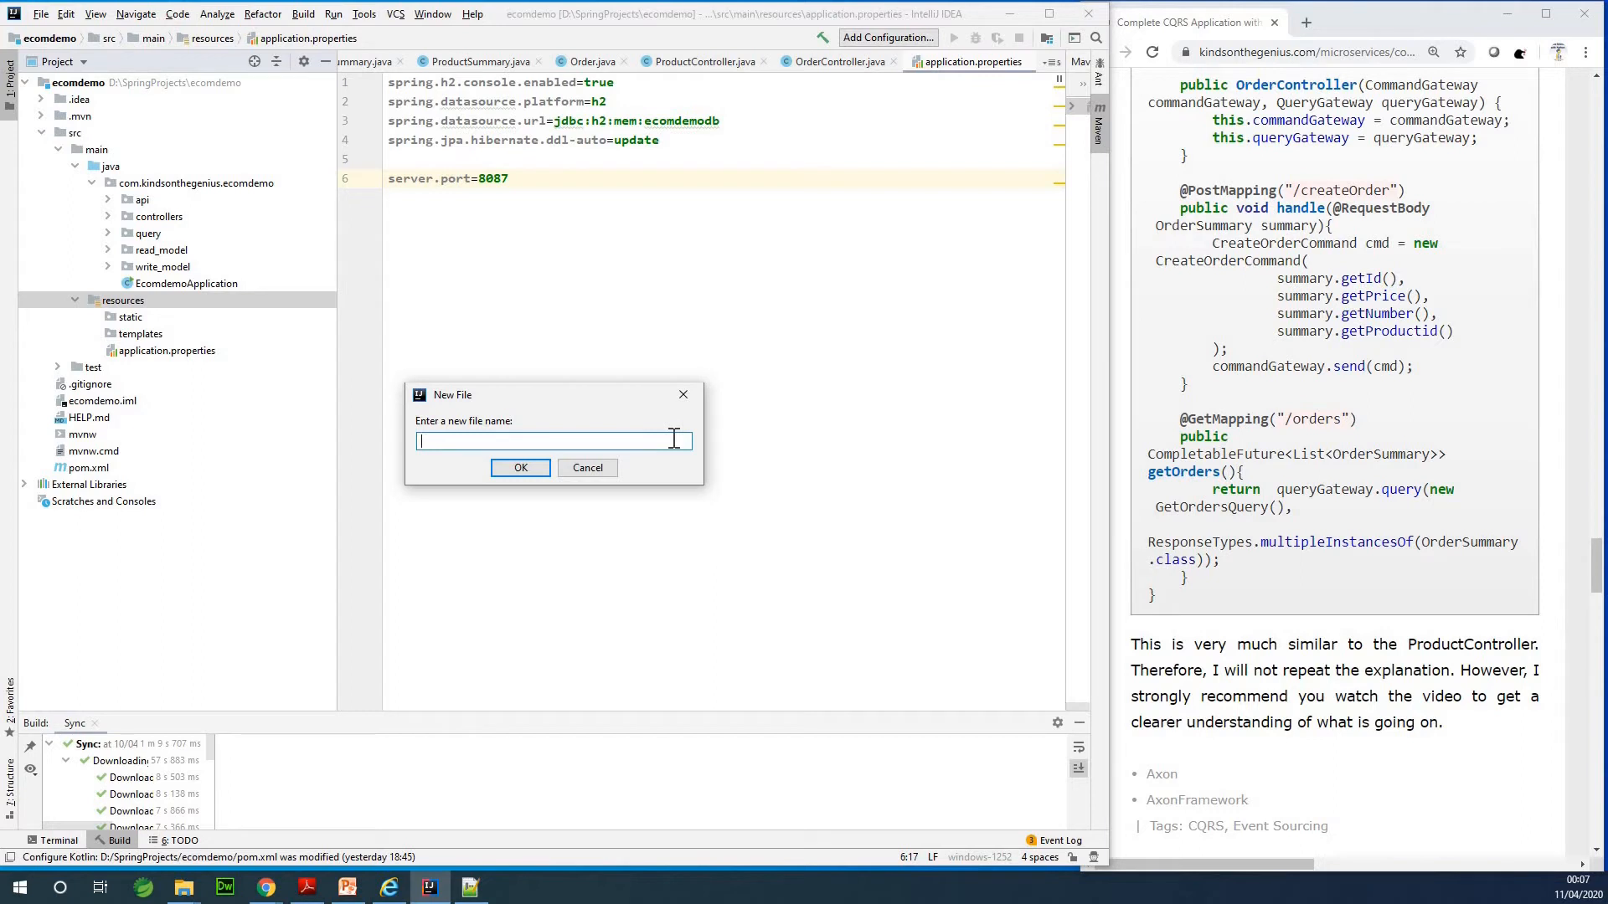
type("data")
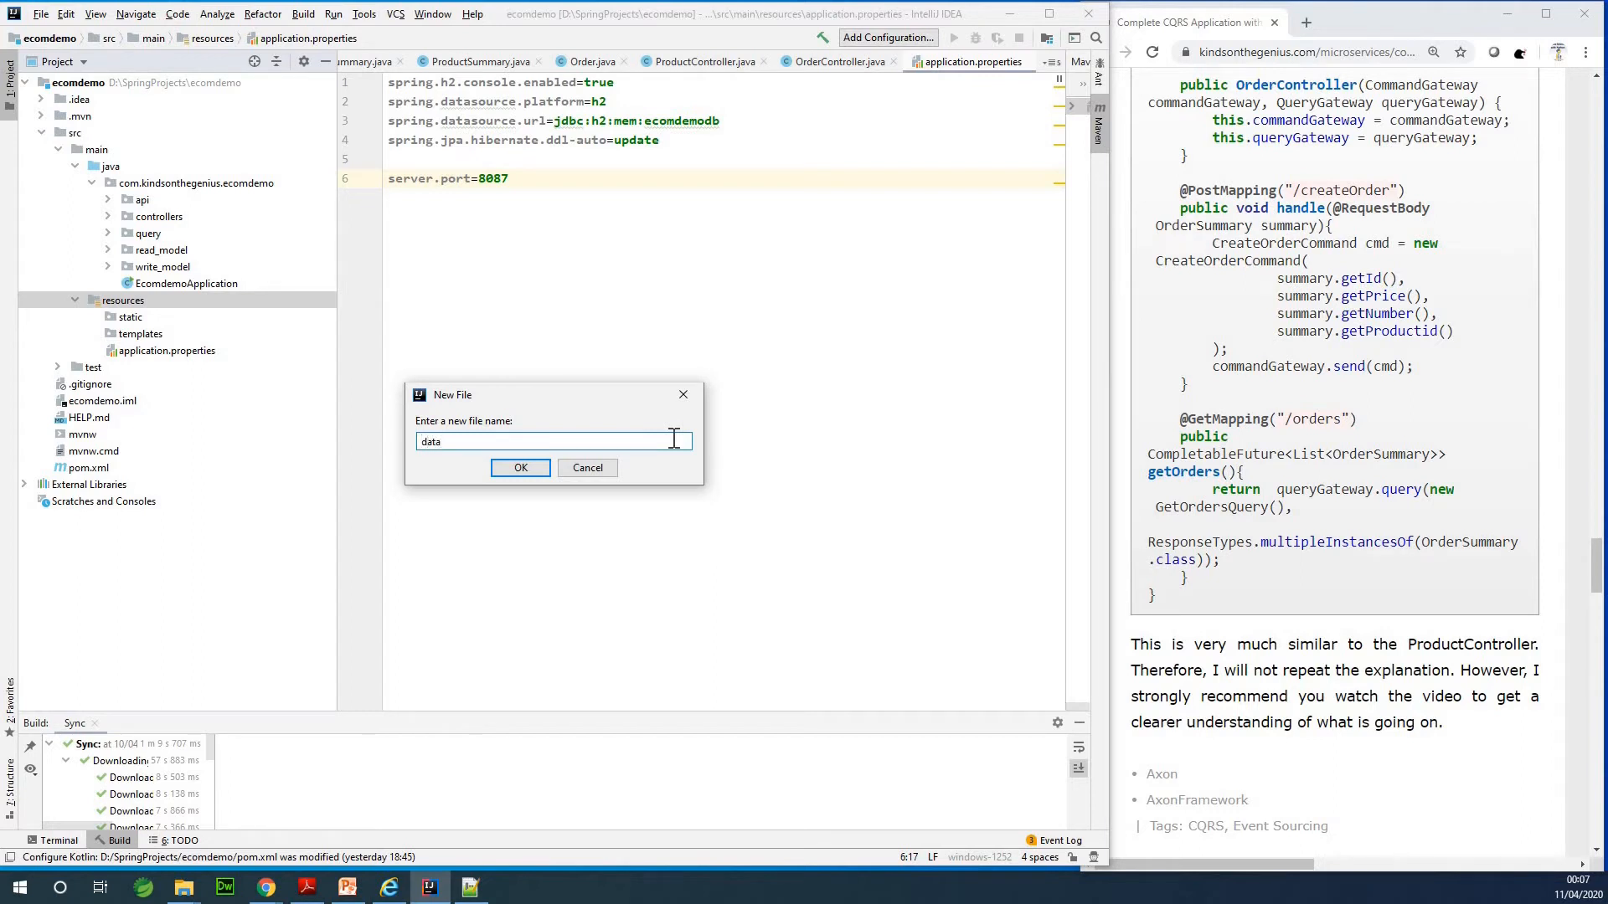
type(".sq")
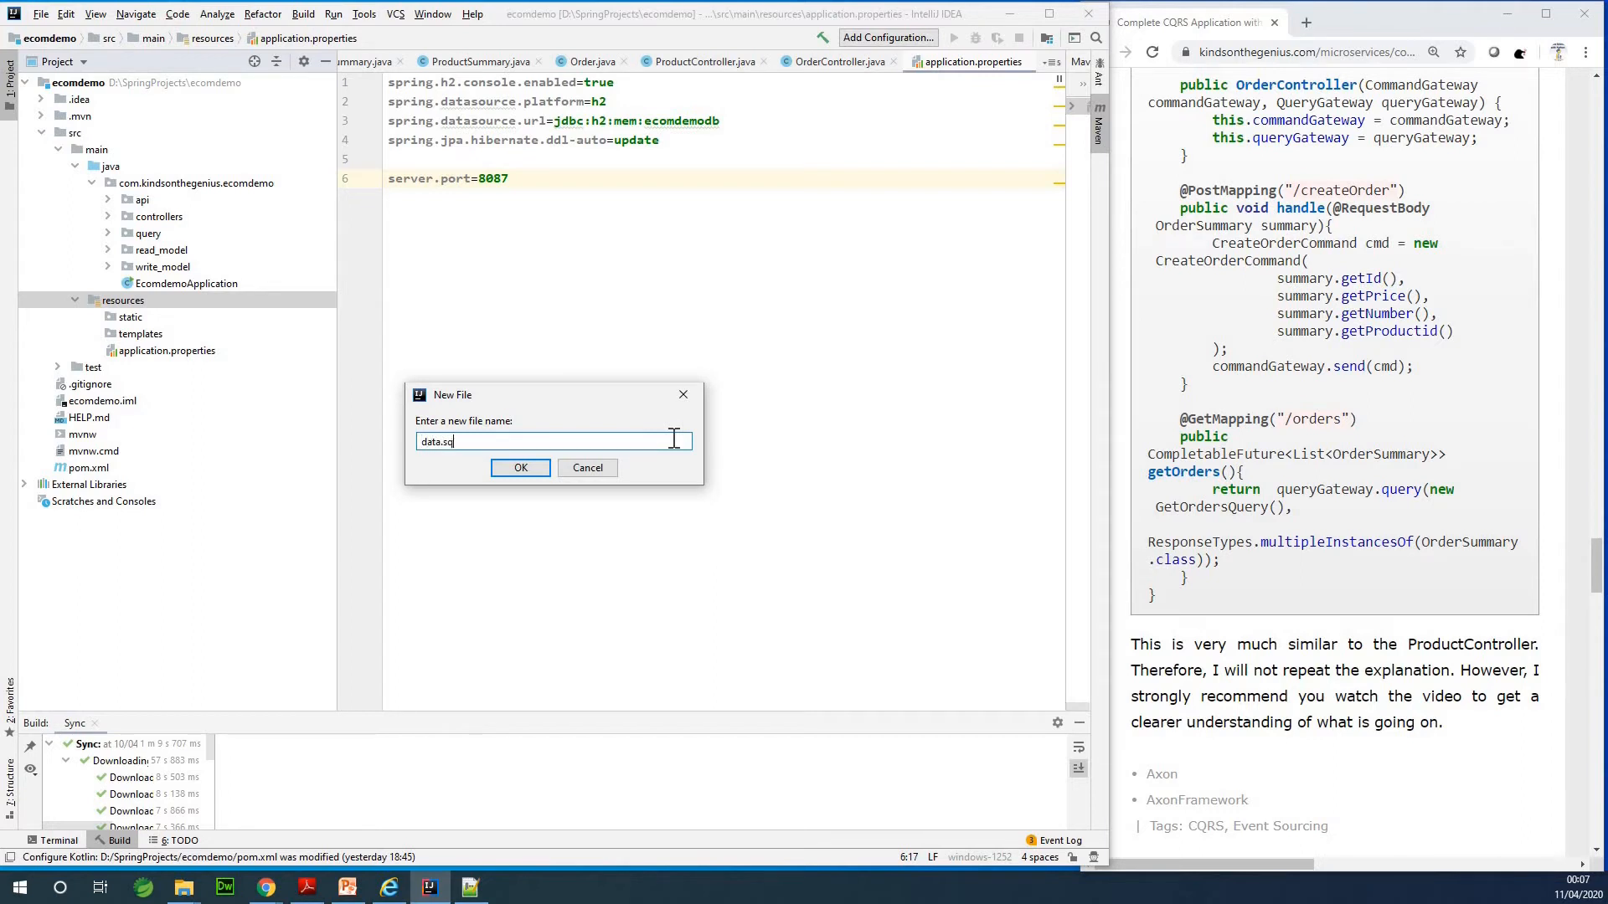
left_click(520, 467)
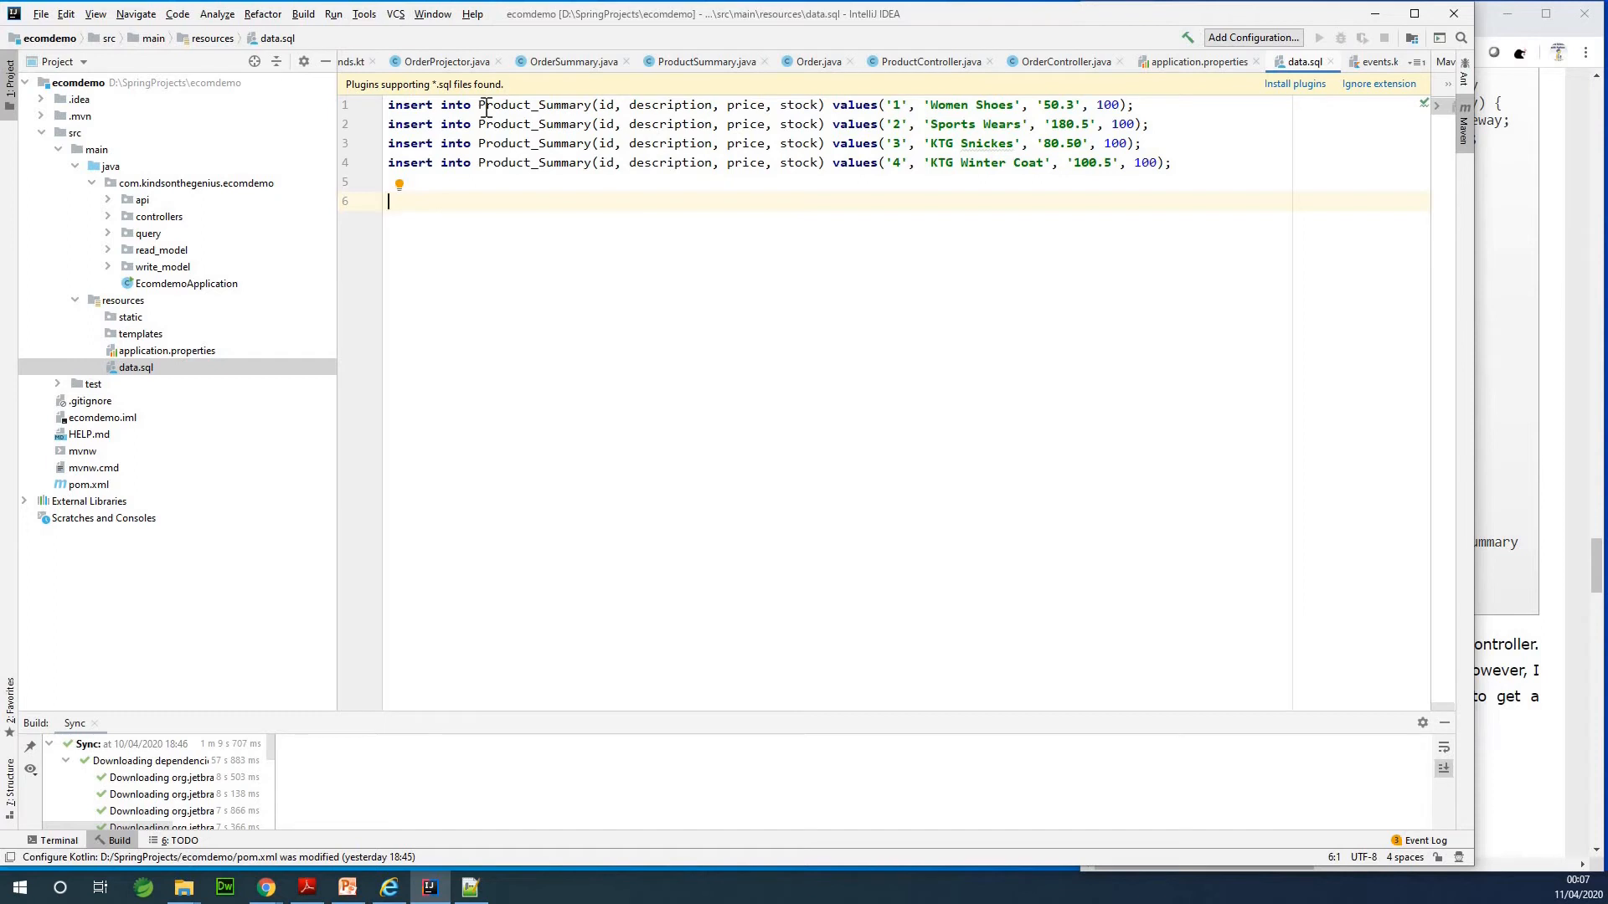
mouse_move(602, 105)
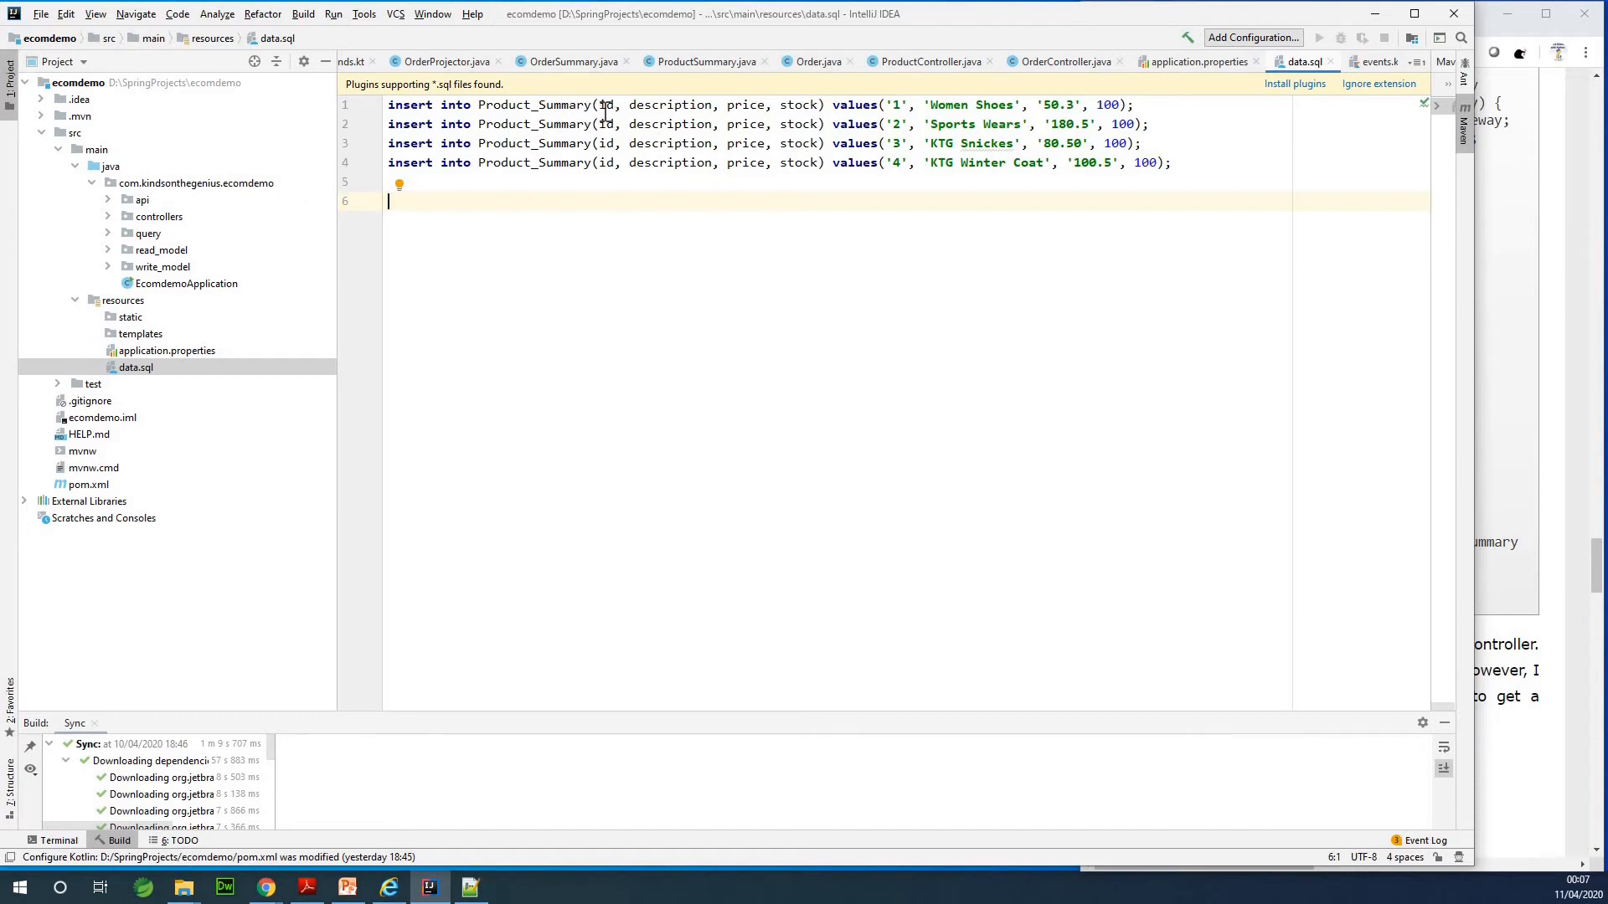
Select the Product_Summary table name in data.sql to check it
double_click(563, 104)
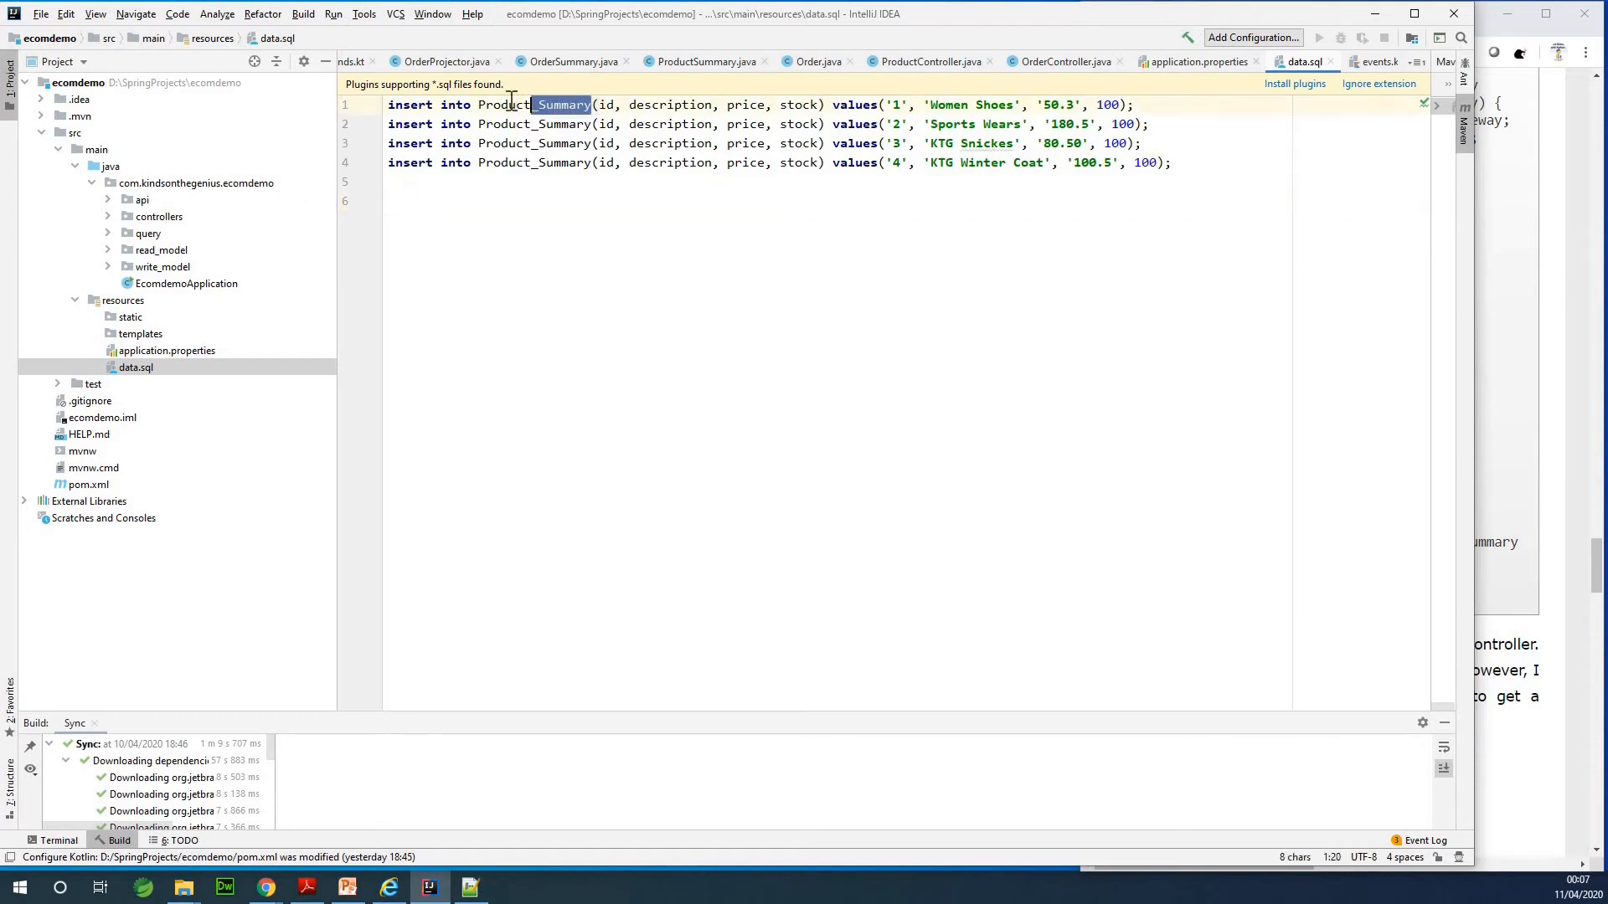
double_click(532, 105)
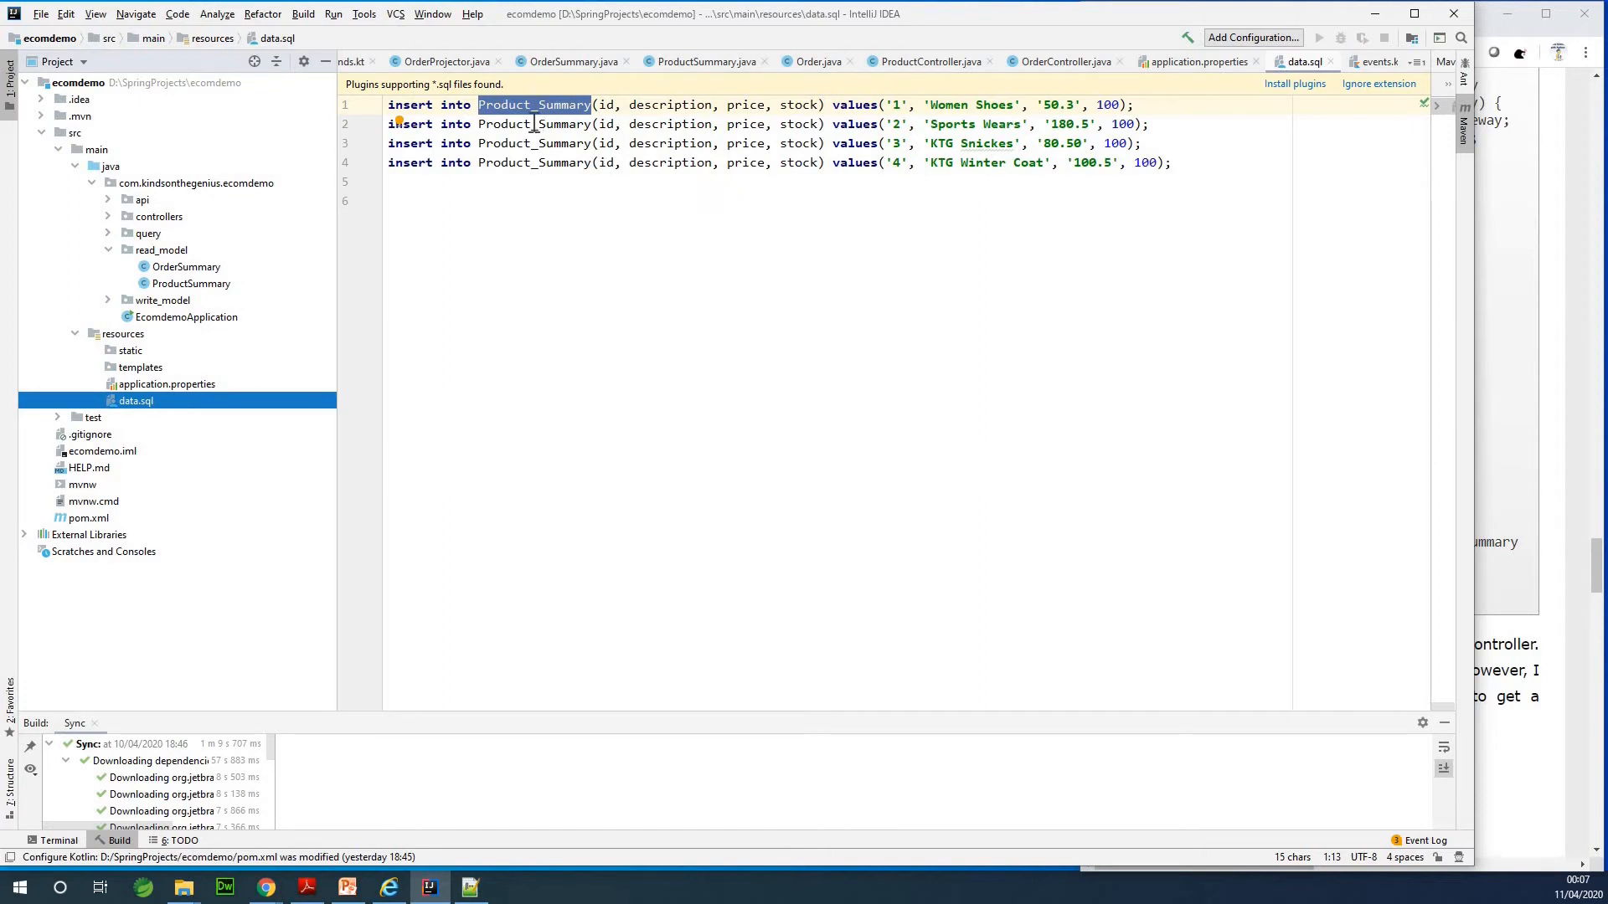
mouse_move(353, 273)
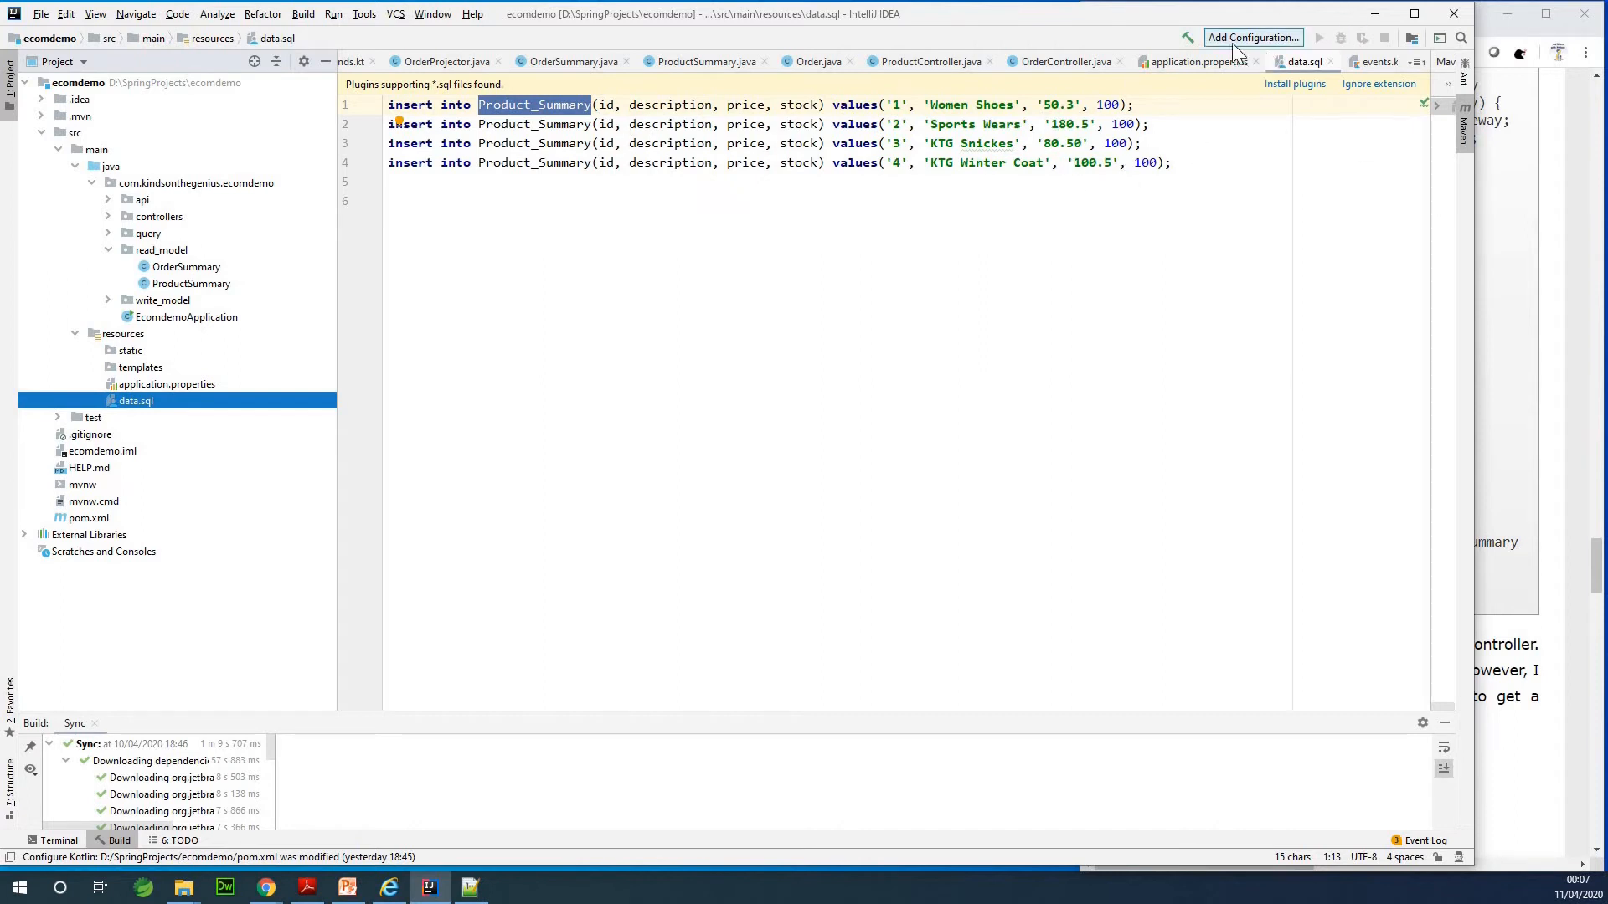
mouse_move(1251, 38)
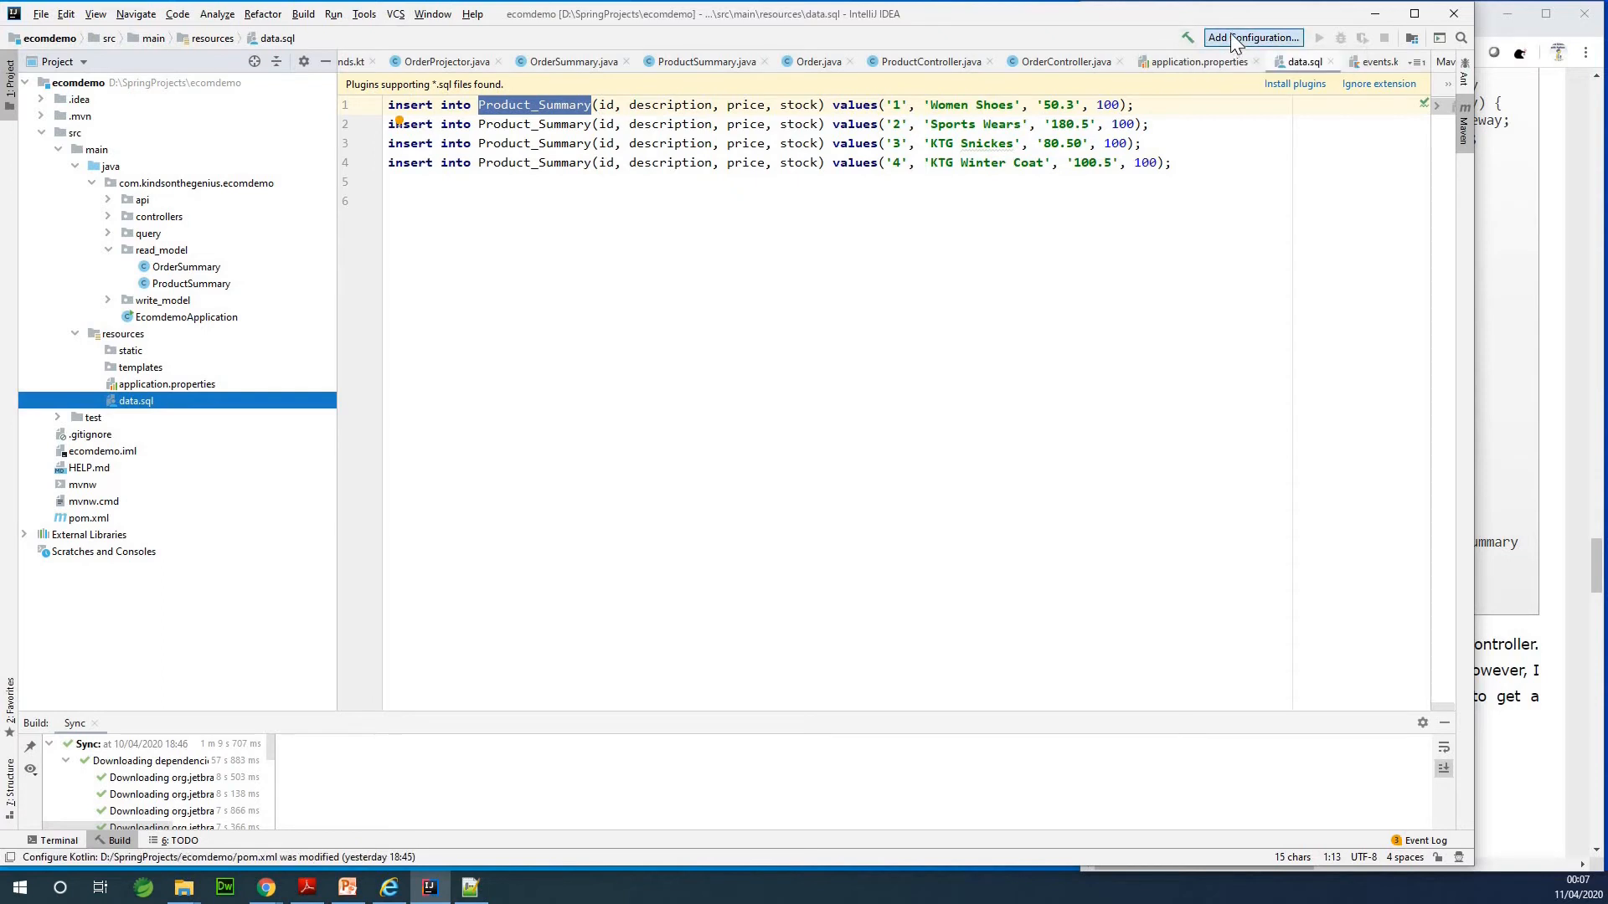
Add a Maven run configuration running spring-boot:run with a Build step before launch
left_click(1251, 38)
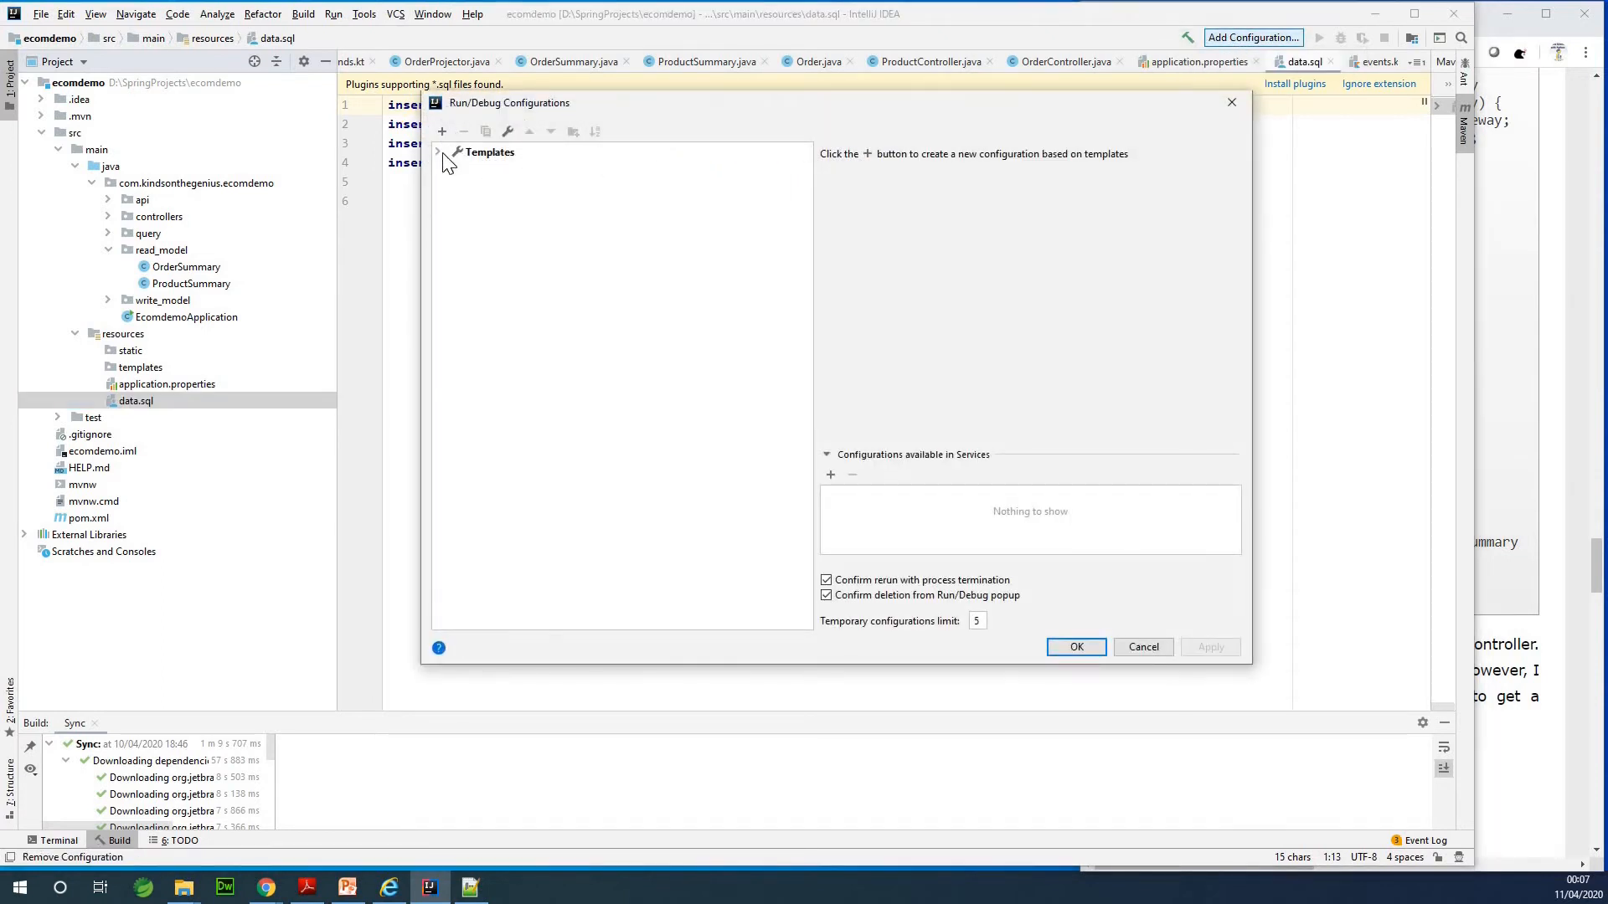
mouse_move(442, 132)
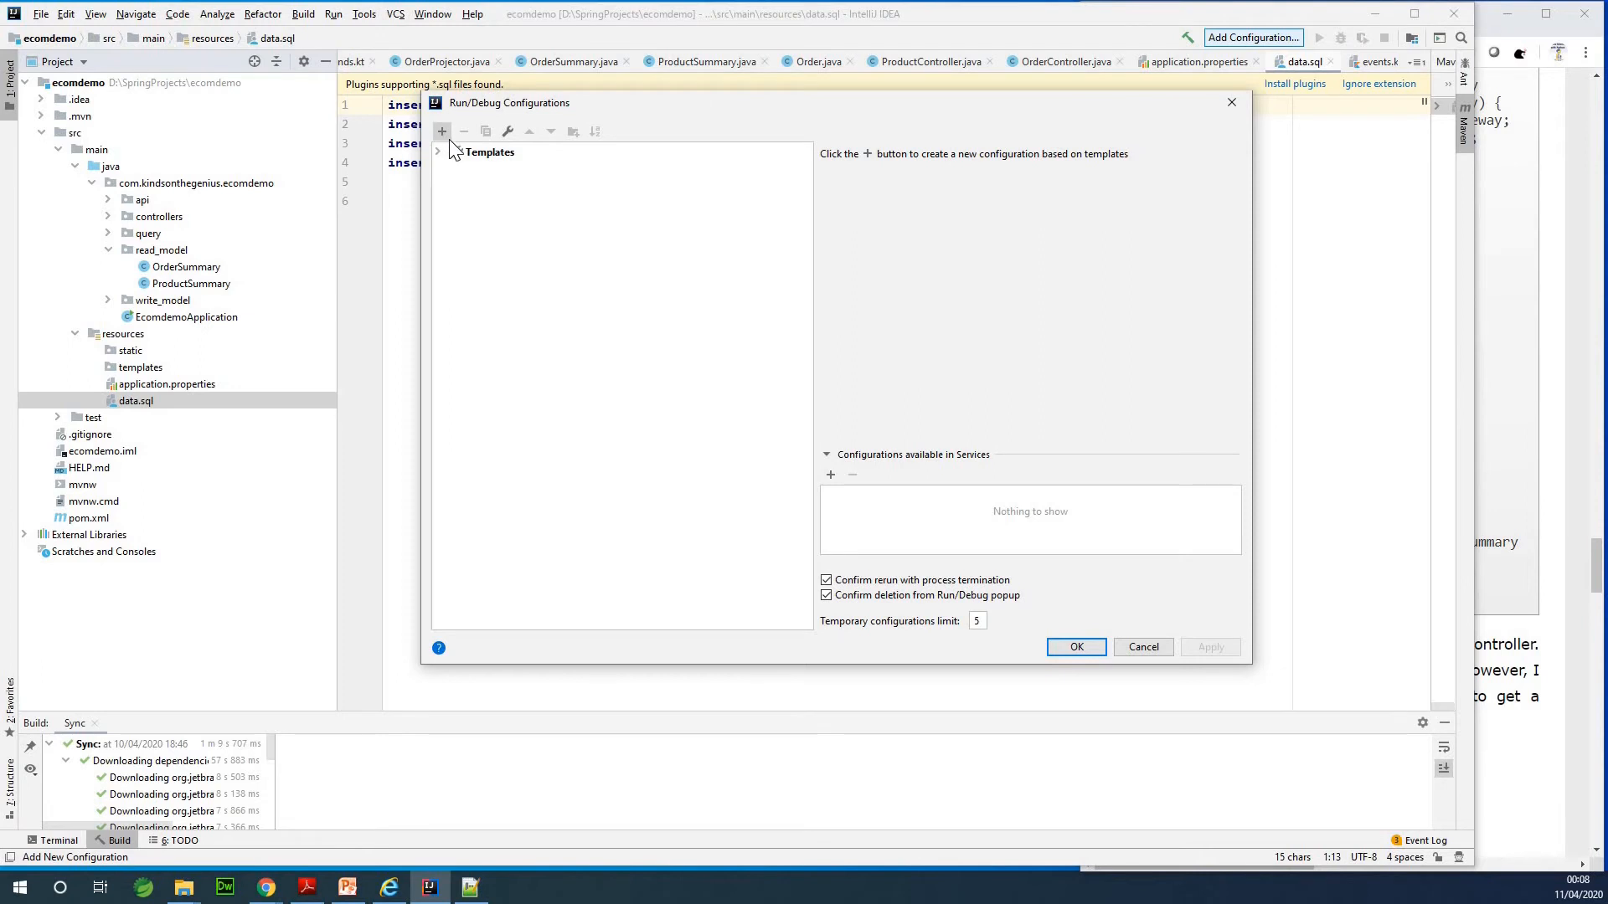
left_click(441, 131)
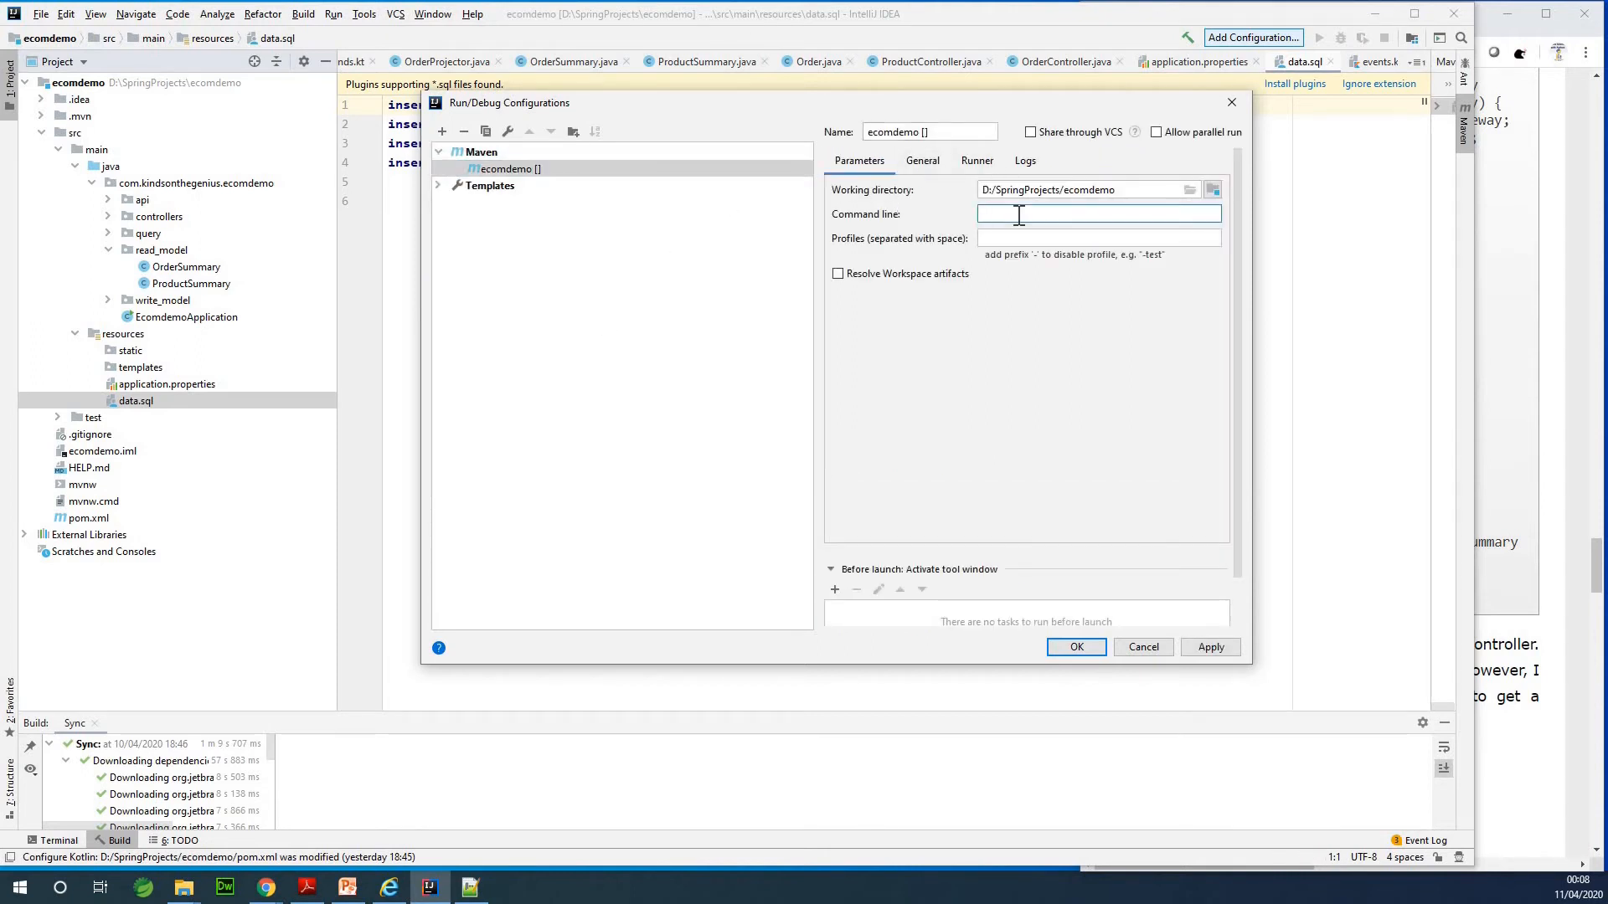
type("sp")
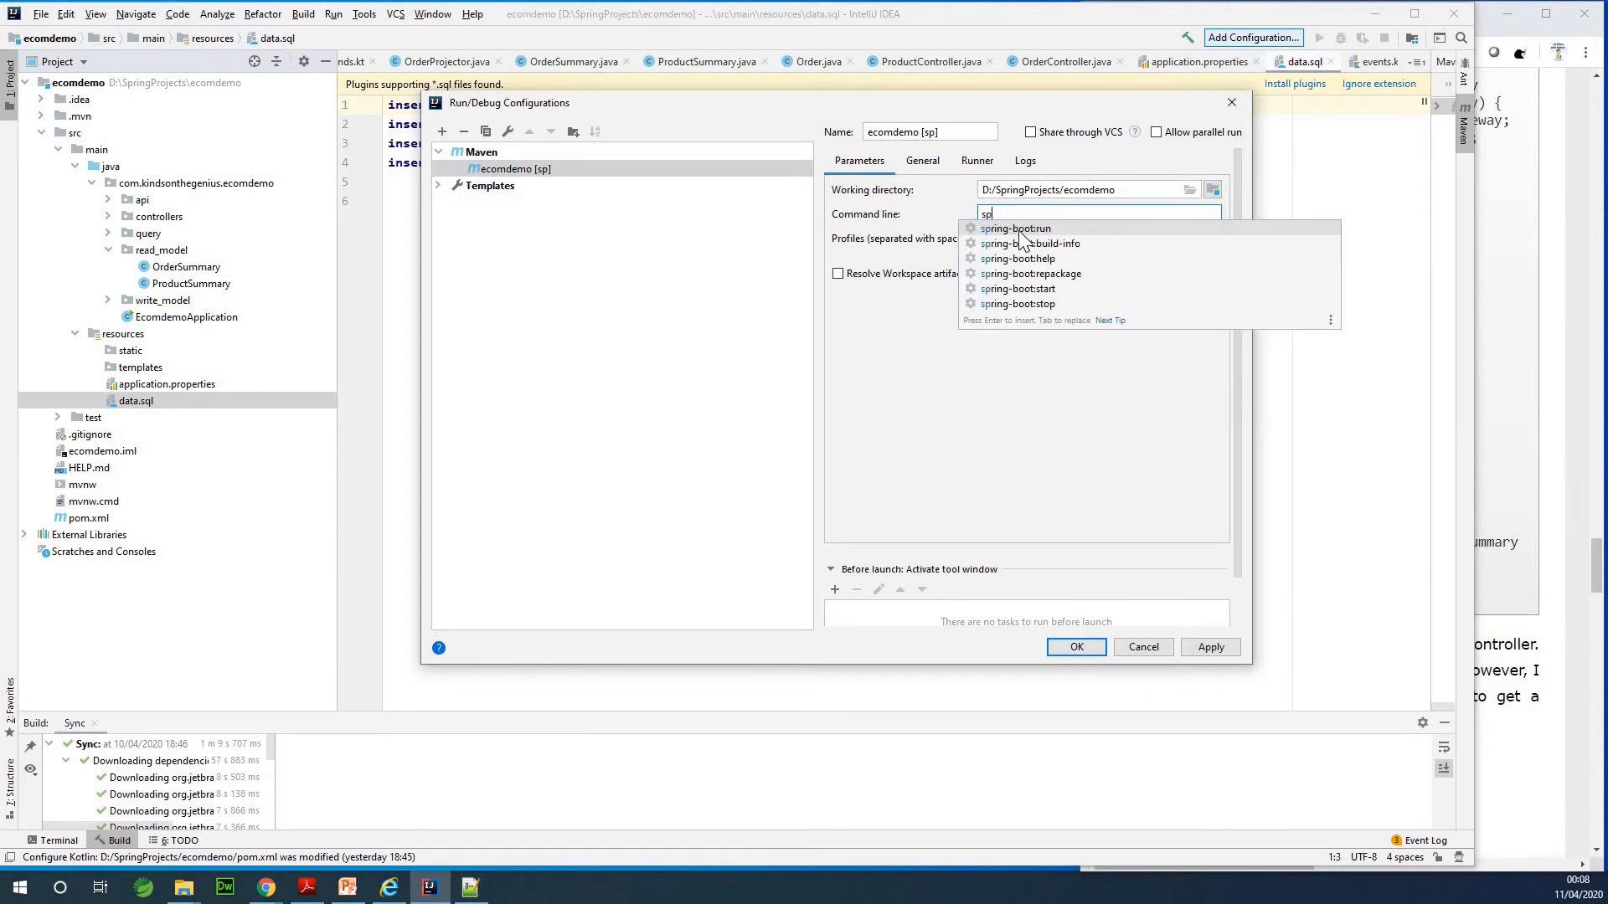
left_click(1015, 228)
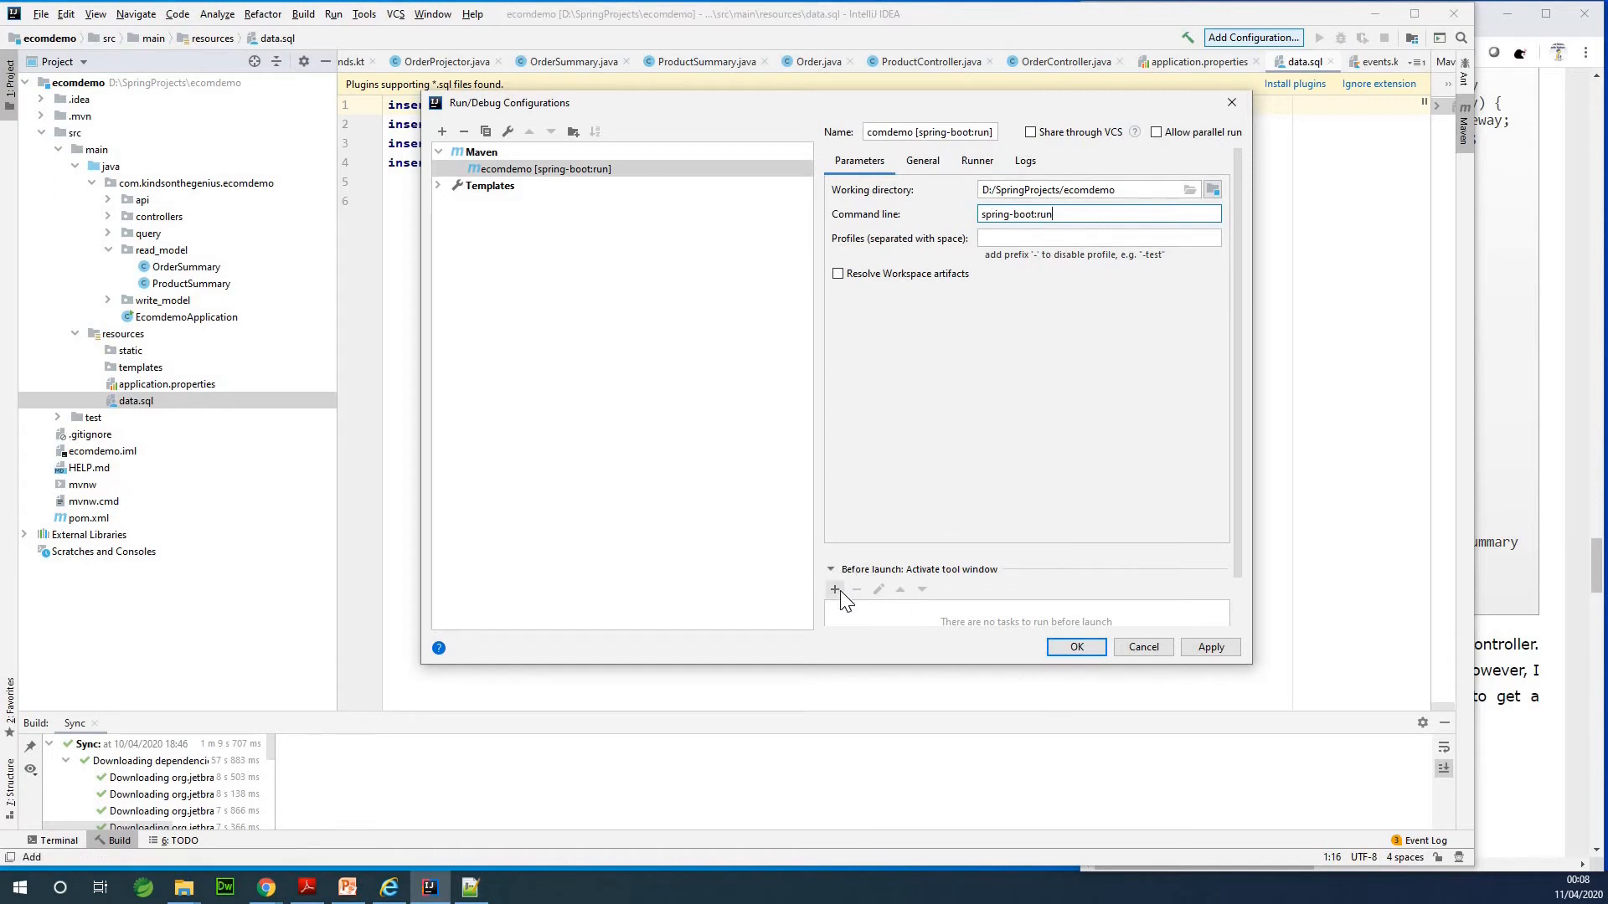
left_click(835, 589)
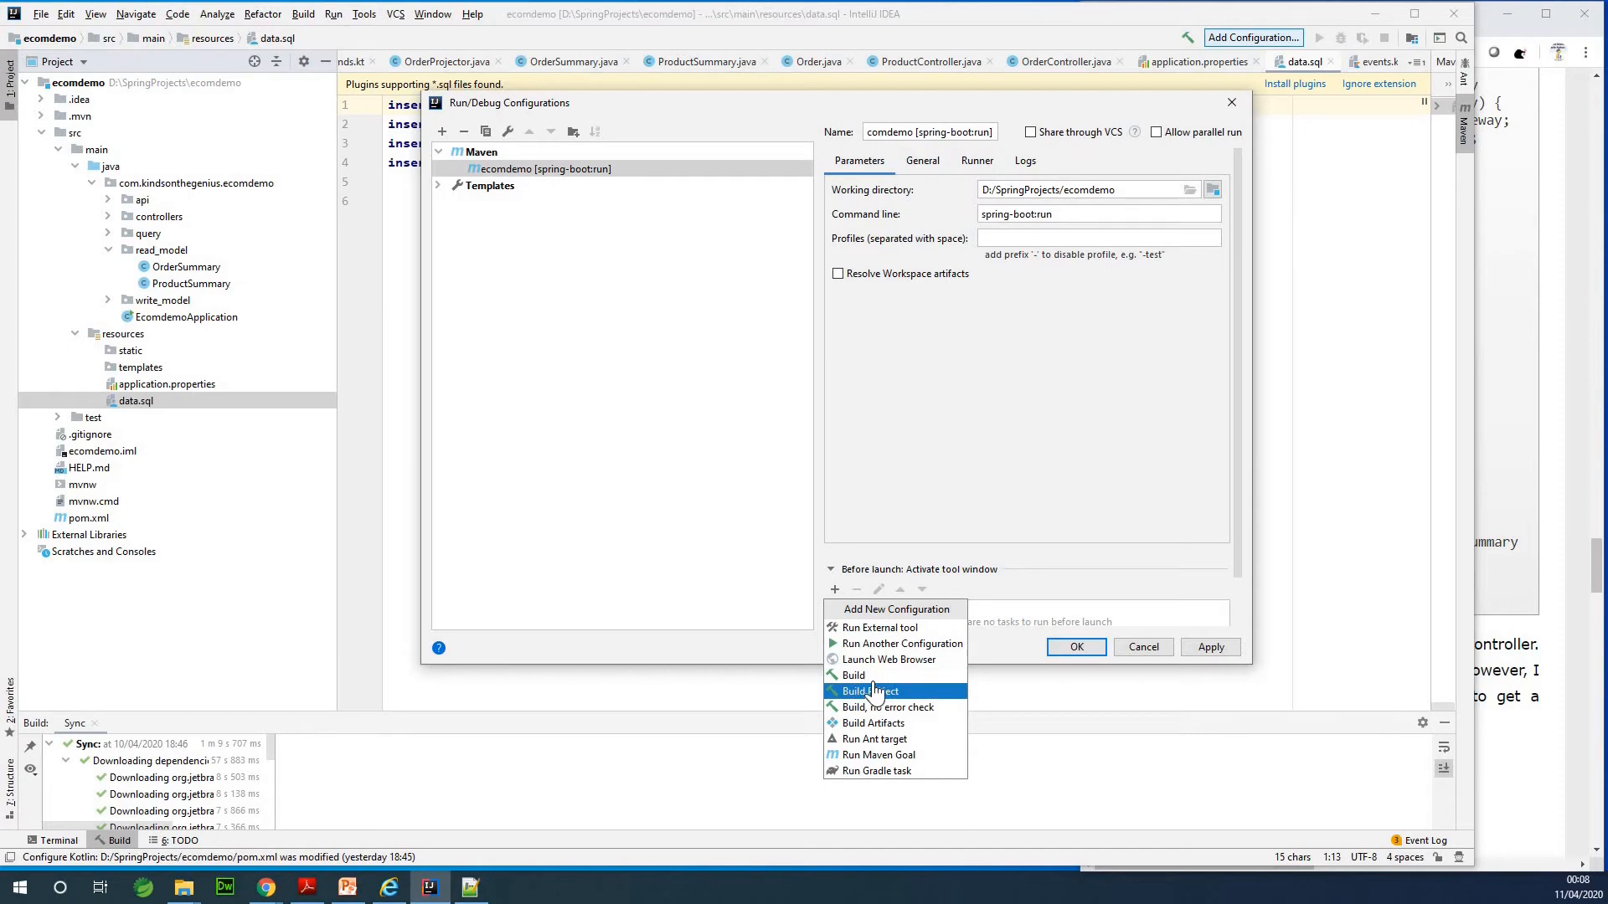
left_click(853, 675)
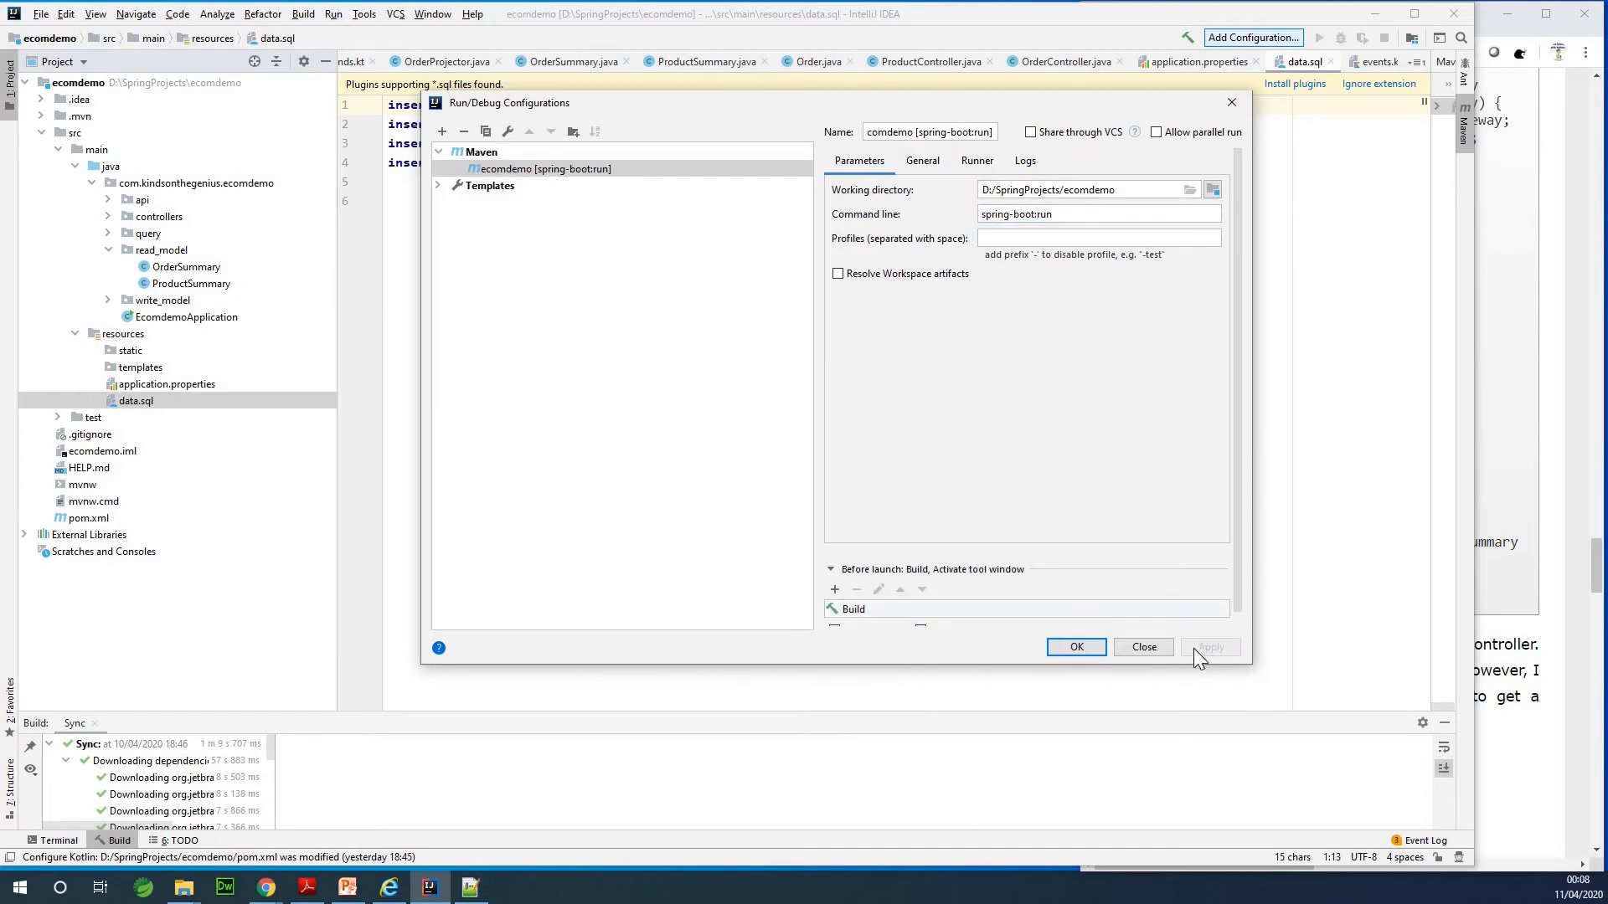
left_click(1075, 647)
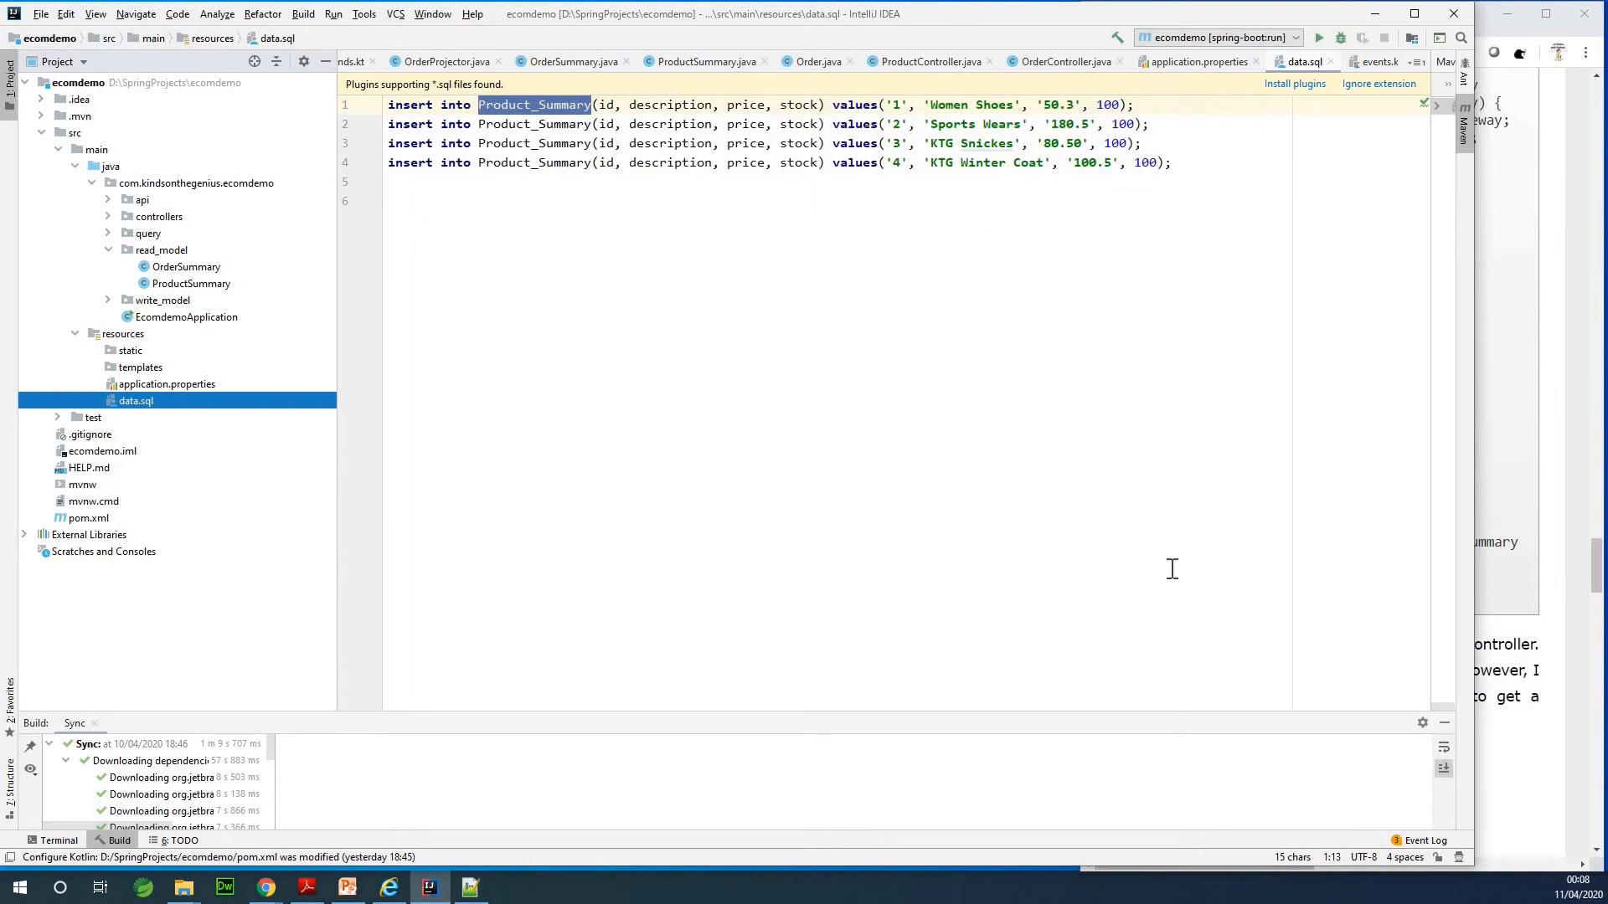
mouse_move(51, 22)
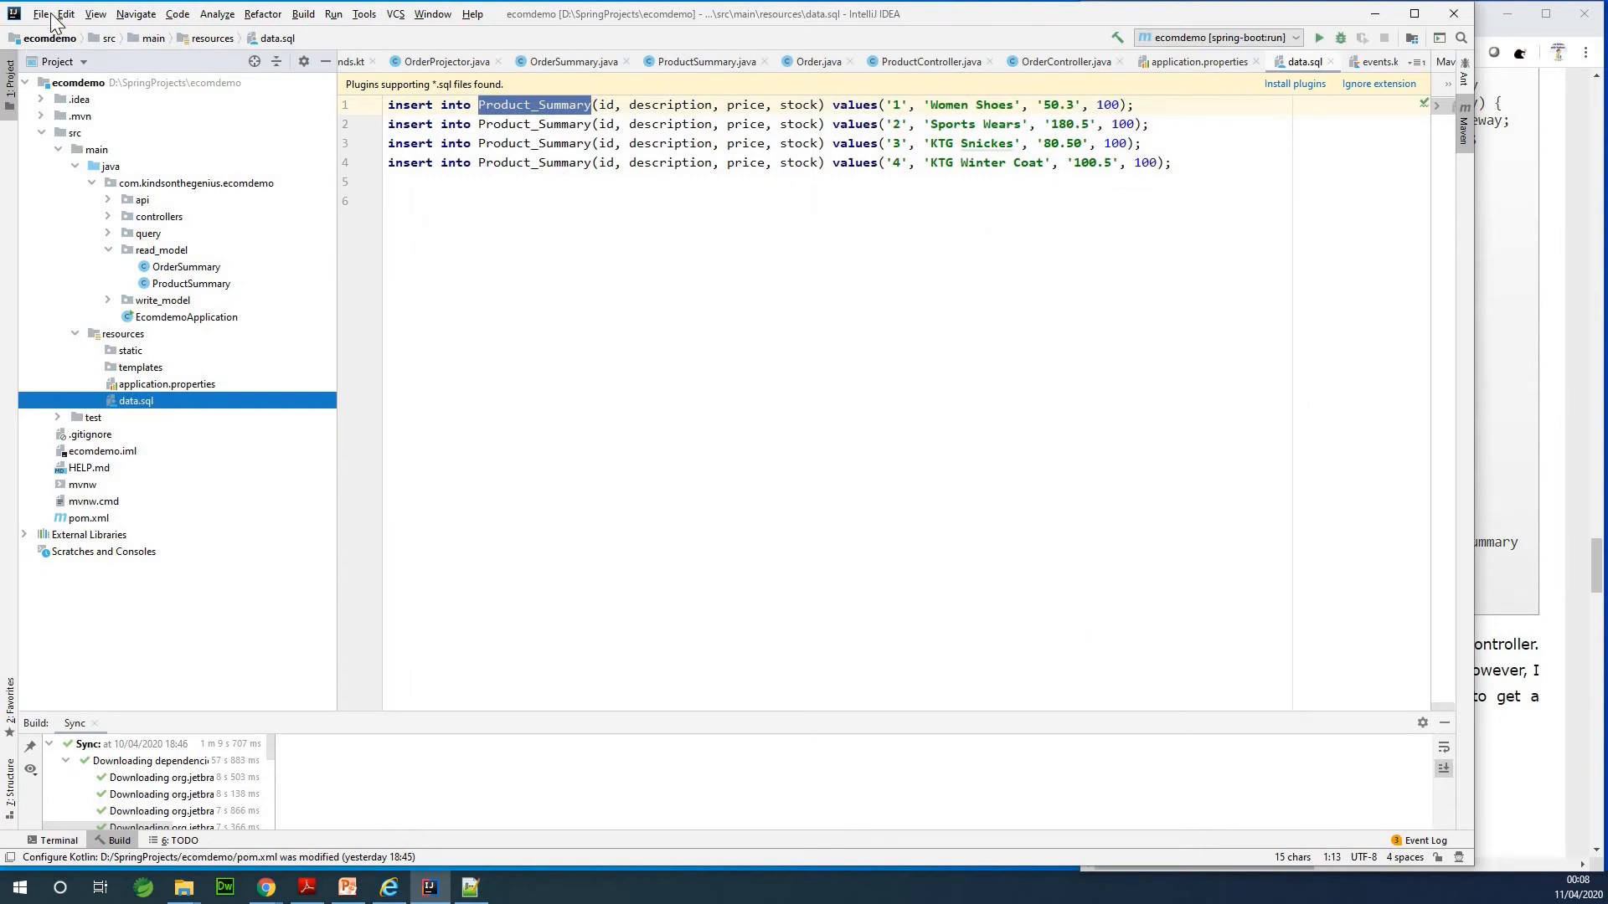
mouse_move(290, 232)
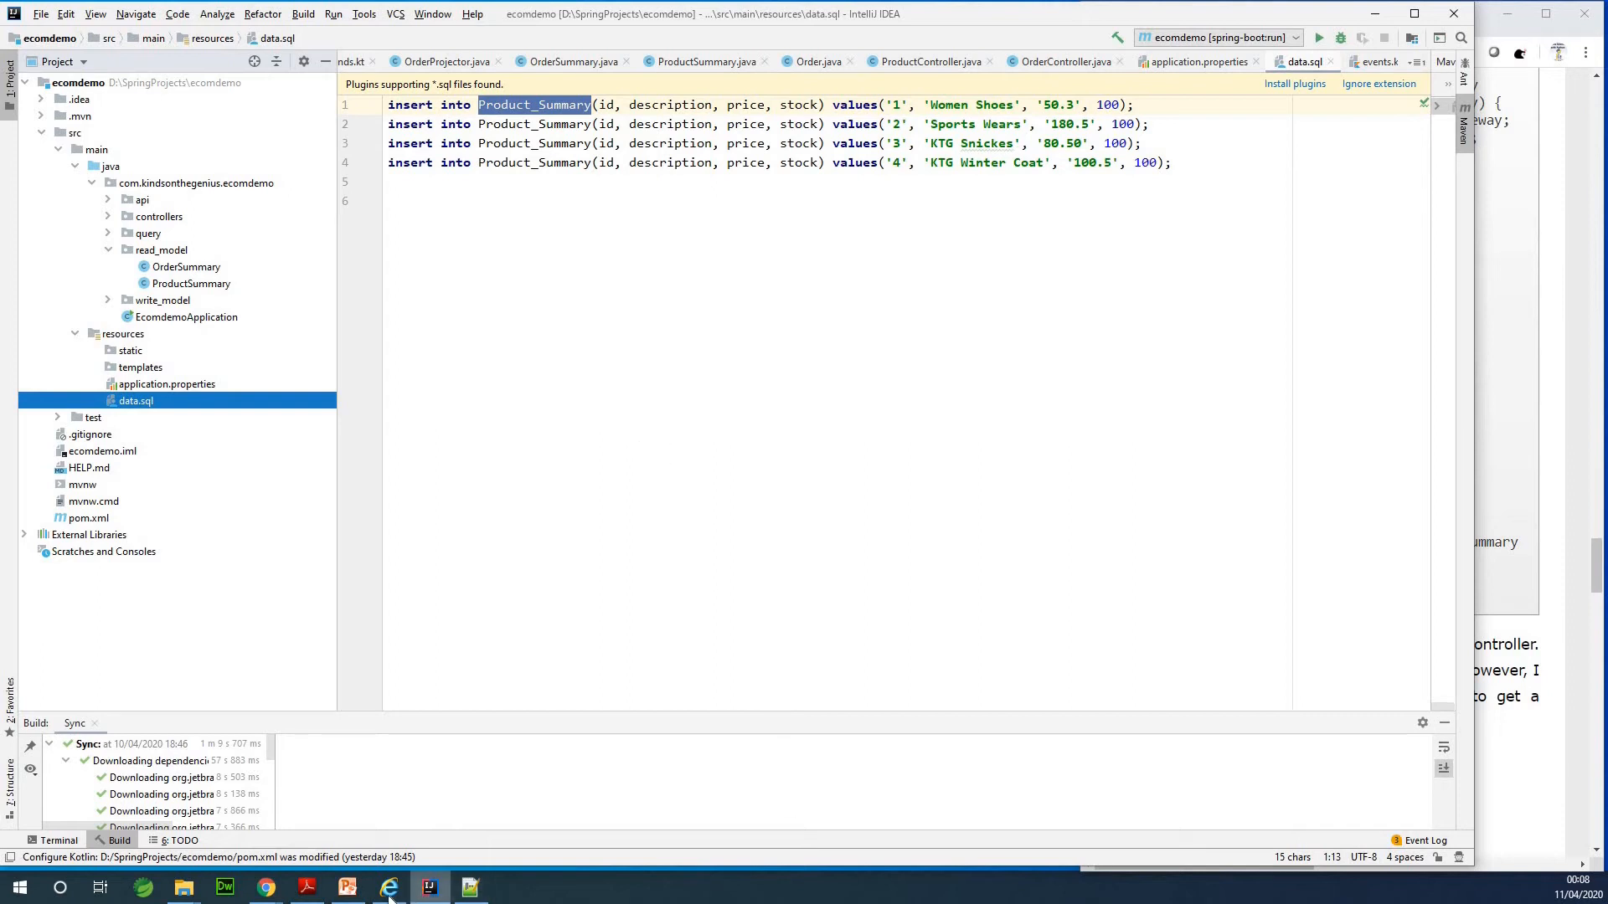
mouse_move(184, 887)
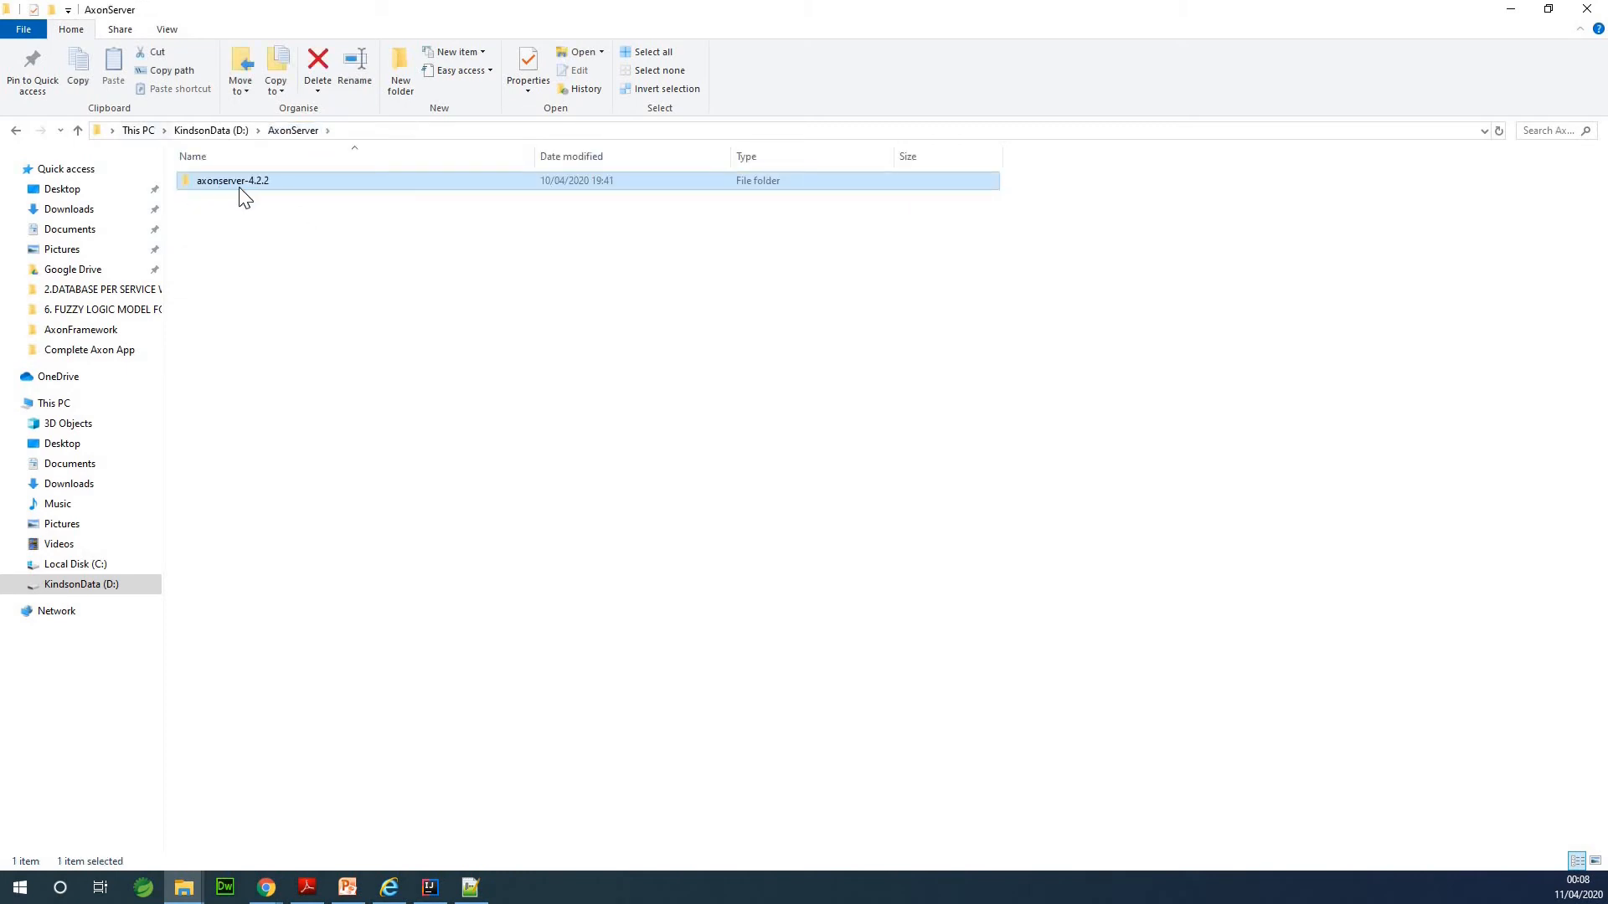
Open the axonserver-4.2.2 folder and open start.bat in Notepad++
double_click(233, 180)
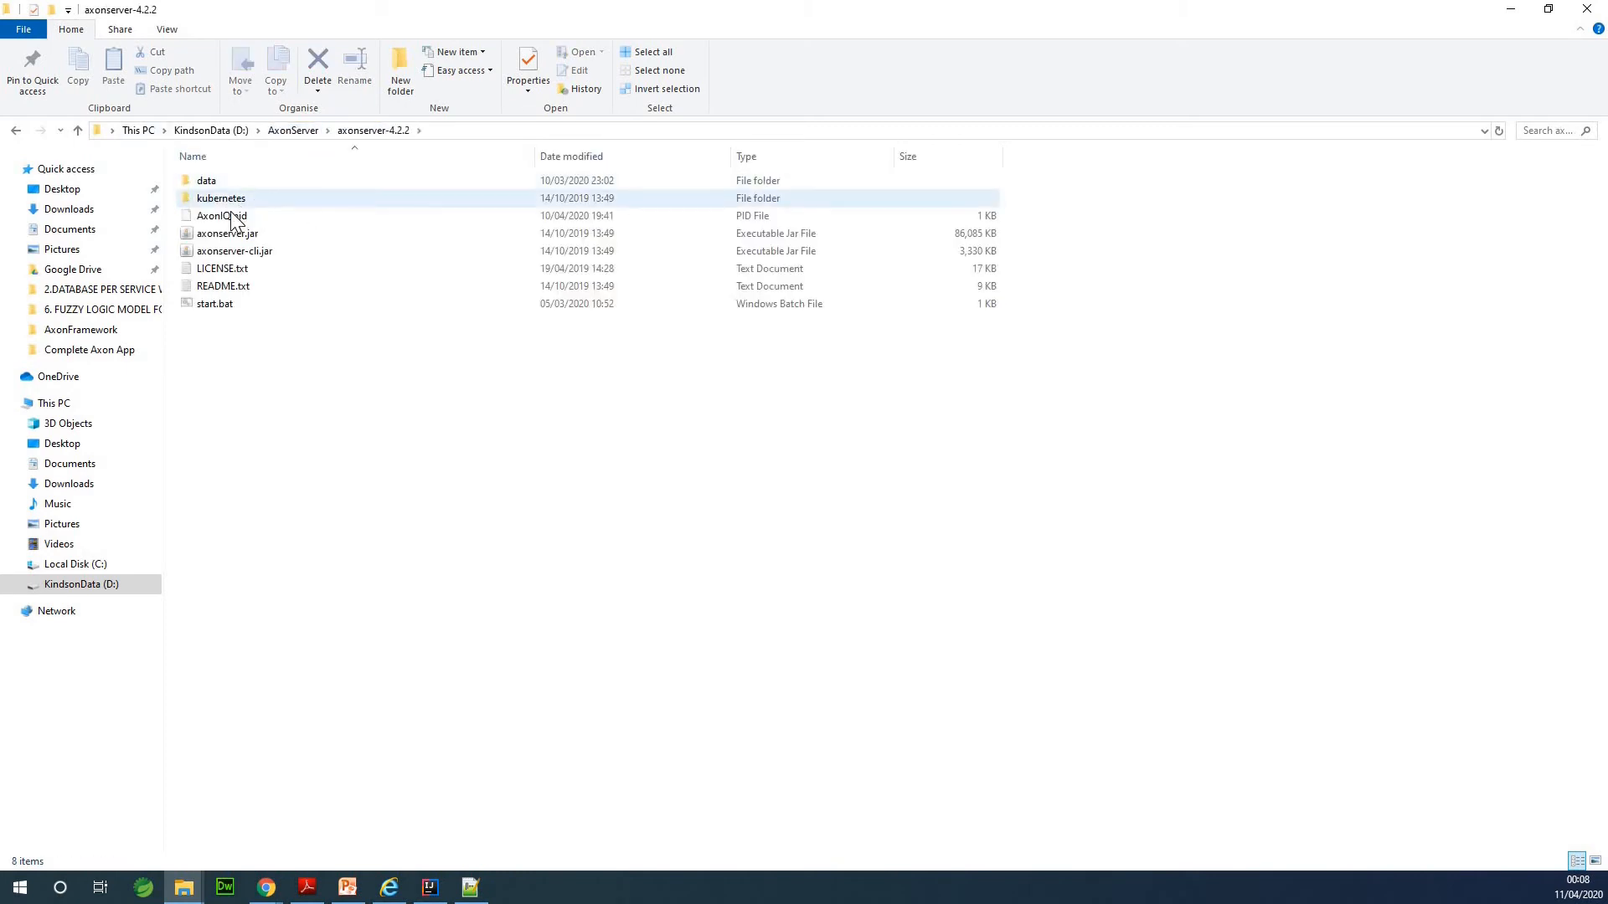
left_click(214, 303)
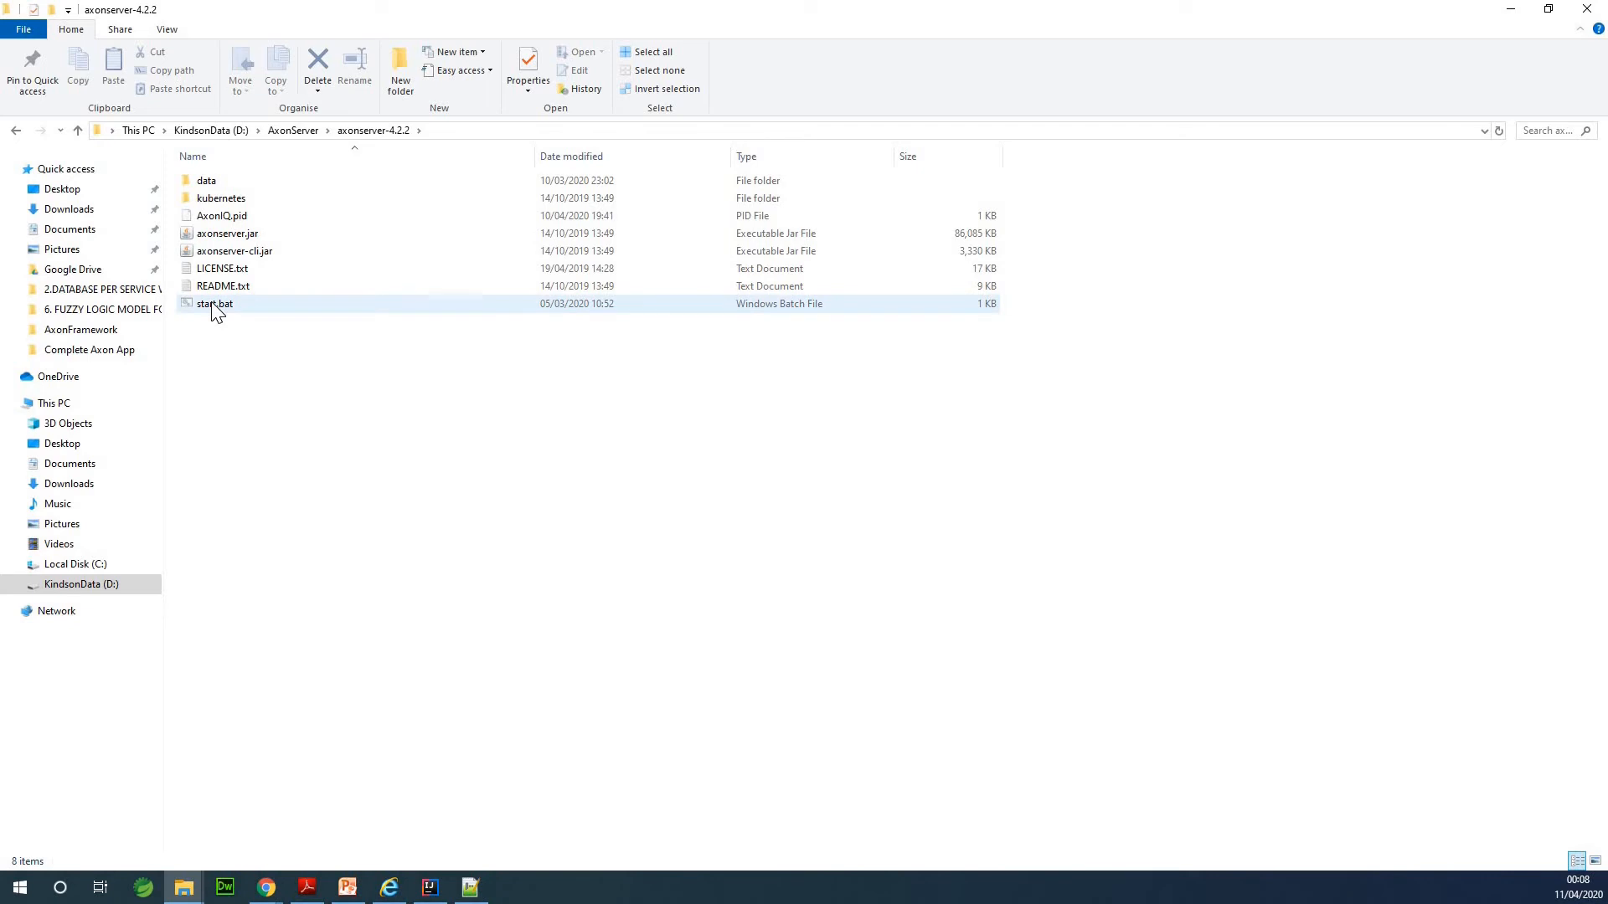
left_click(227, 233)
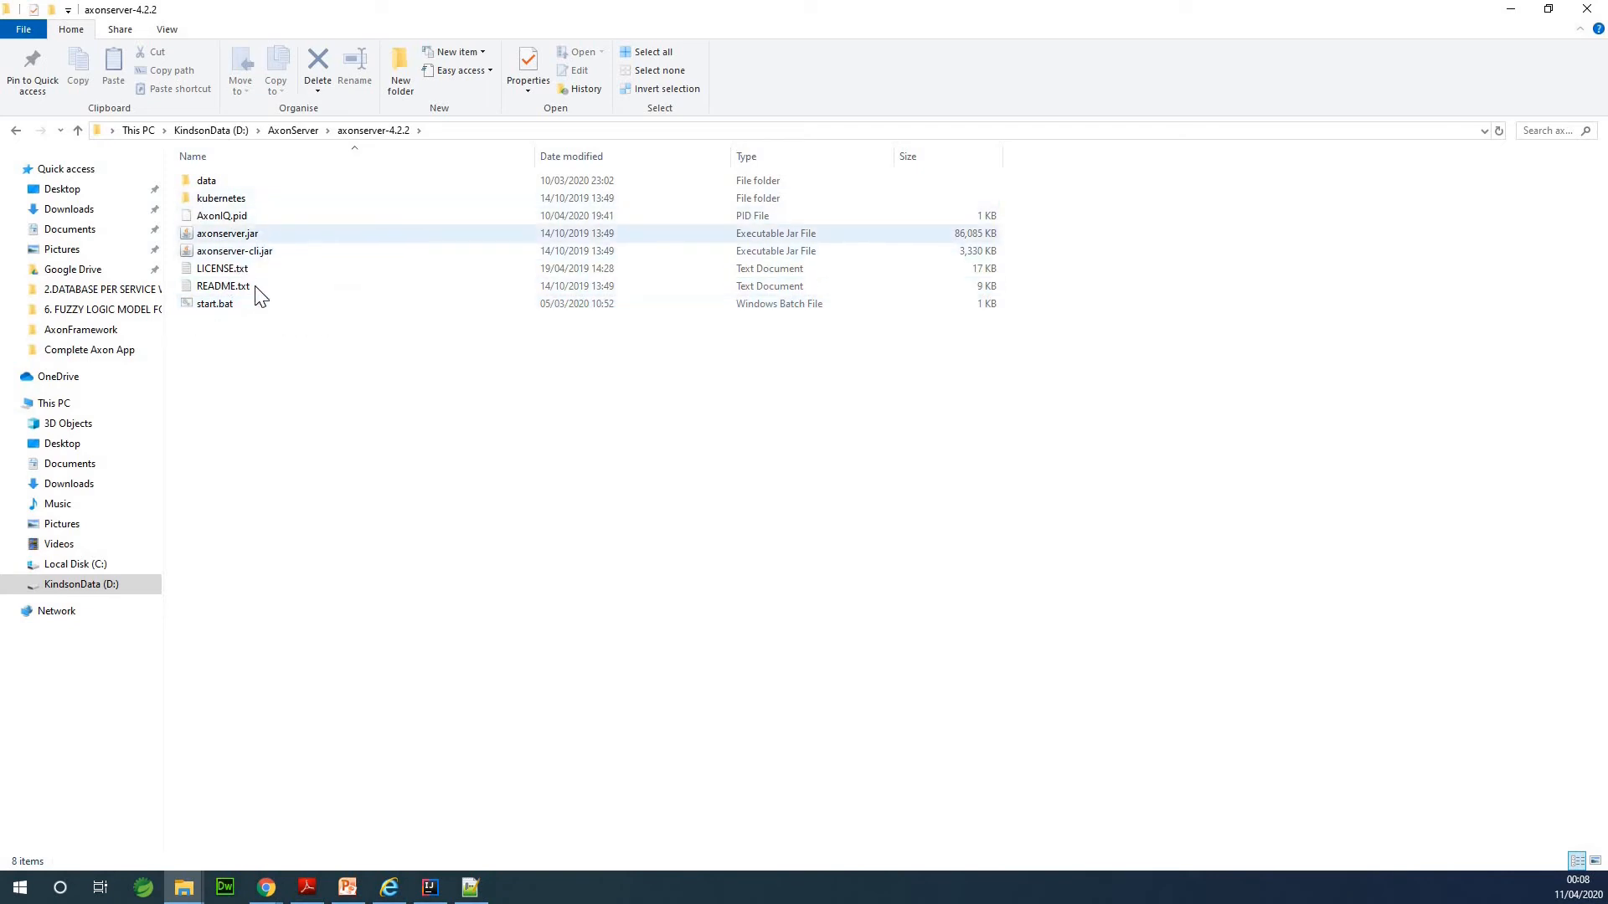
right_click(215, 304)
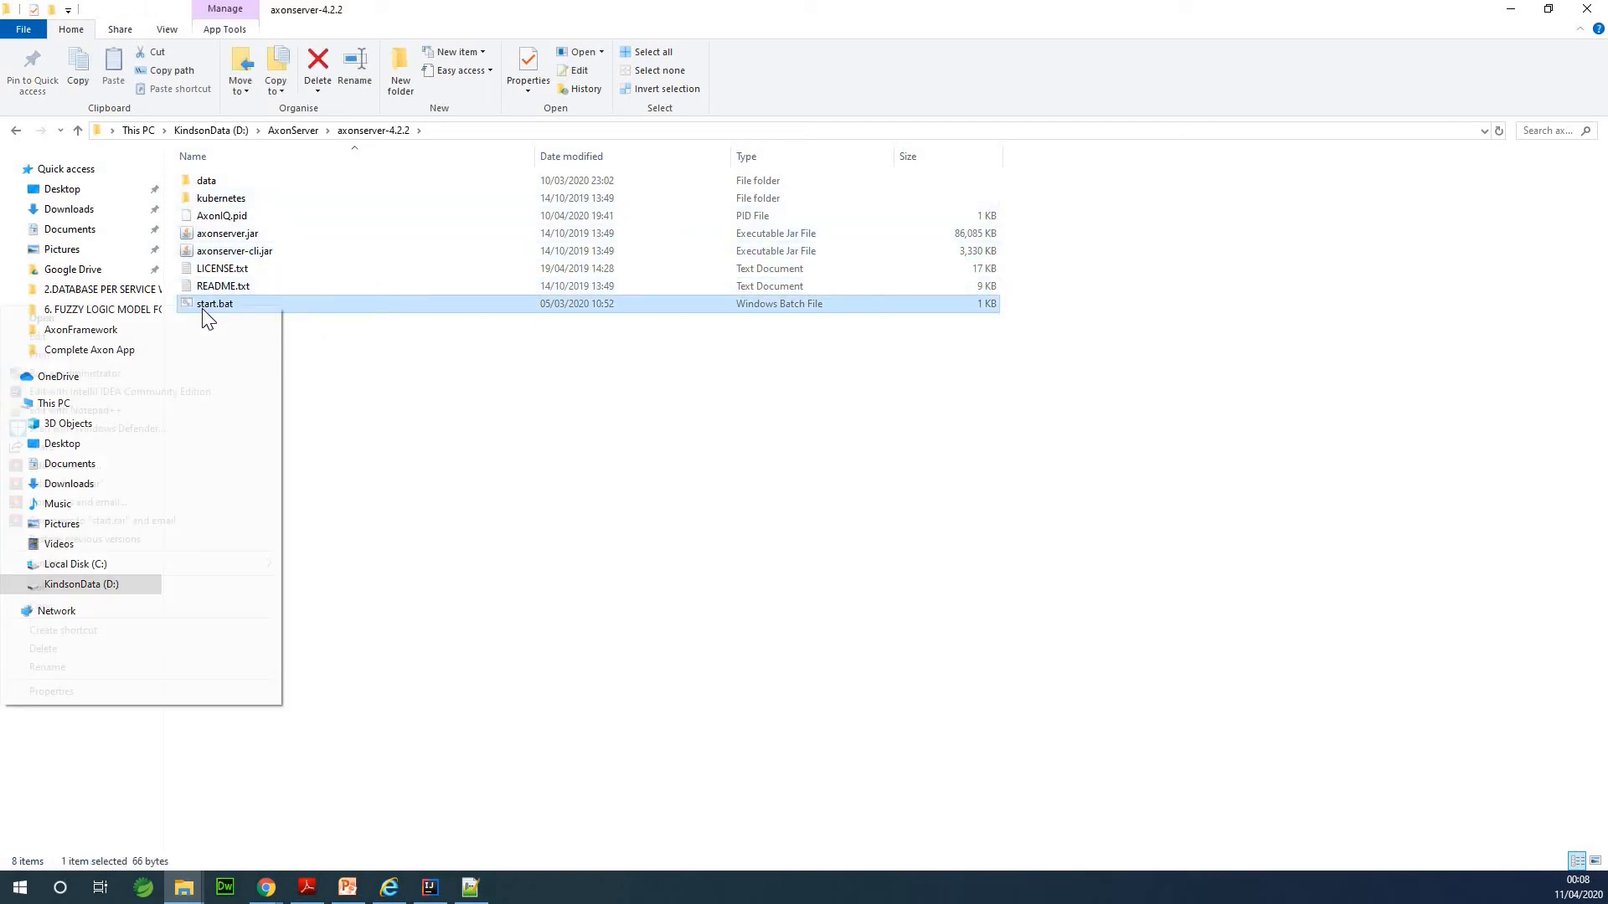
right_click(215, 303)
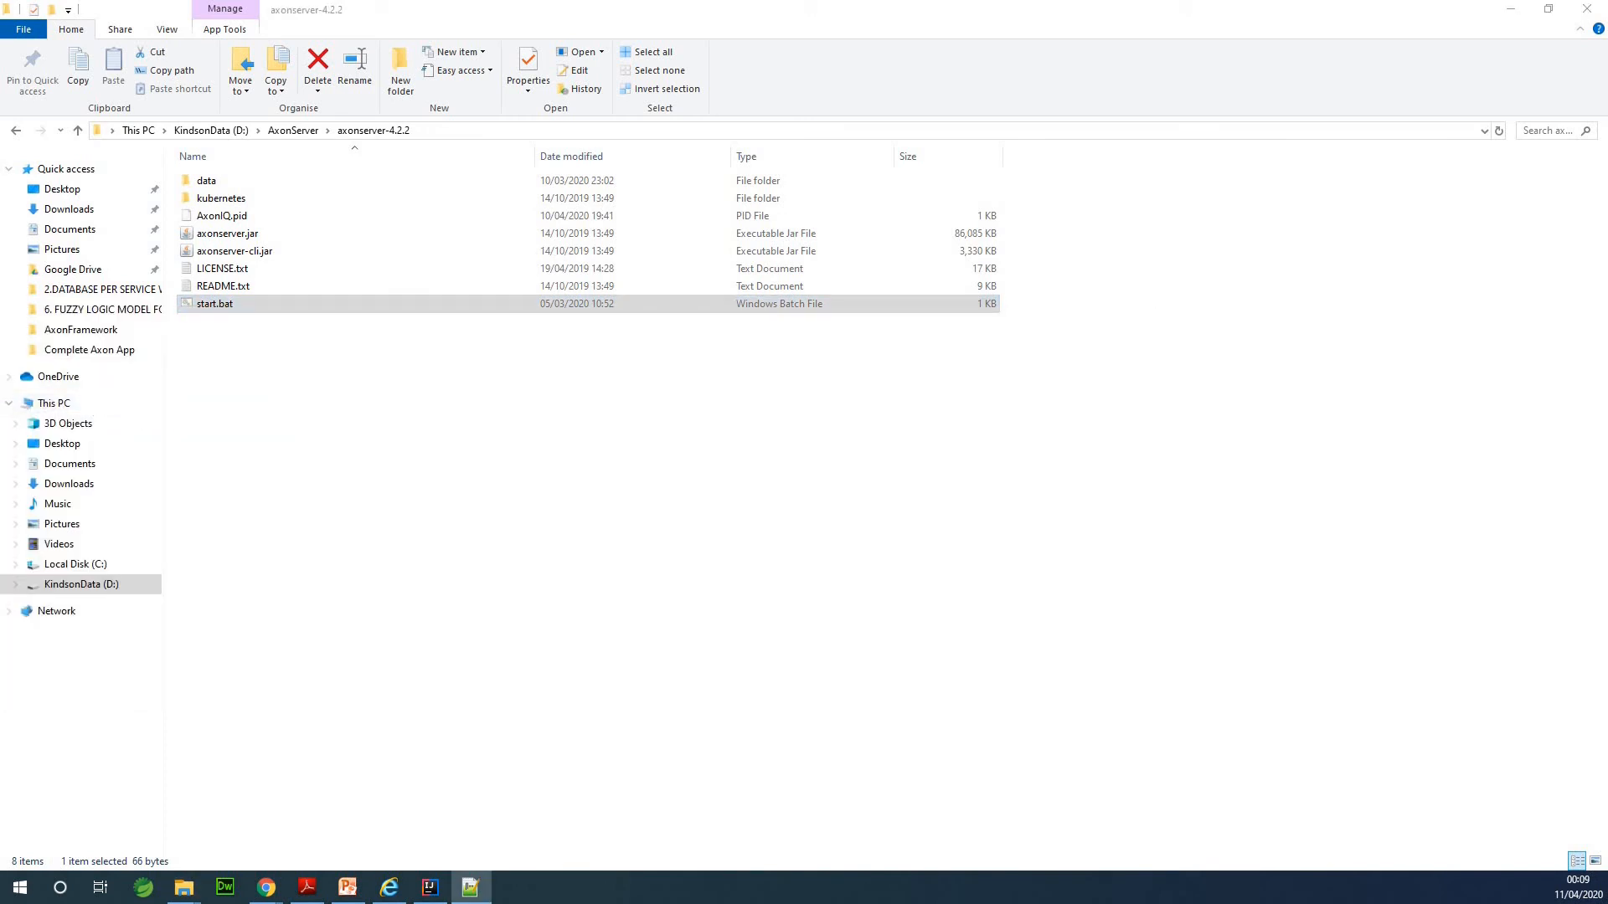
double_click(213, 304)
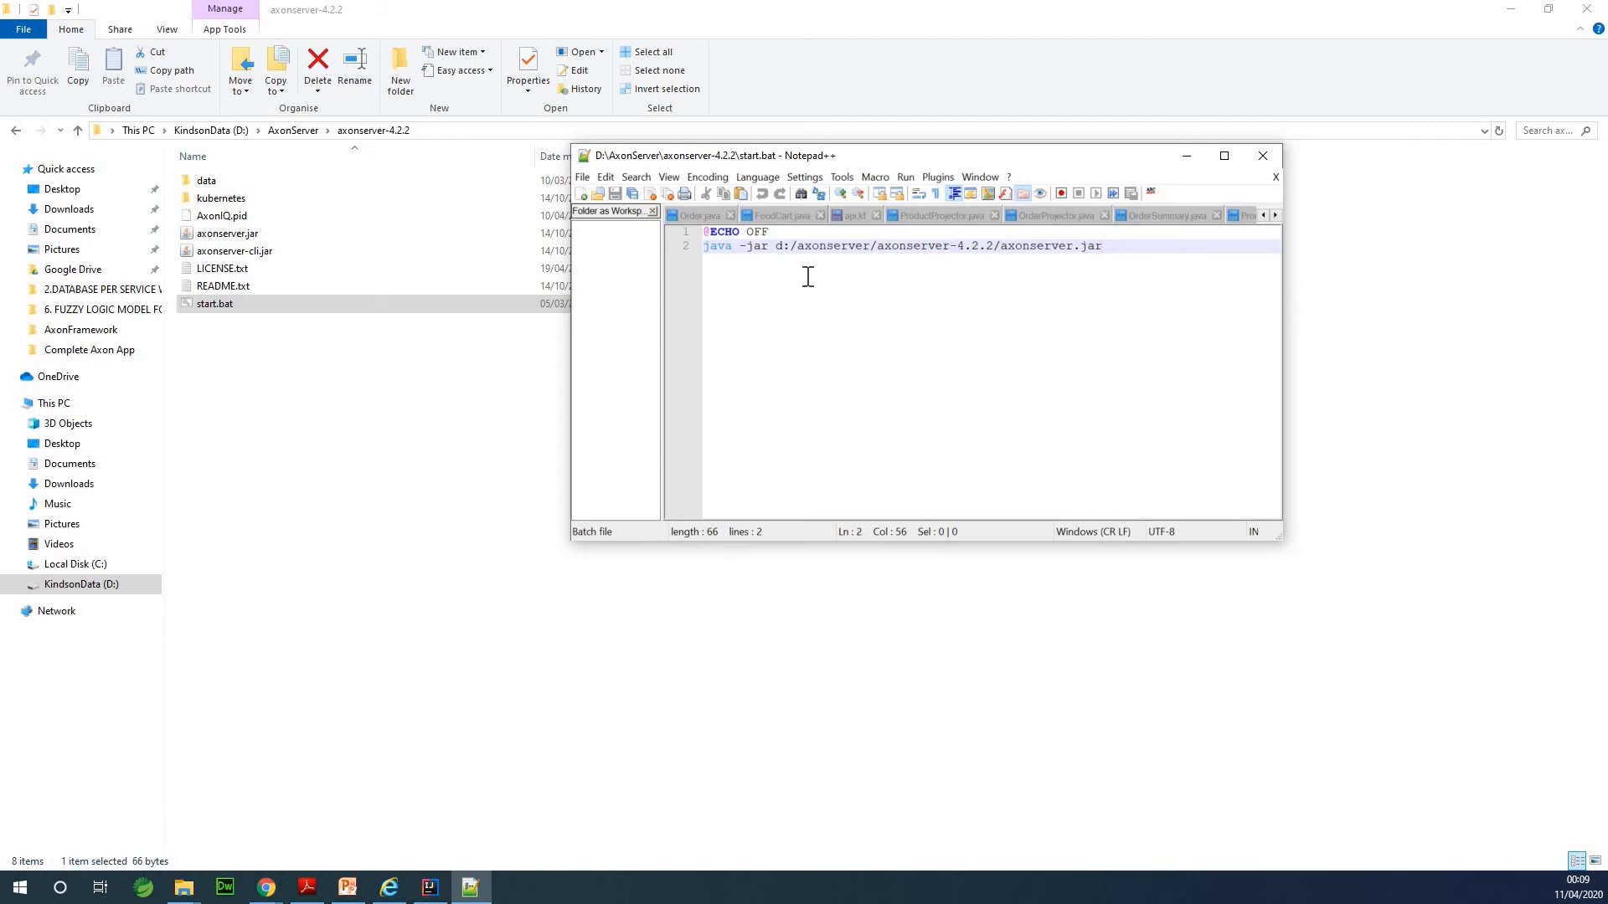
mouse_move(1123, 252)
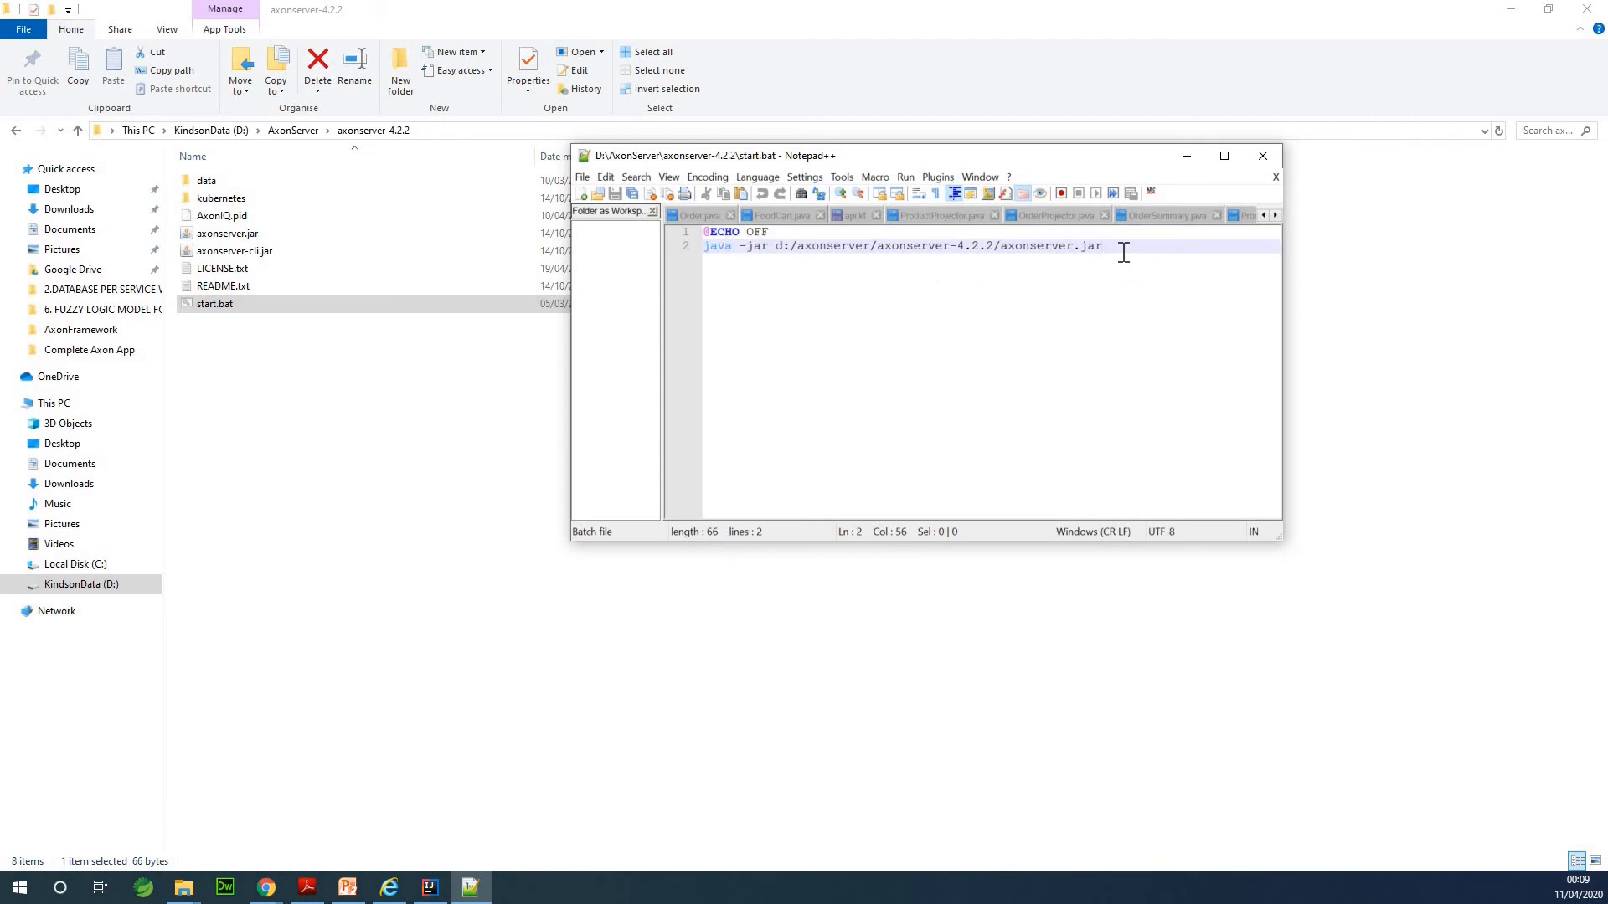
left_click_drag(1100, 246, 741, 246)
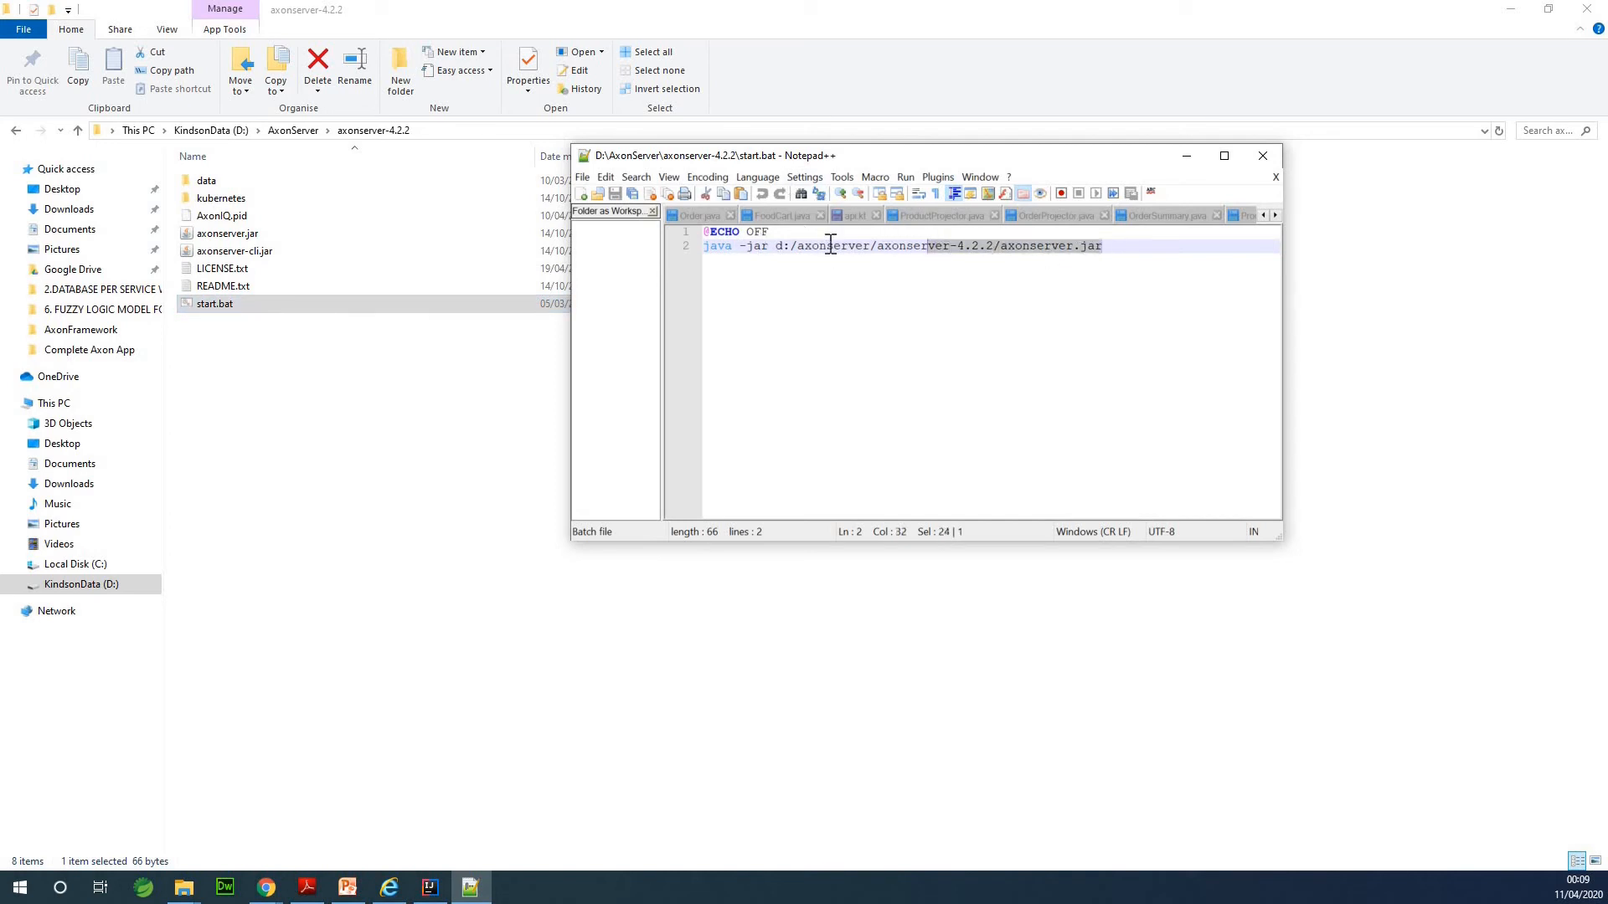
key("ctrl+a")
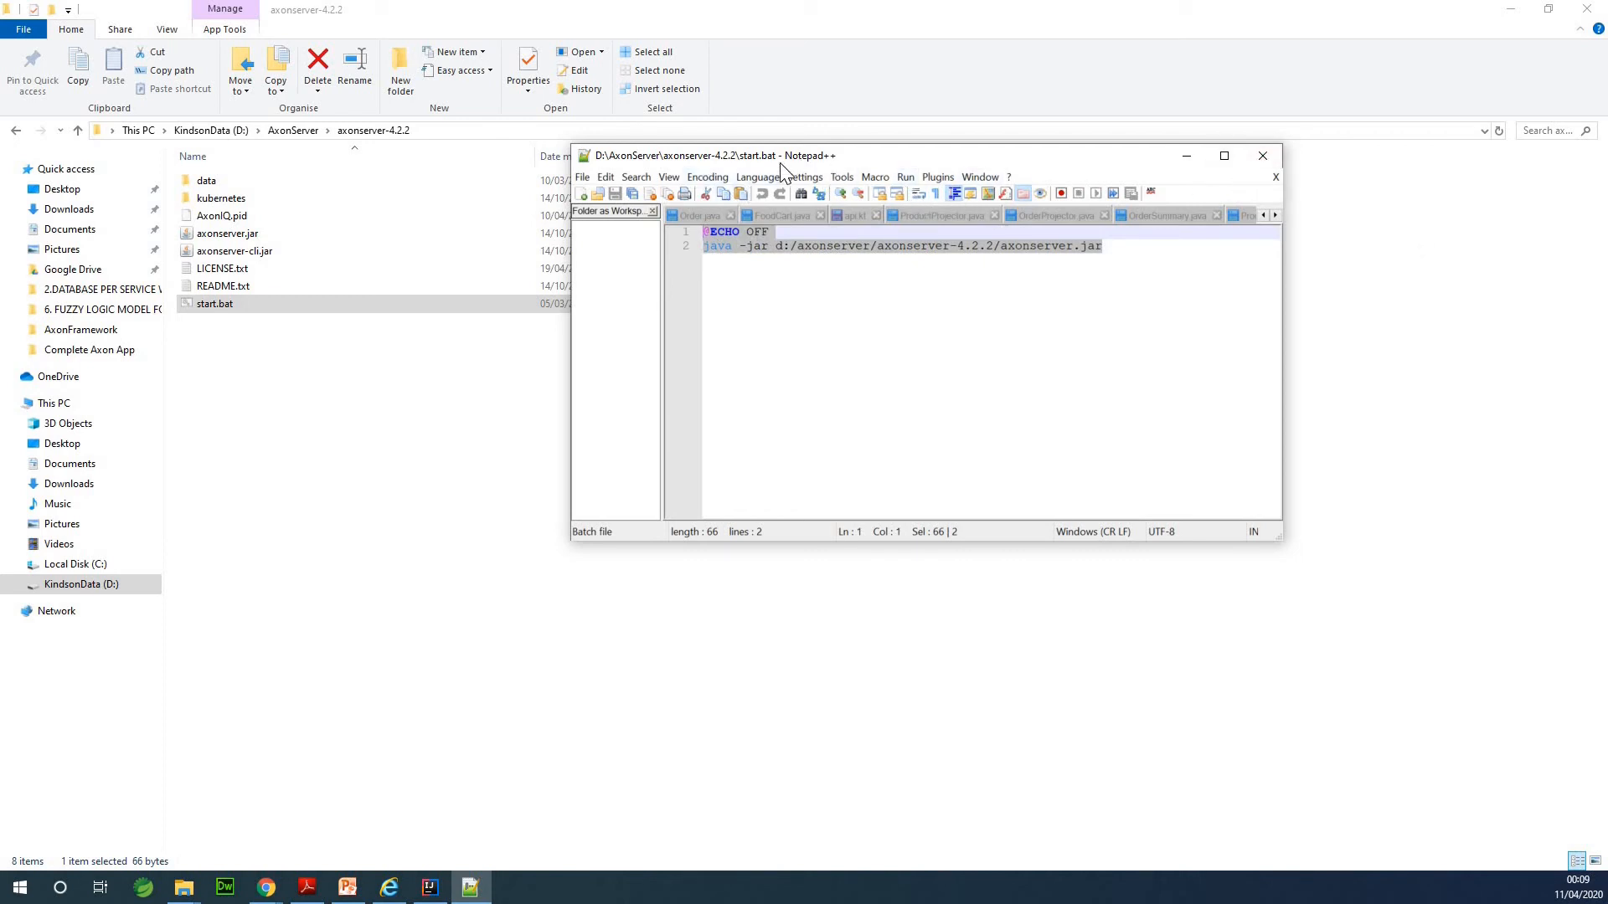
left_click(220, 198)
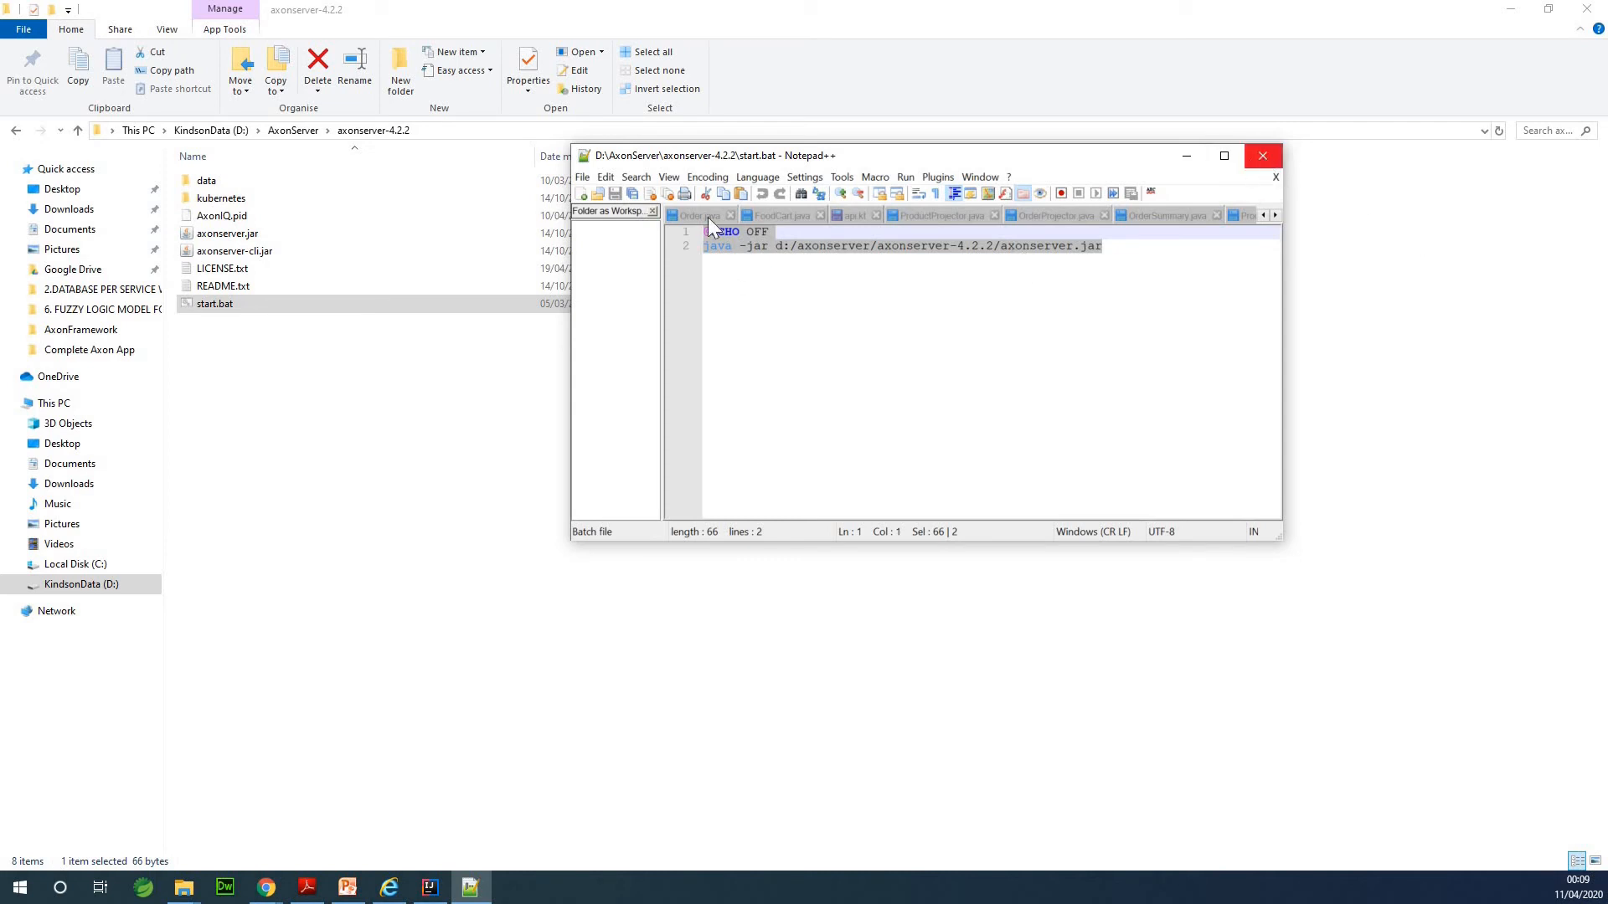
mouse_move(1262, 156)
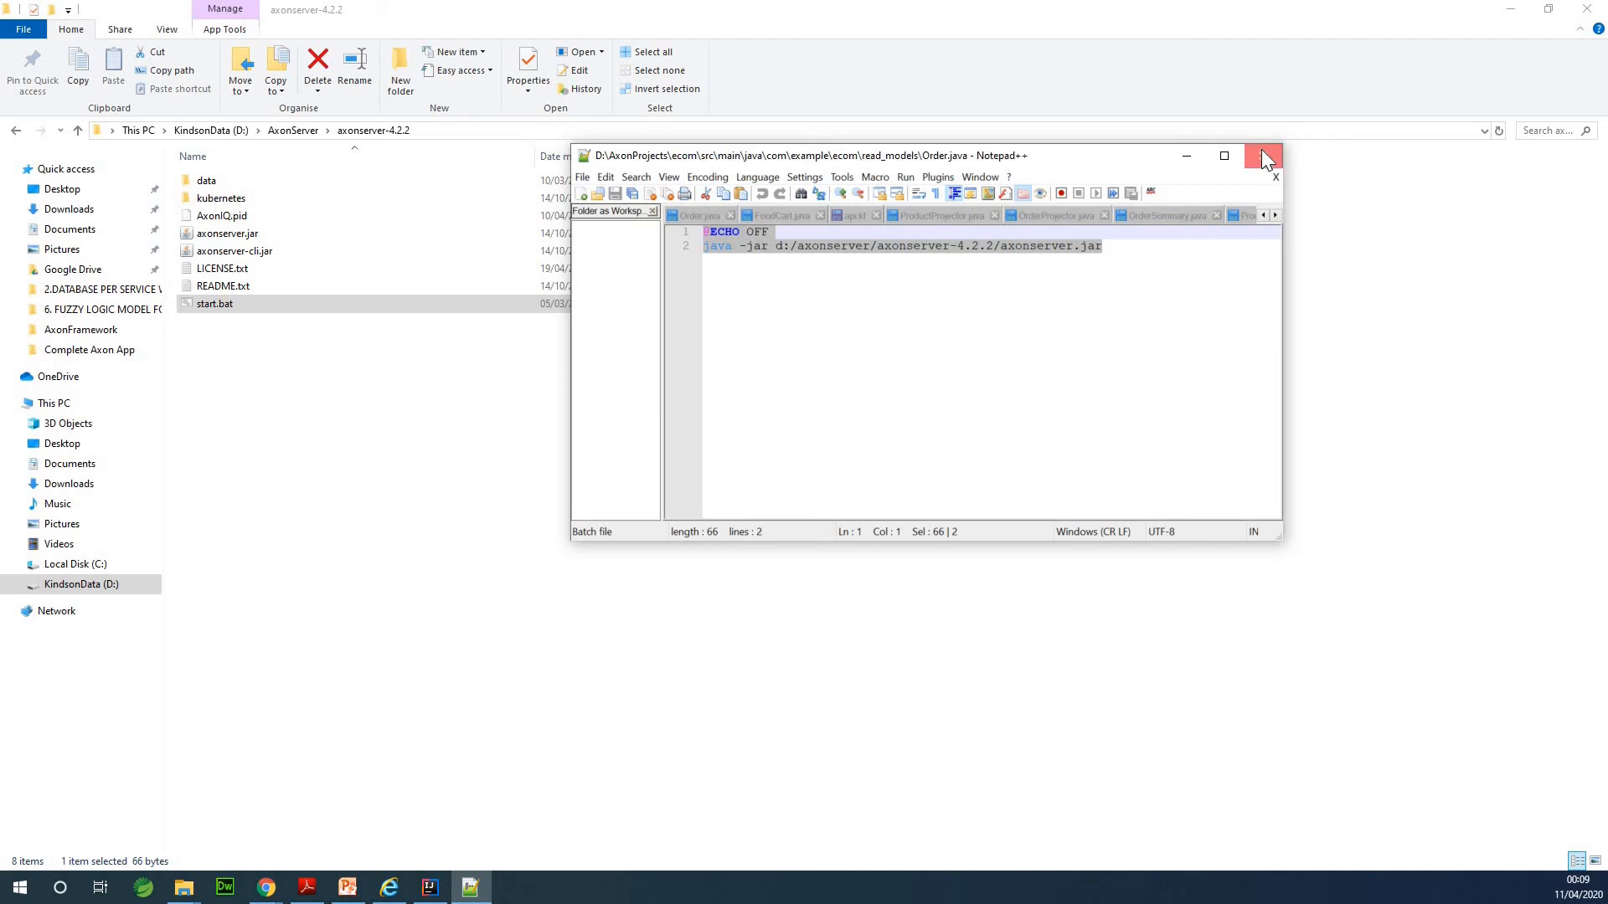
Close Notepad++ and run start.bat to launch Axon Server 4.2.2
left_click(1266, 155)
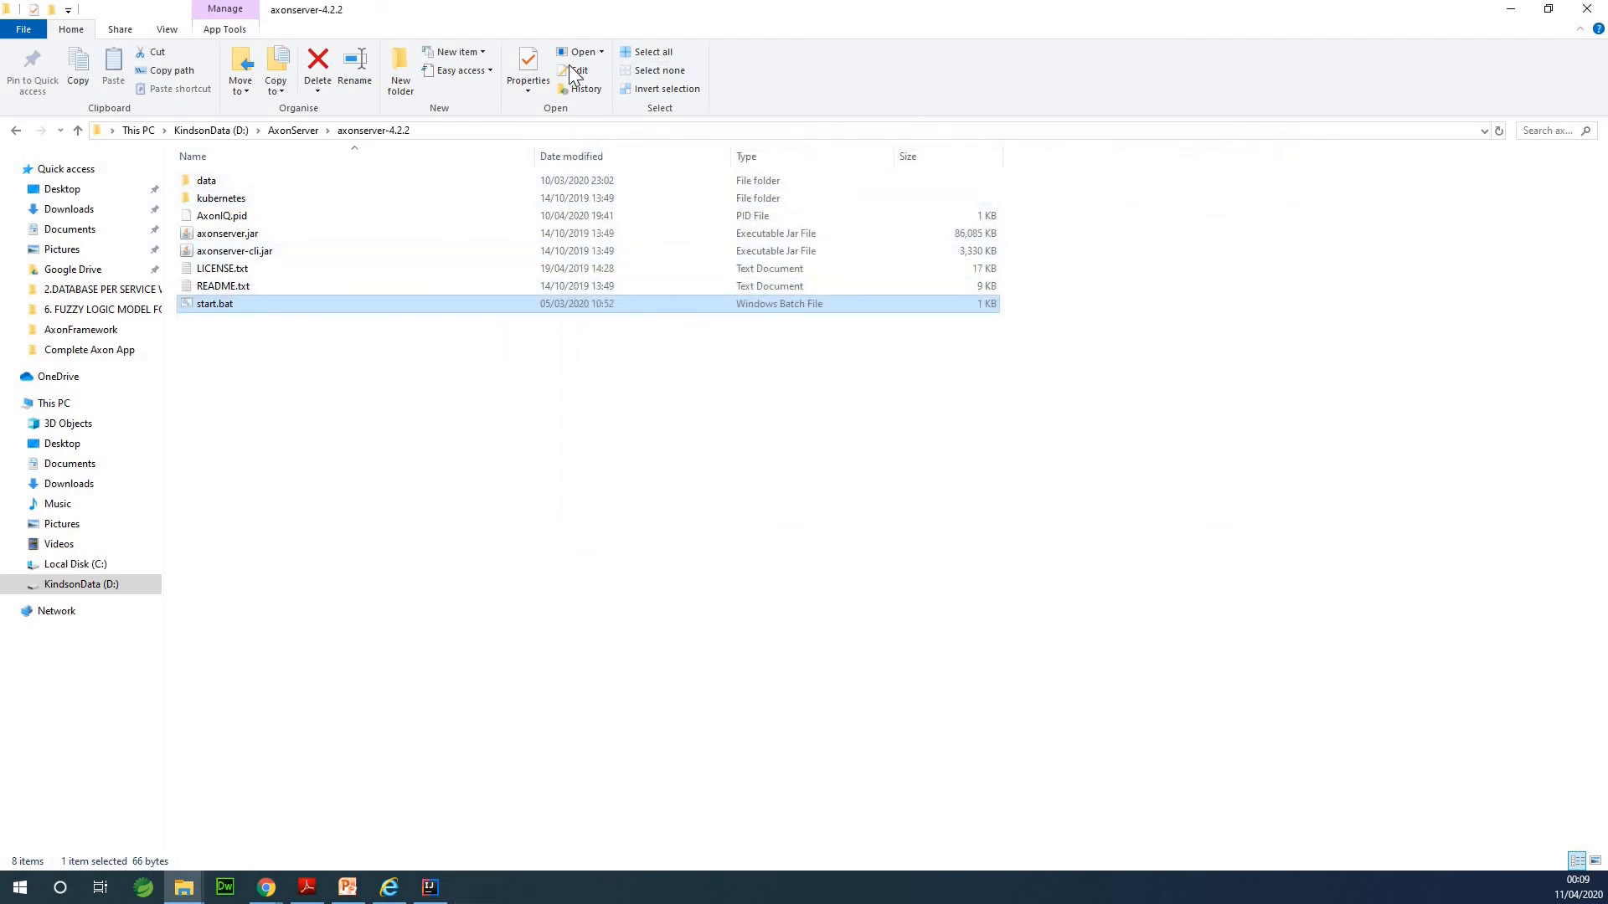
mouse_move(238, 312)
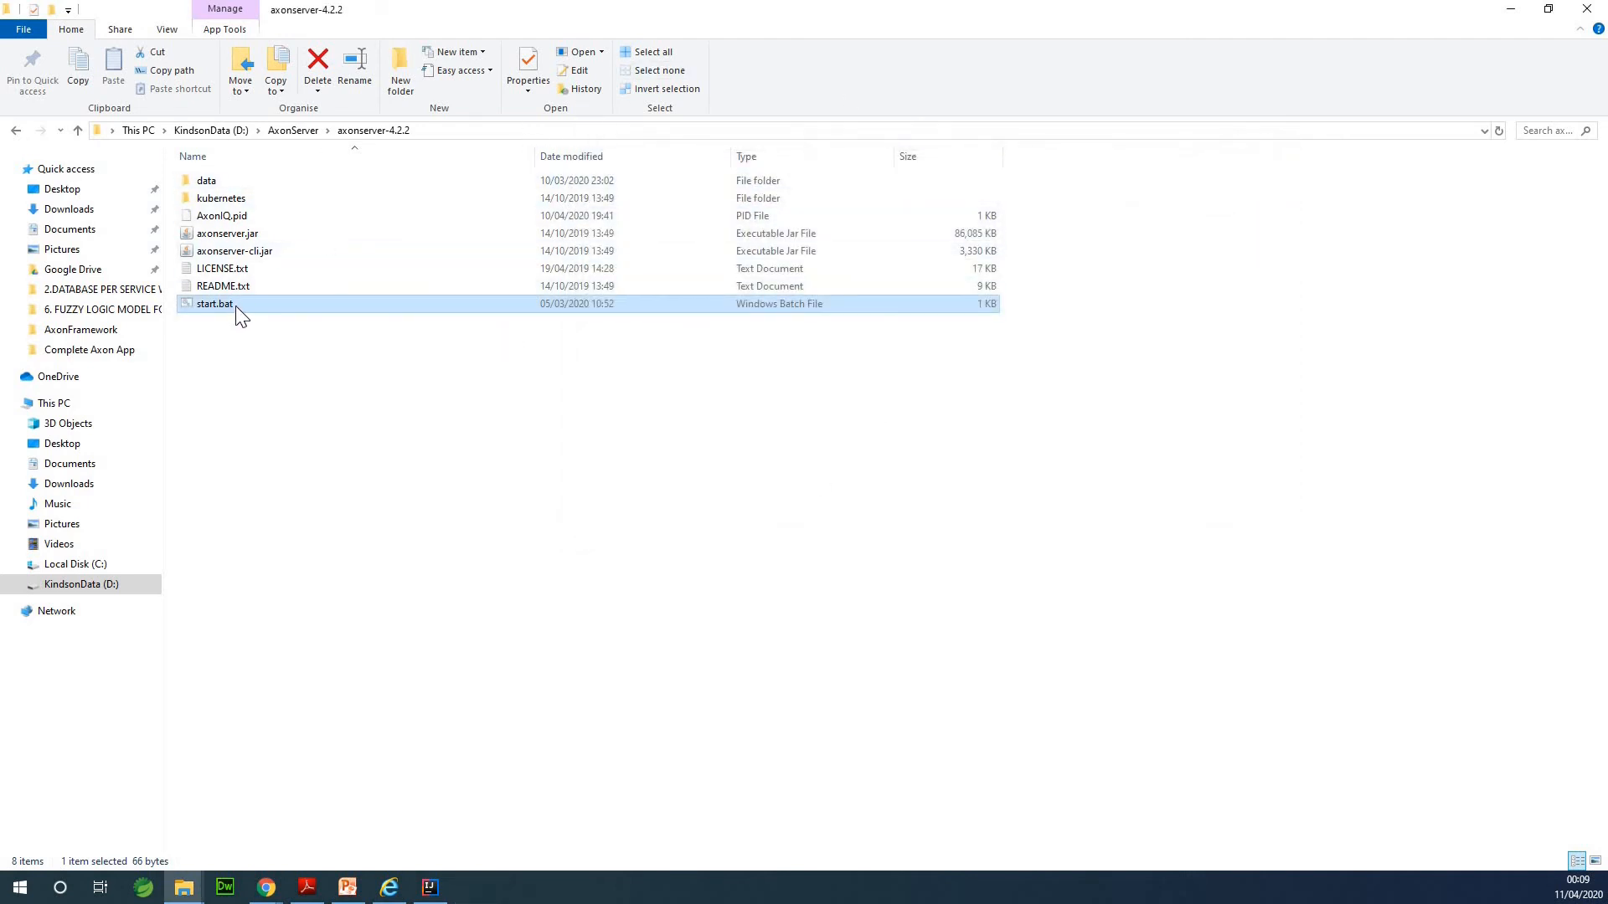
double_click(215, 303)
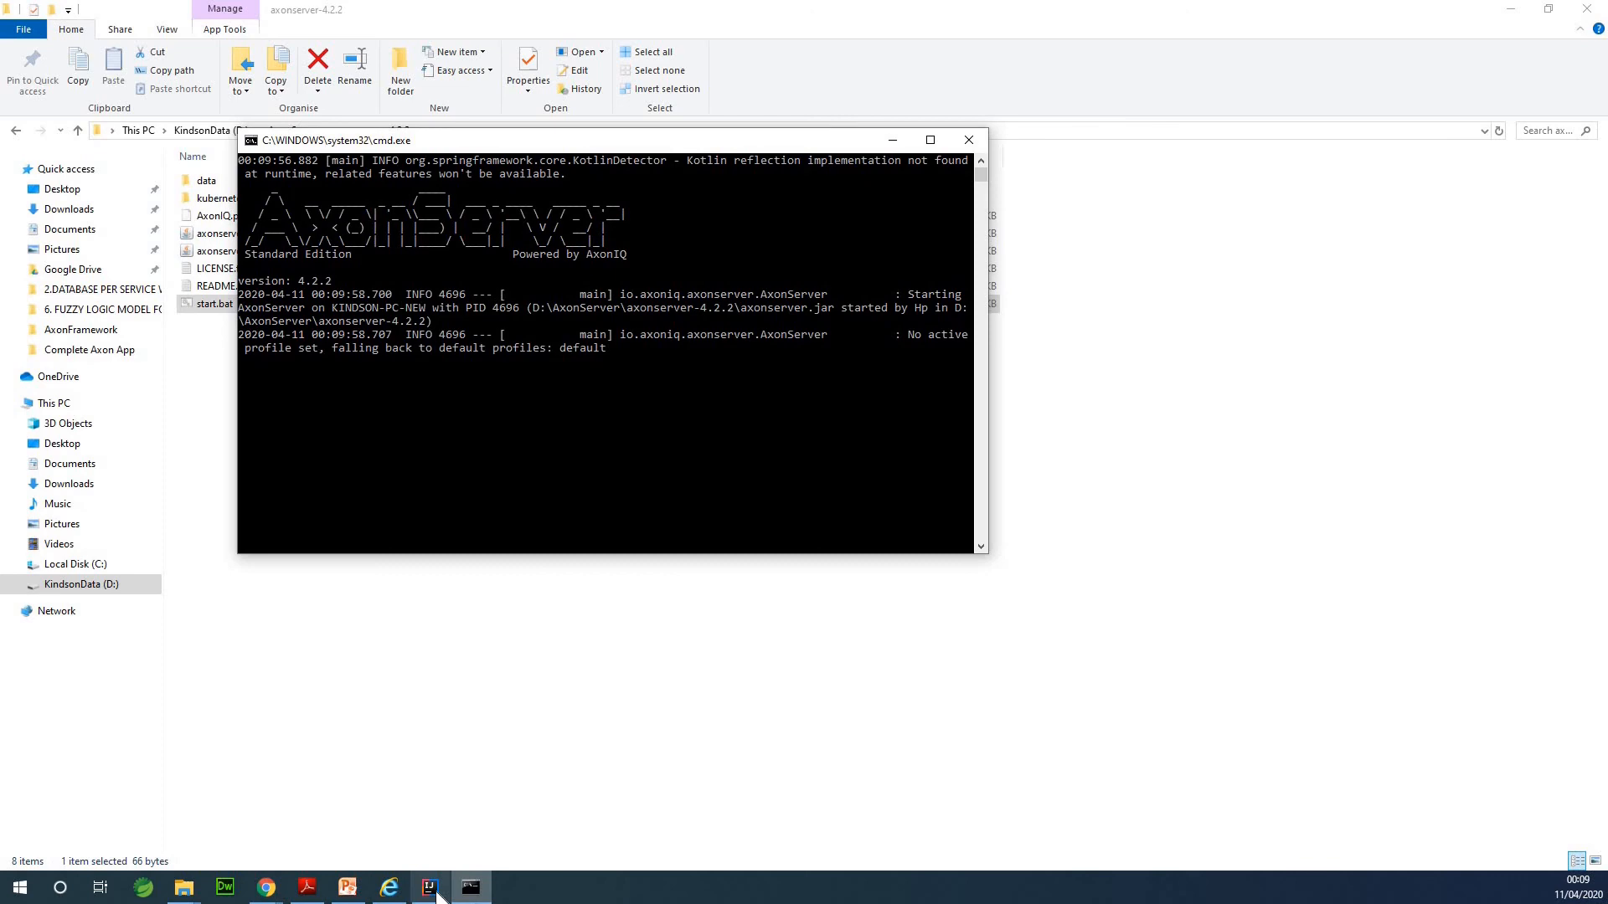
Bring IntelliJ IDEA back to the front from the taskbar, leaving the Axon Server console running
left_click(471, 887)
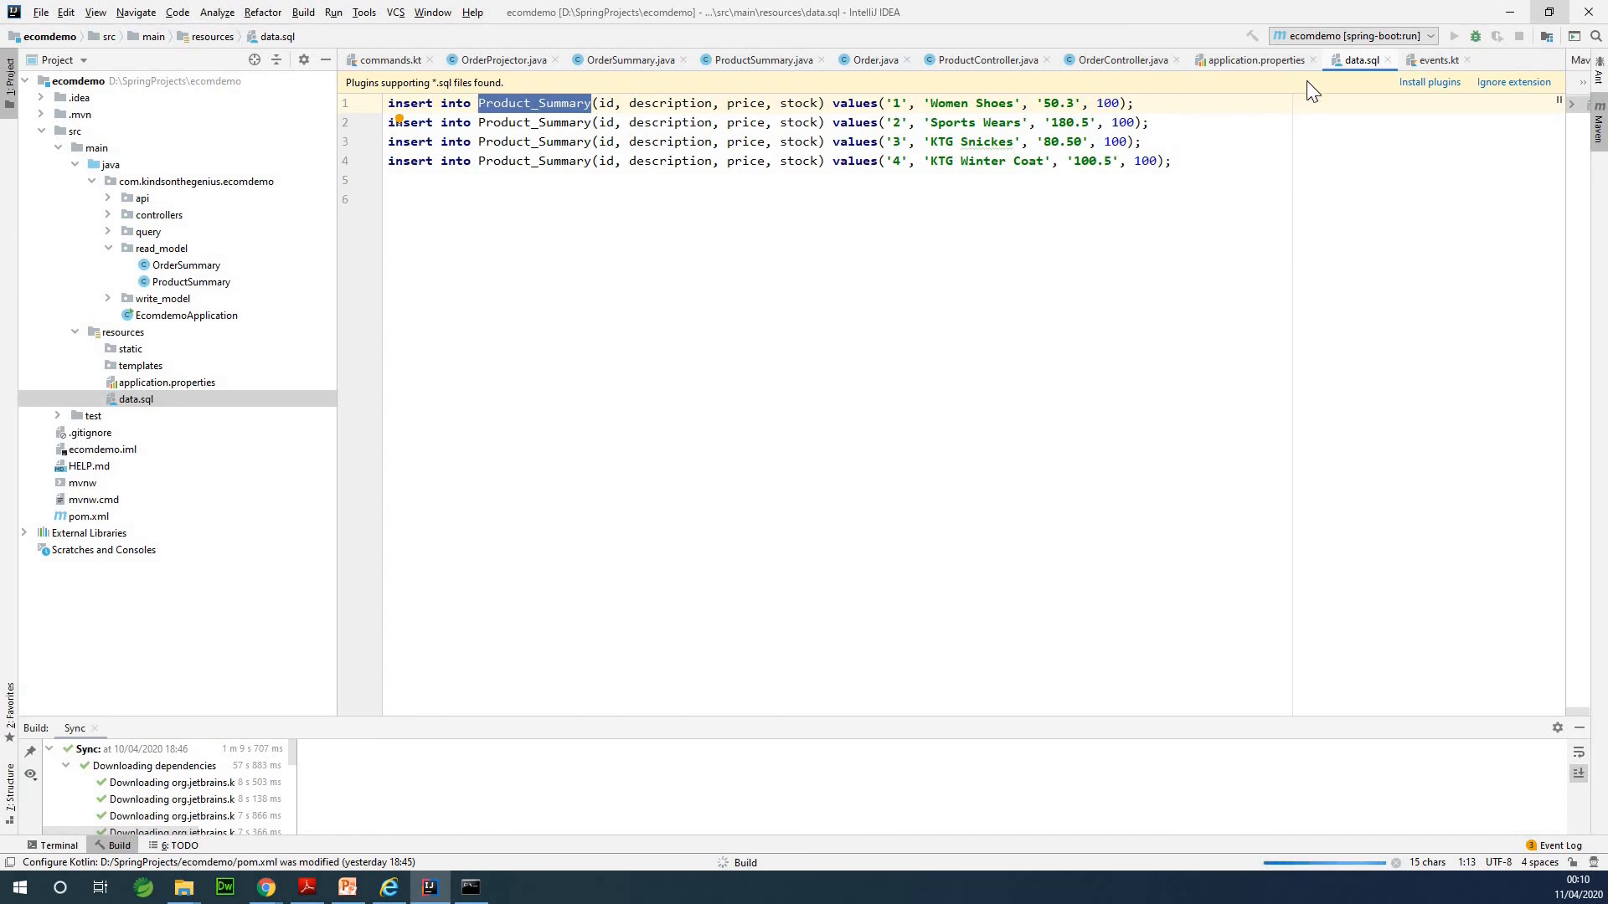
mouse_move(1241, 391)
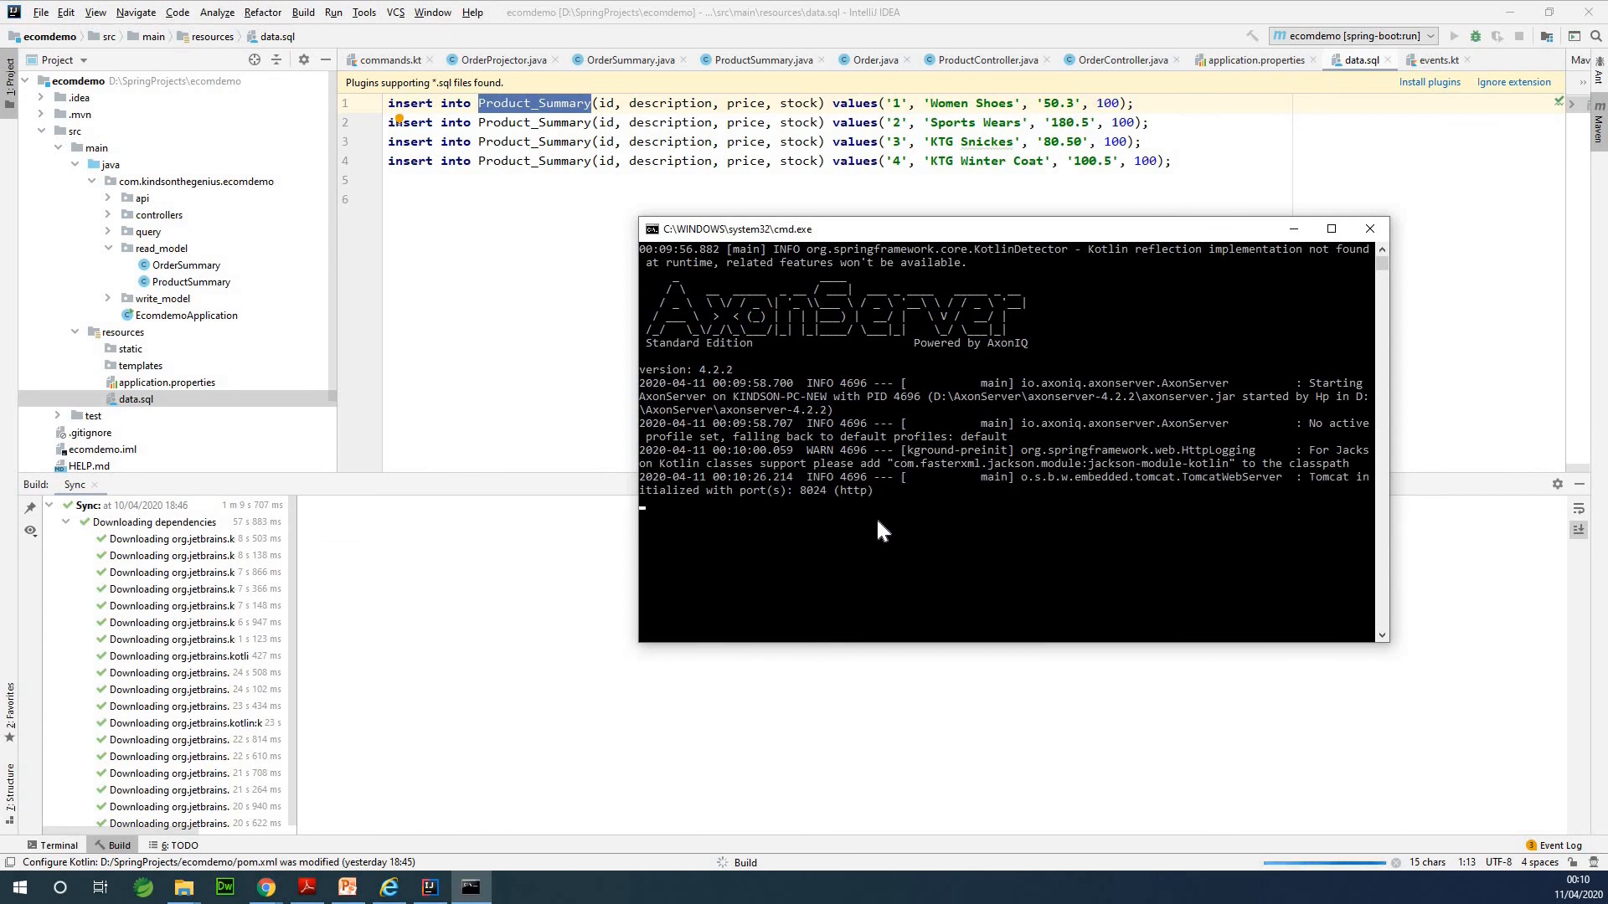
mouse_move(828, 503)
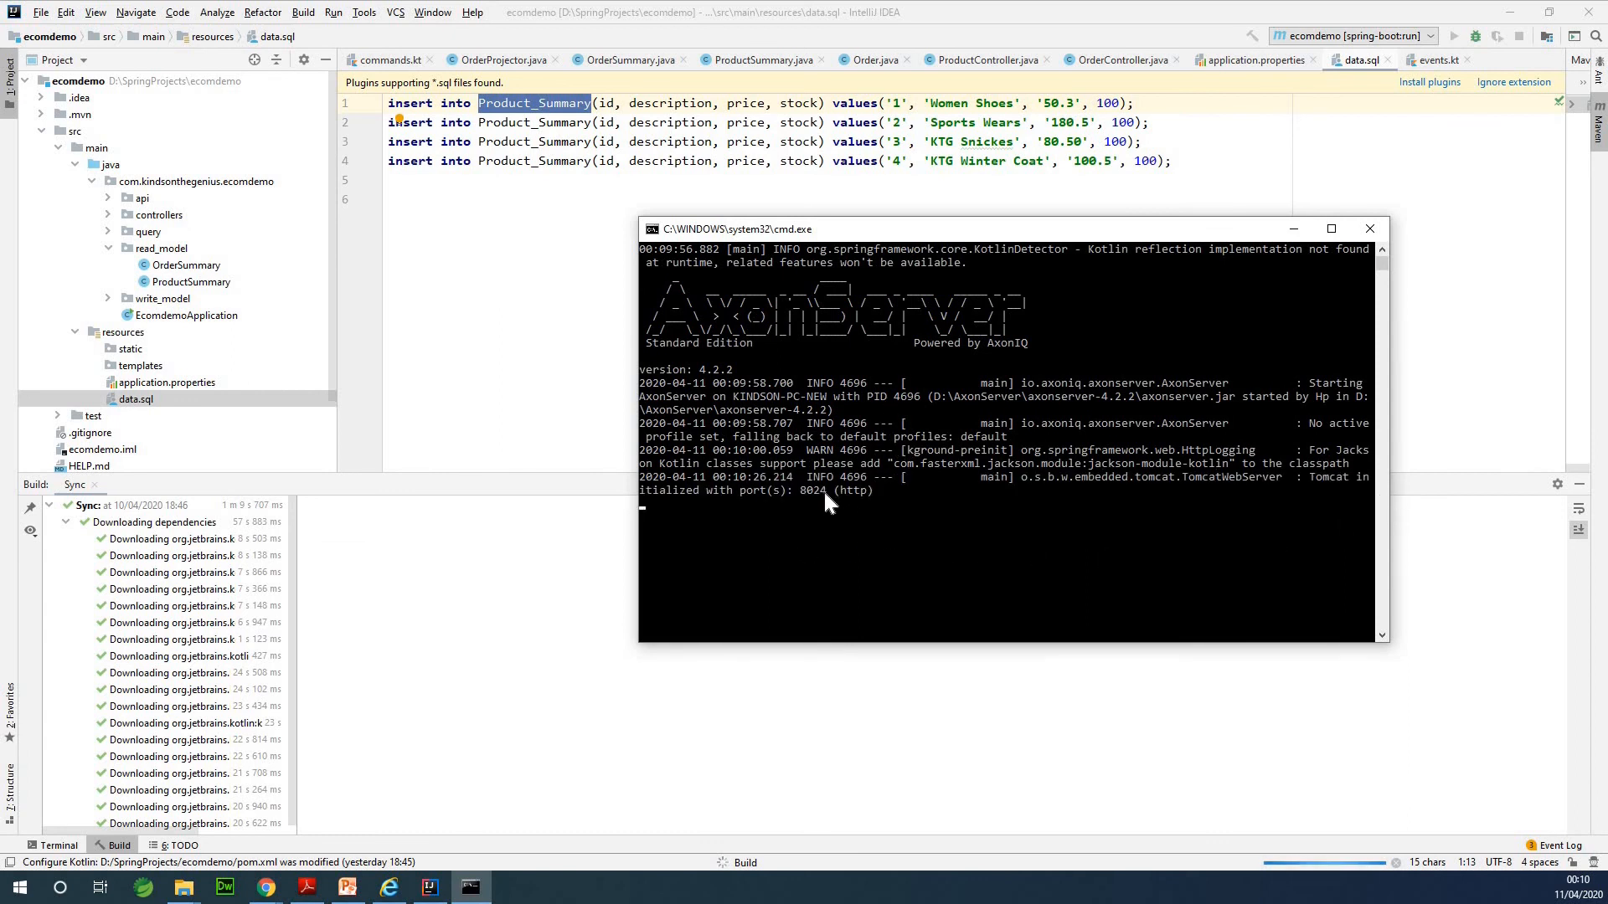